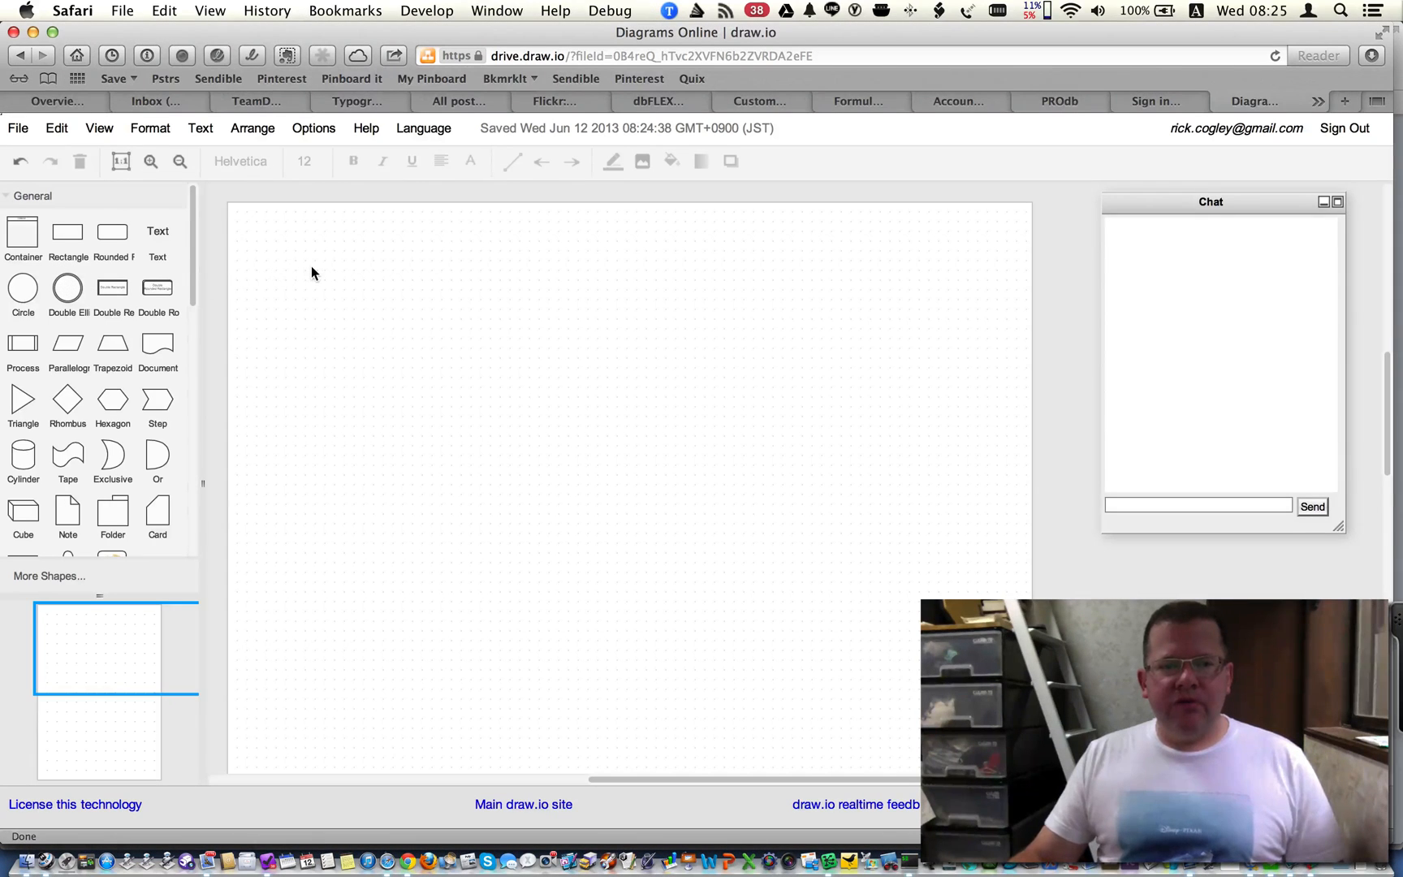
Place a double ellipse near the top-left, then connect-drag a linked copy level to its right
left_click_drag(286, 242, 364, 317)
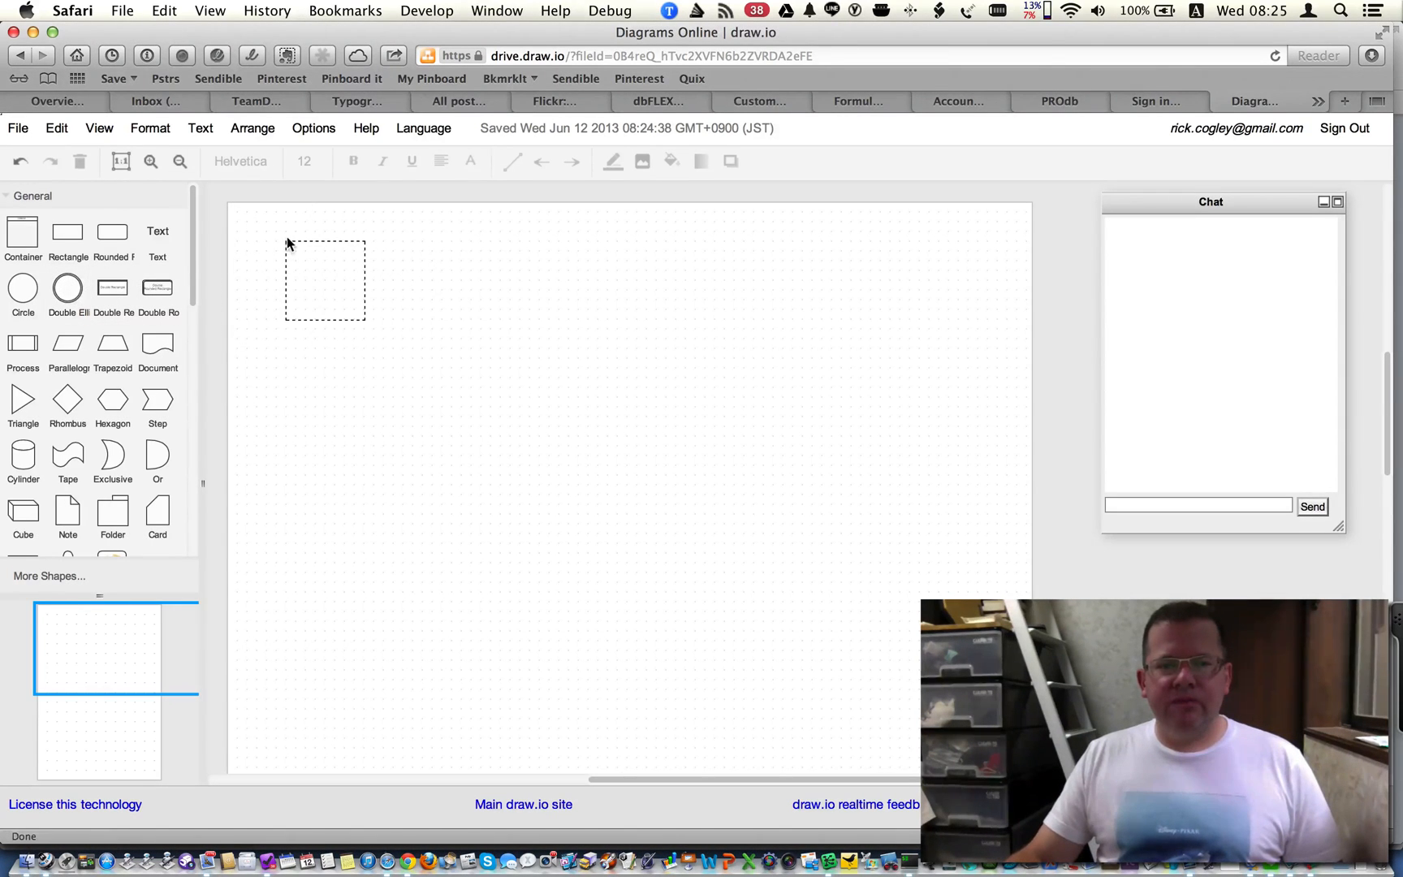
left_click_drag(22, 293, 325, 280)
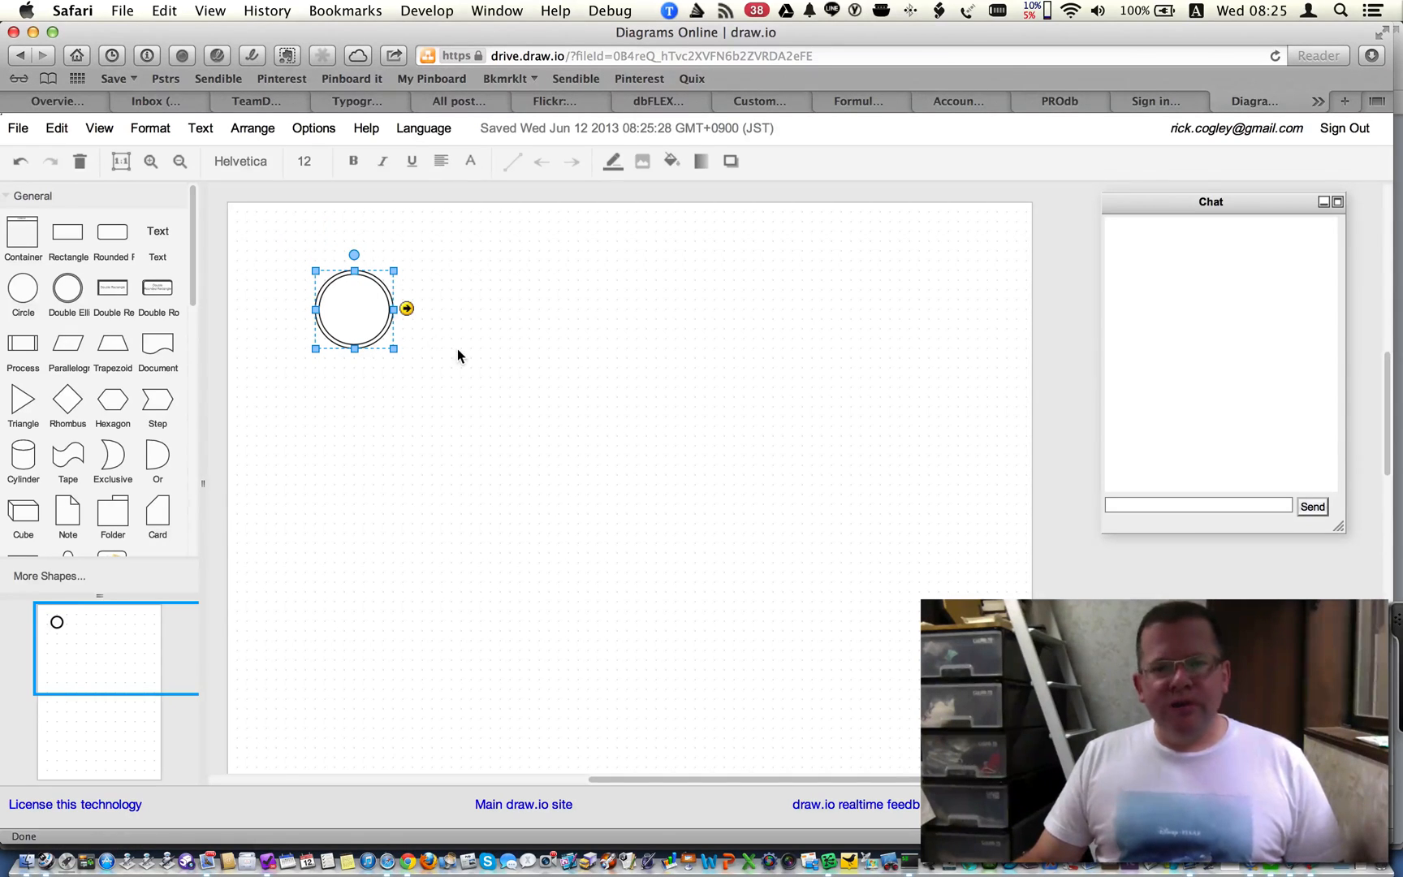
mouse_move(406, 308)
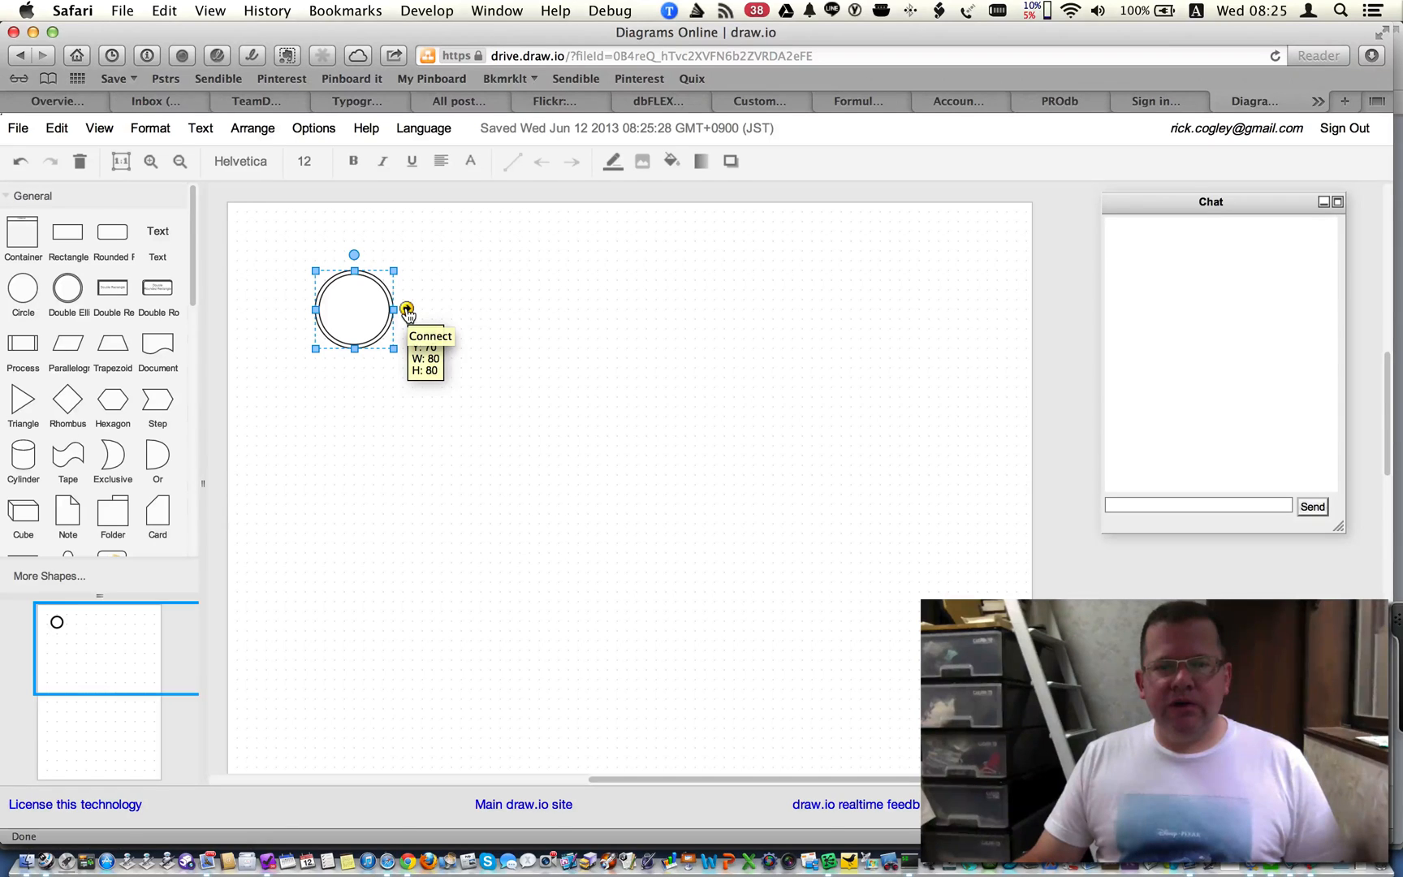
left_click_drag(407, 309, 510, 299)
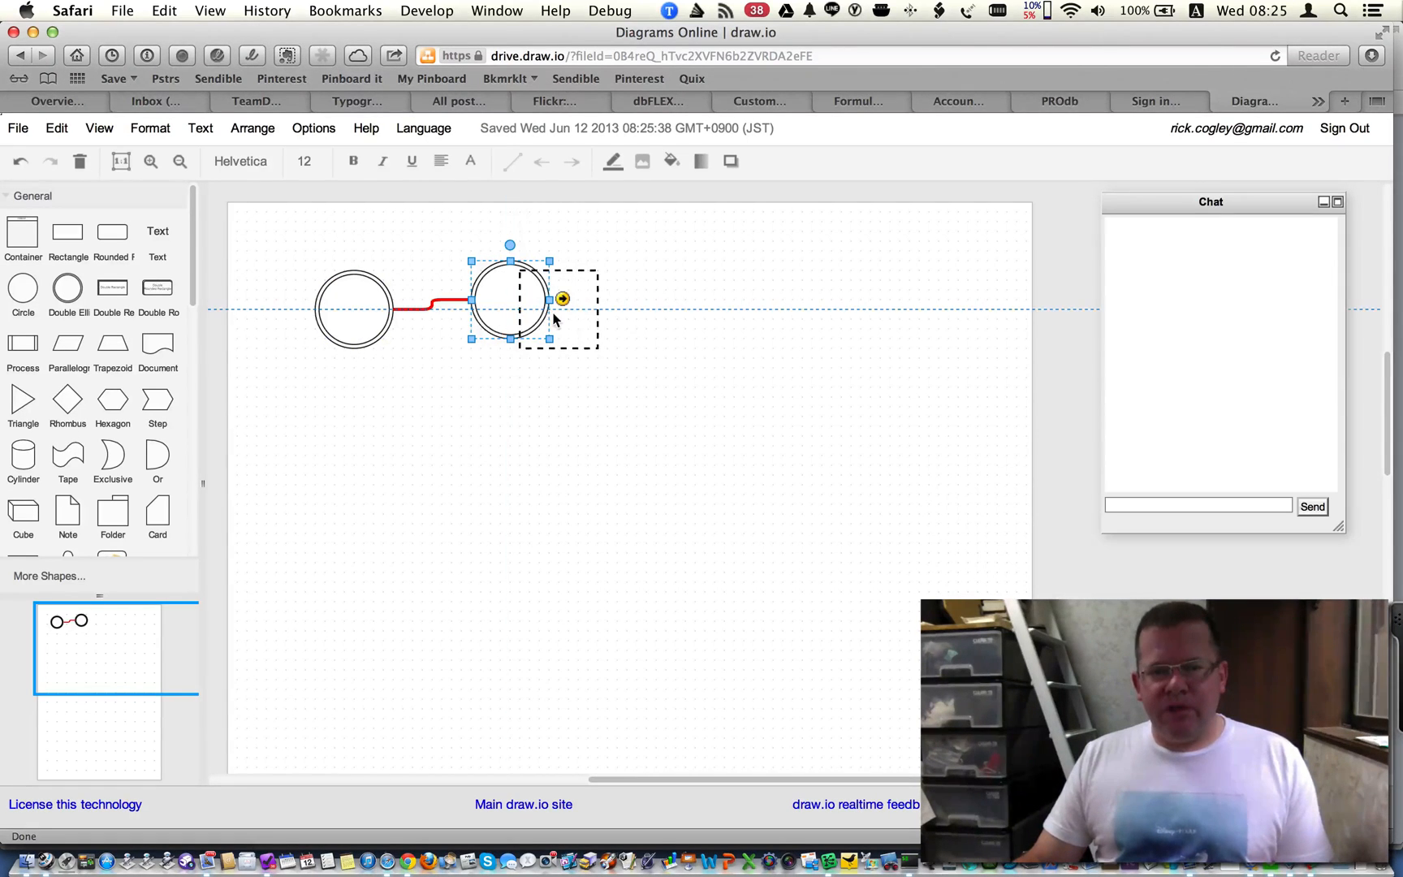
left_click_drag(510, 299, 559, 308)
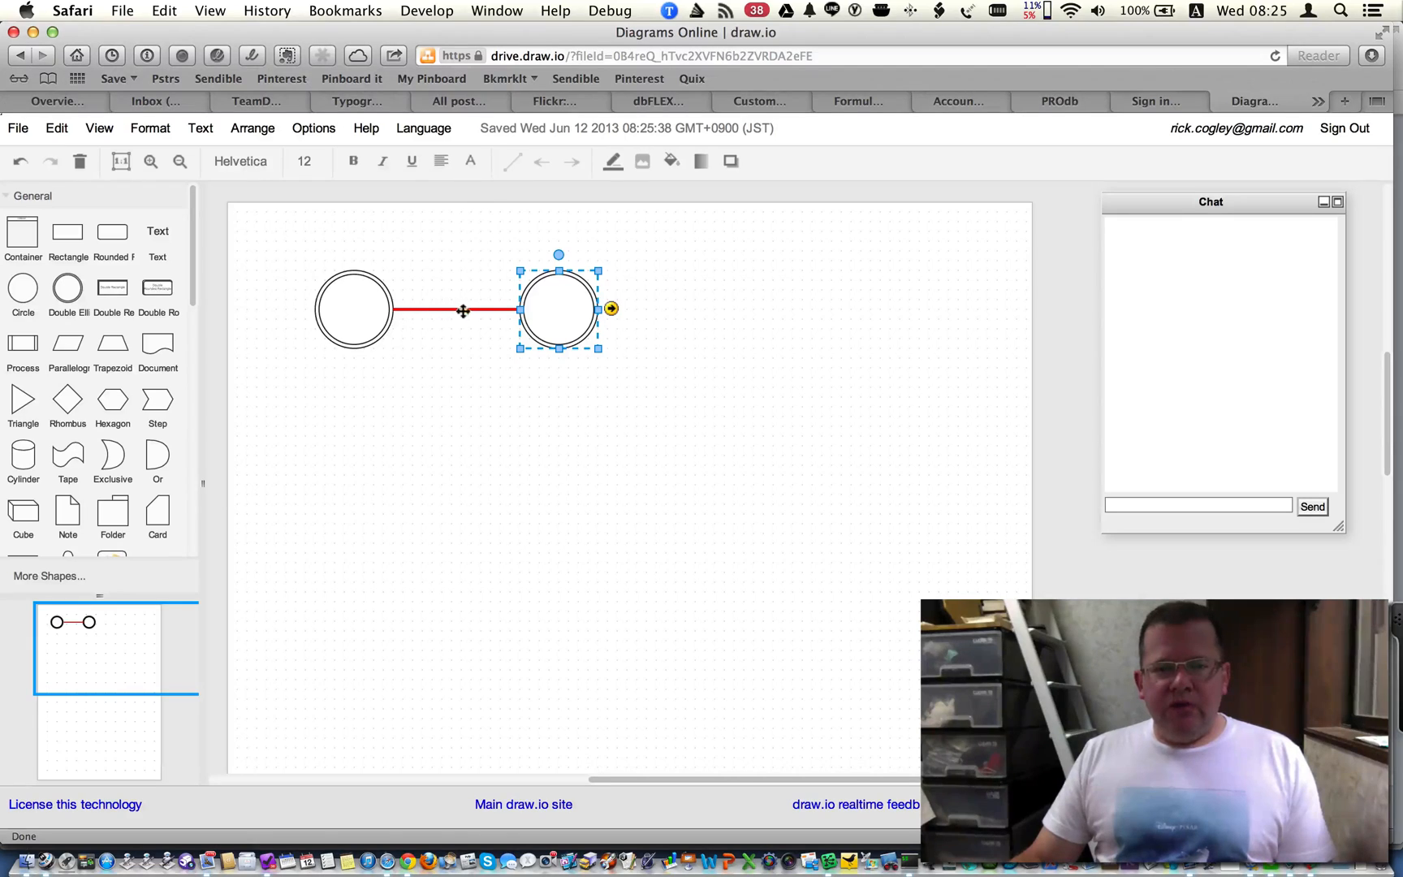
mouse_move(458, 308)
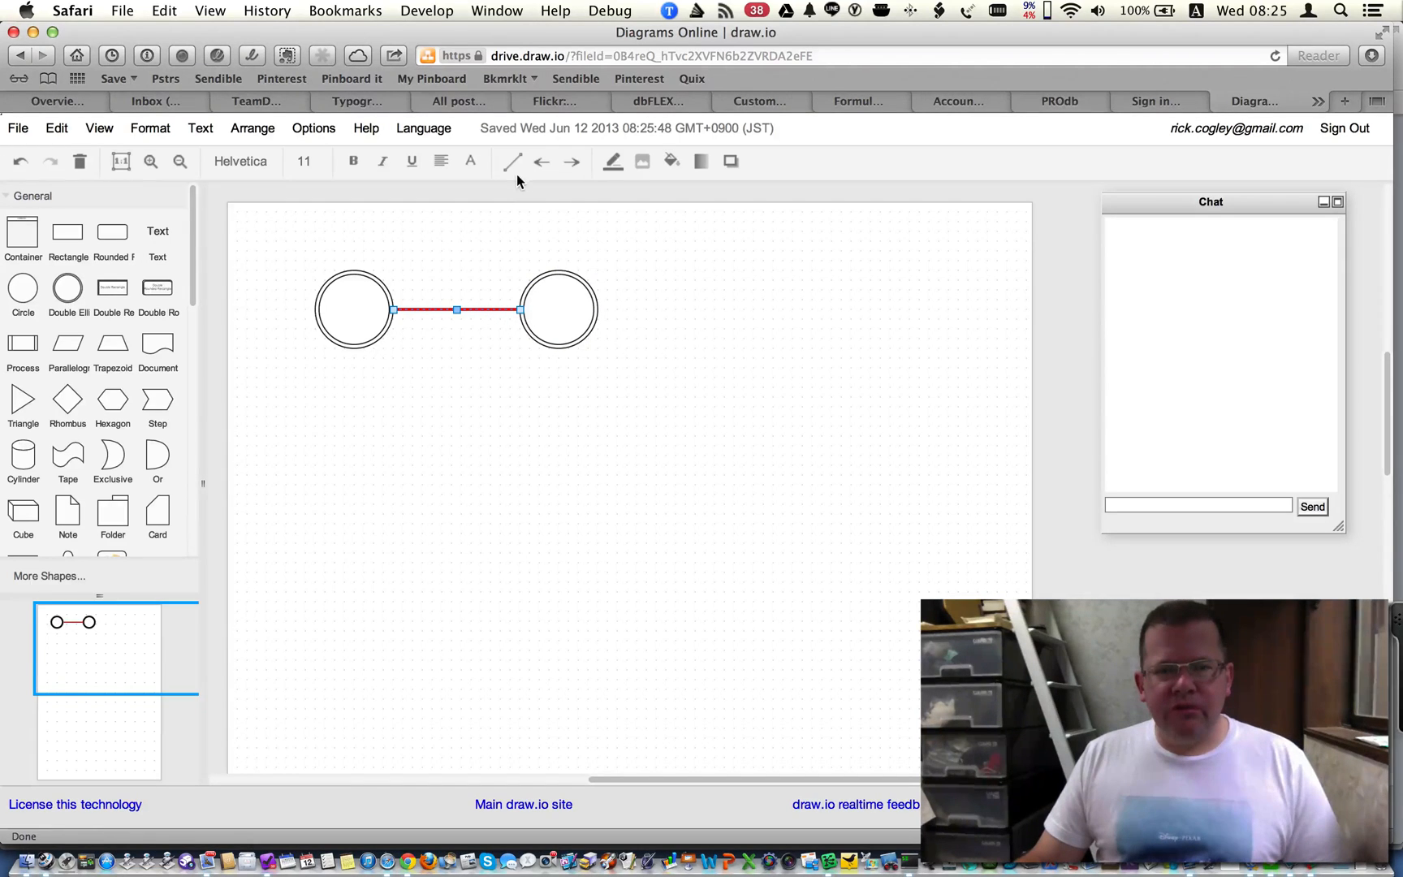
Nudge the right circle upward and make the connector a green curved arrow
left_click(512, 161)
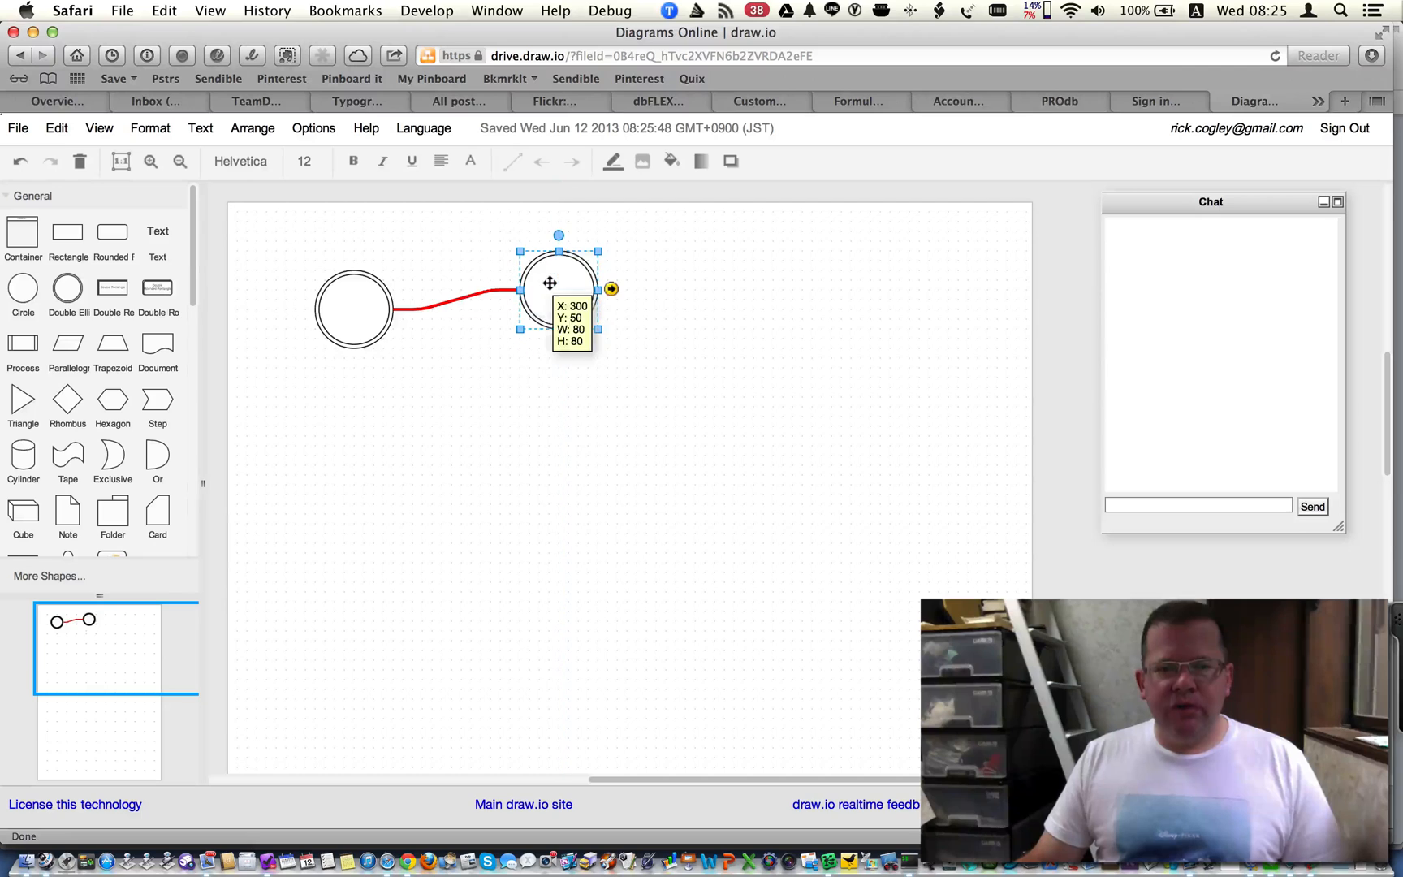
mouse_move(587, 264)
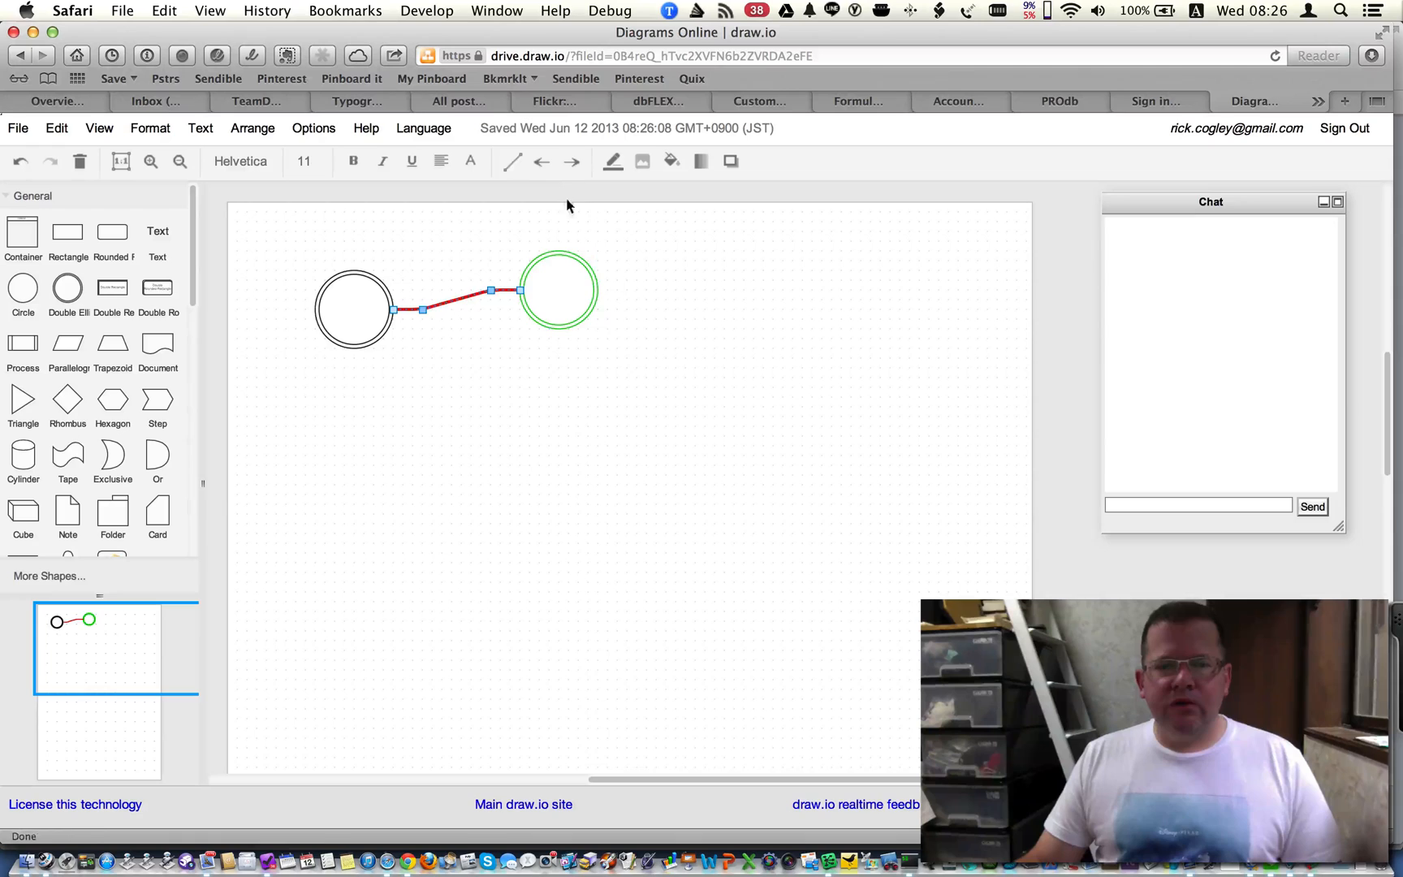
left_click(557, 289)
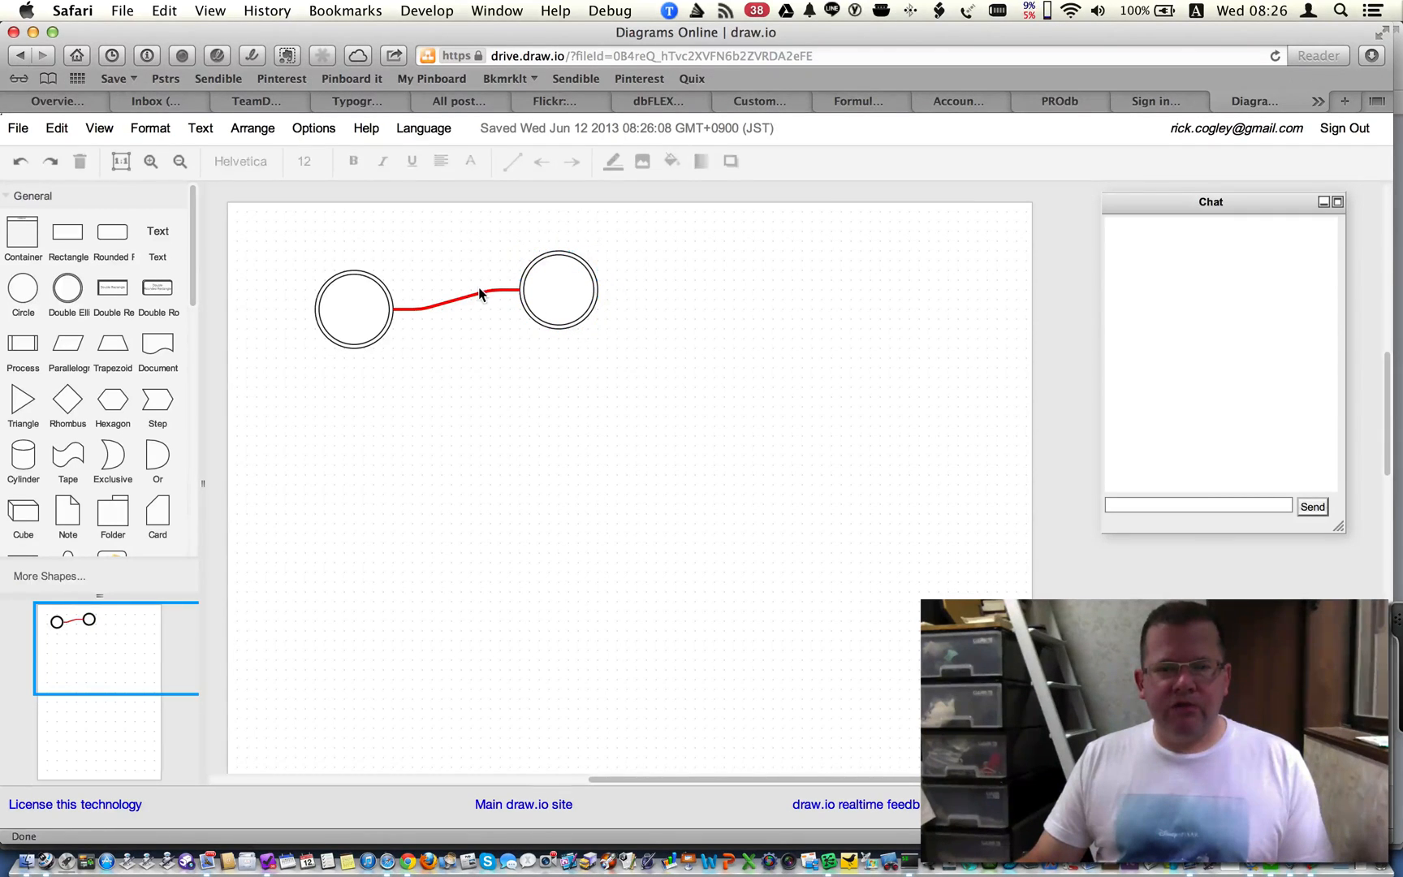
left_click(612, 160)
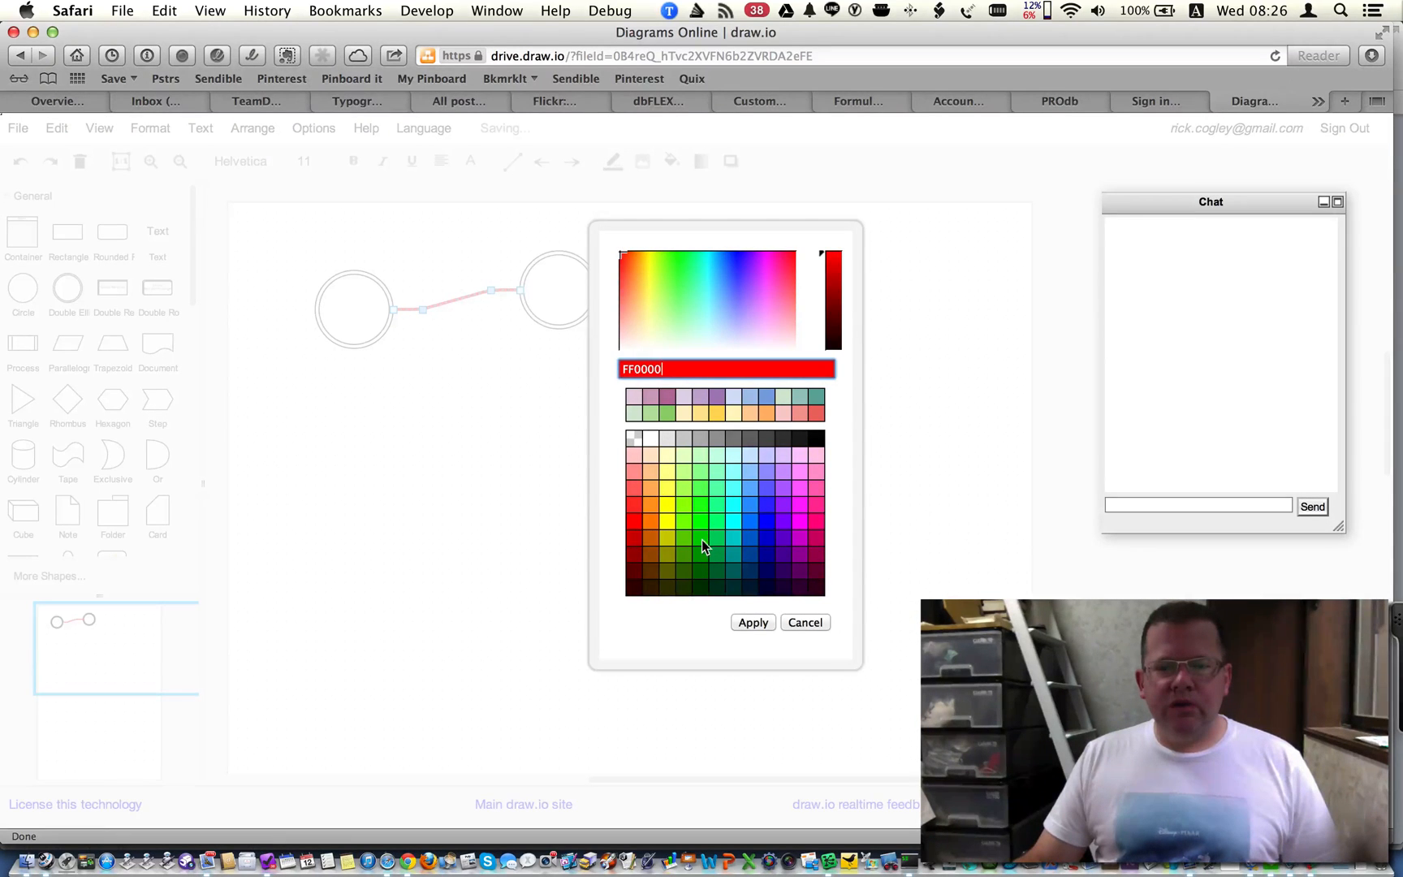
left_click(752, 622)
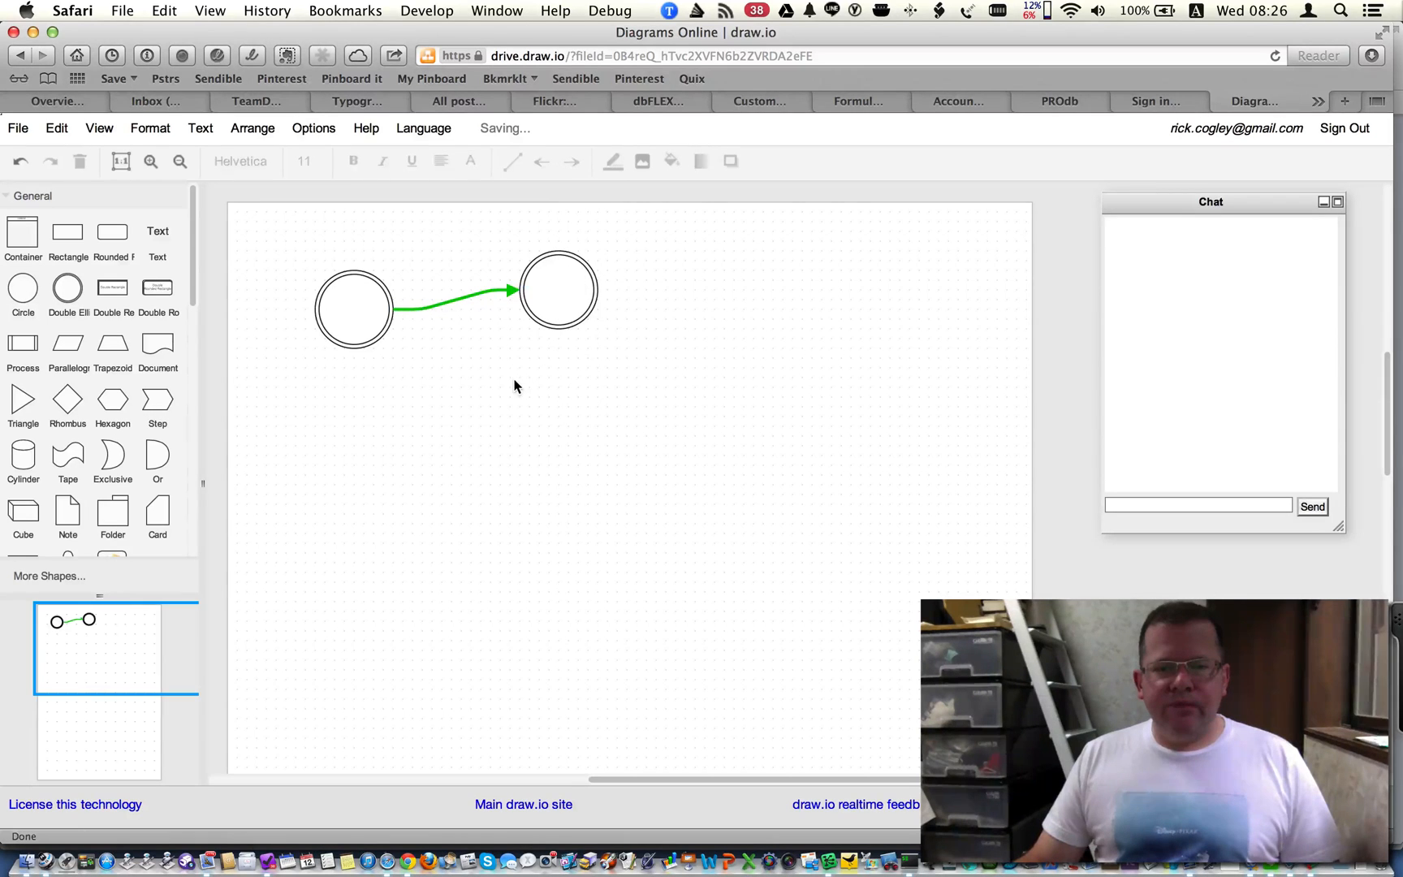
Link a third circle from the middle one and set the green arrow as default edge
left_click(528, 314)
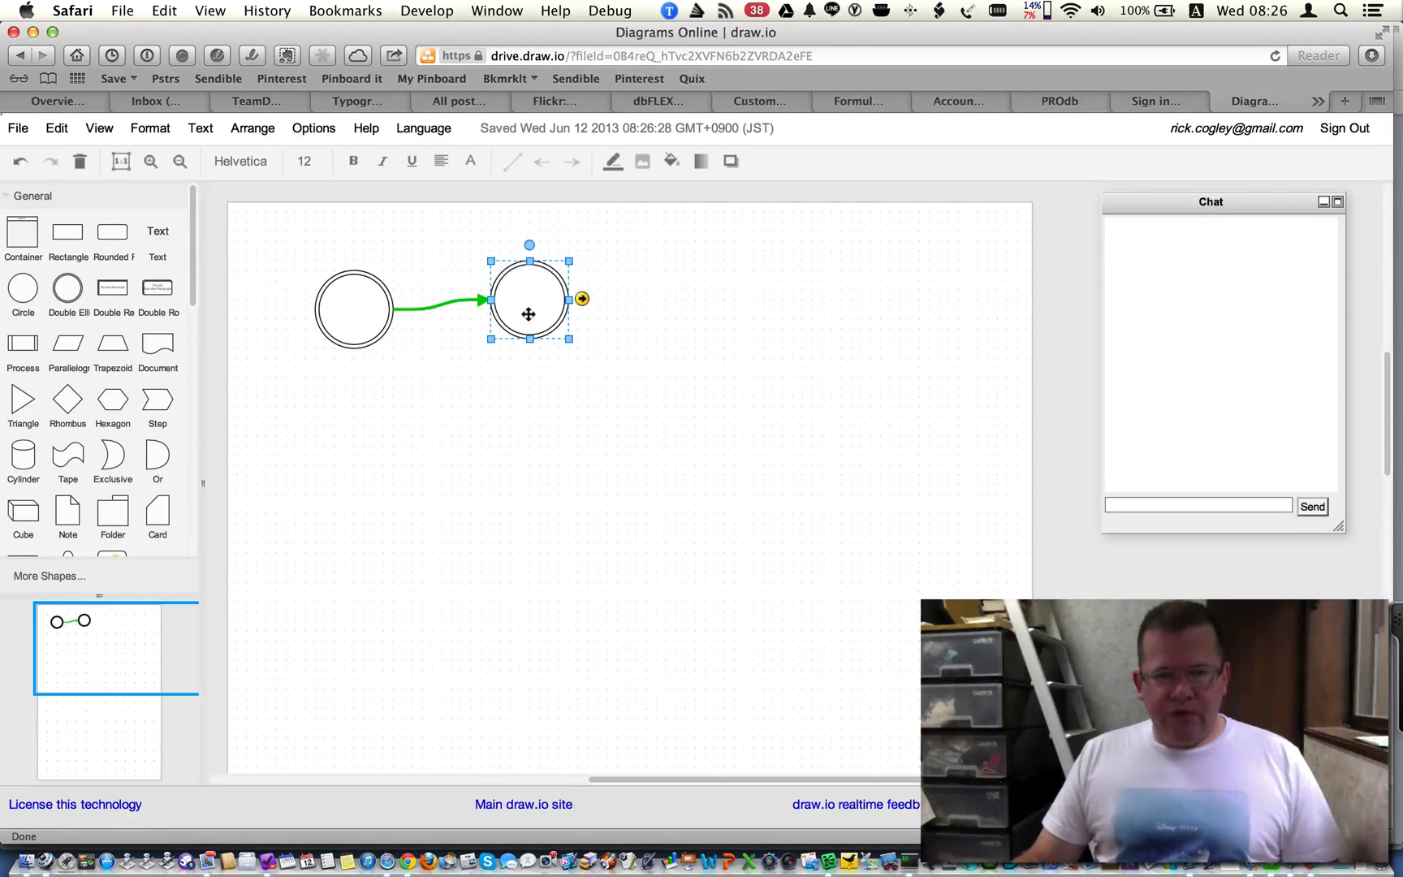
mouse_move(583, 305)
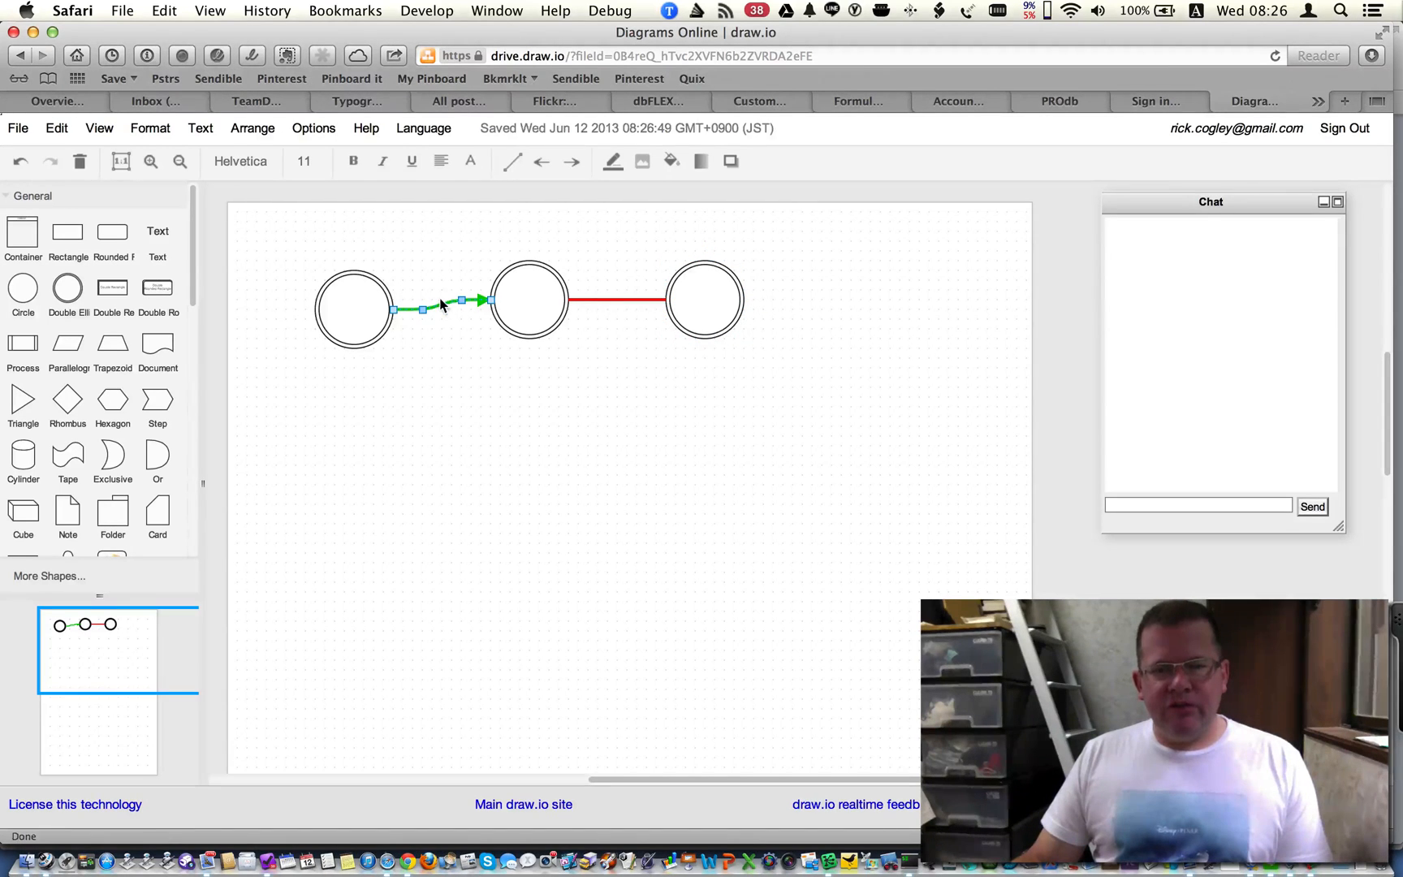
right_click(443, 305)
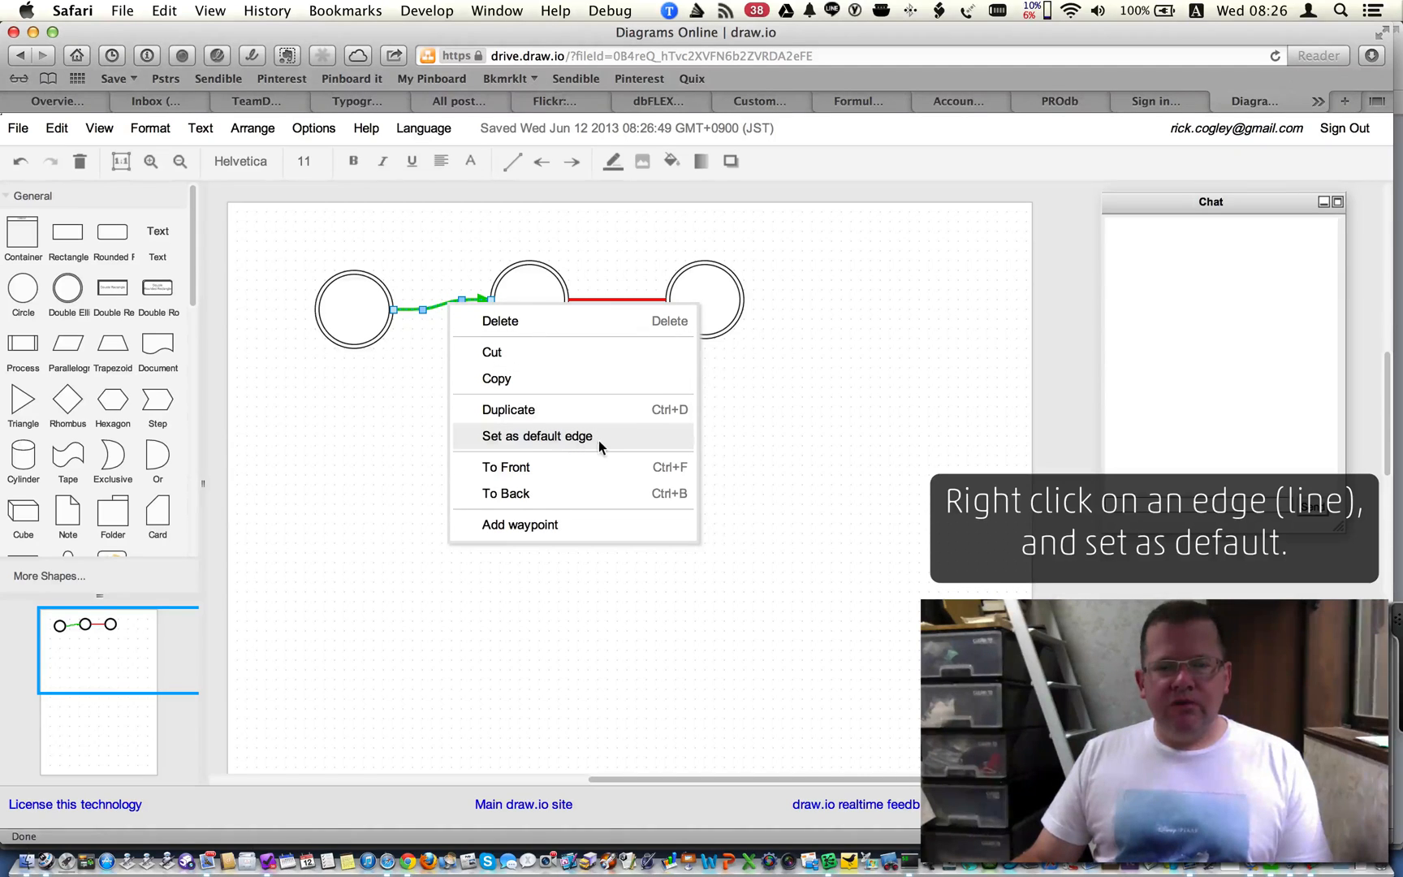
left_click(538, 436)
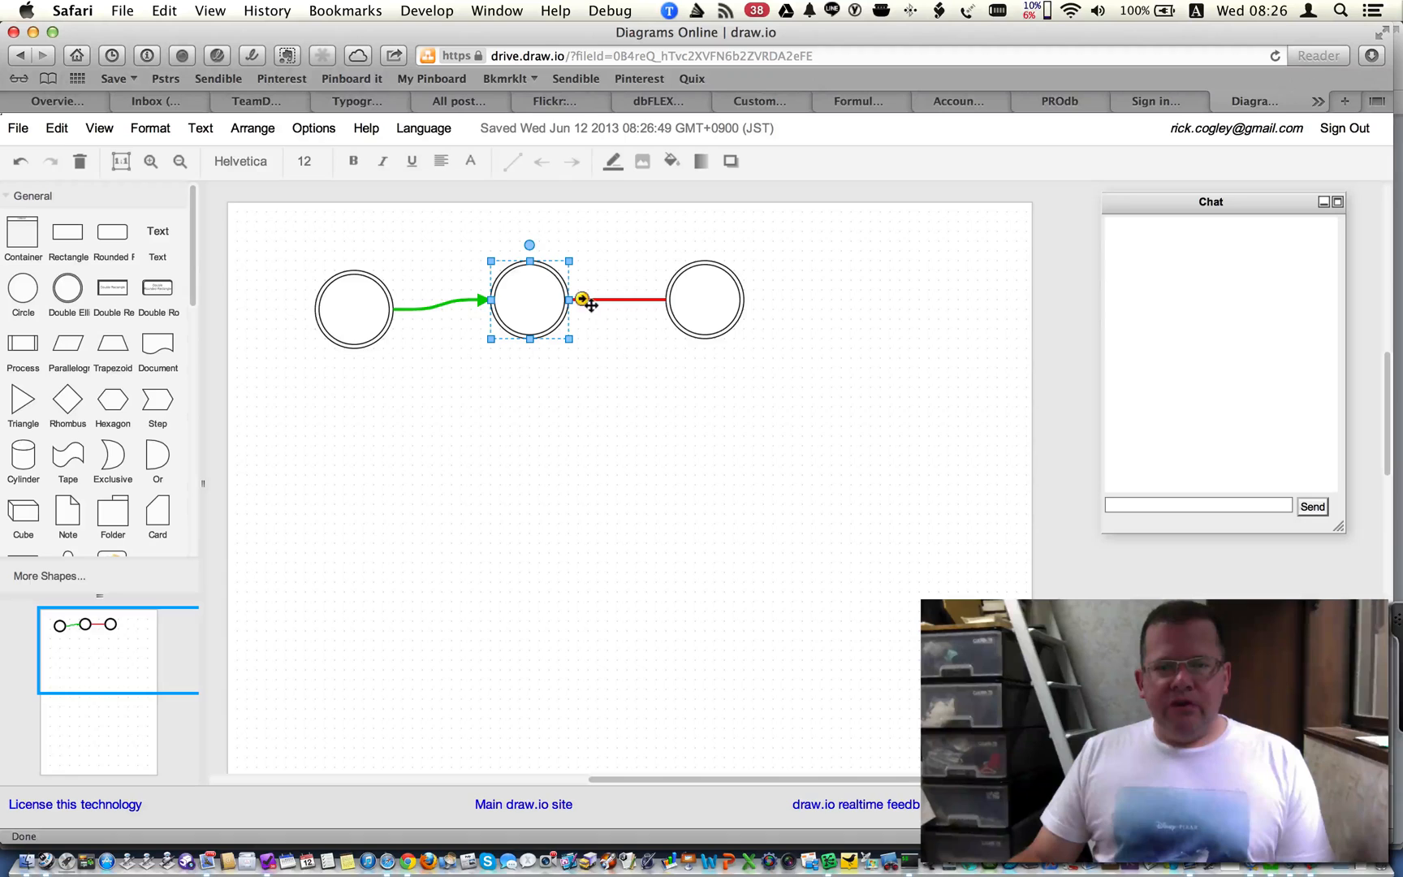
Connect-drag a new circle downward, then move it beneath the right-hand circle
left_click_drag(582, 299, 561, 465)
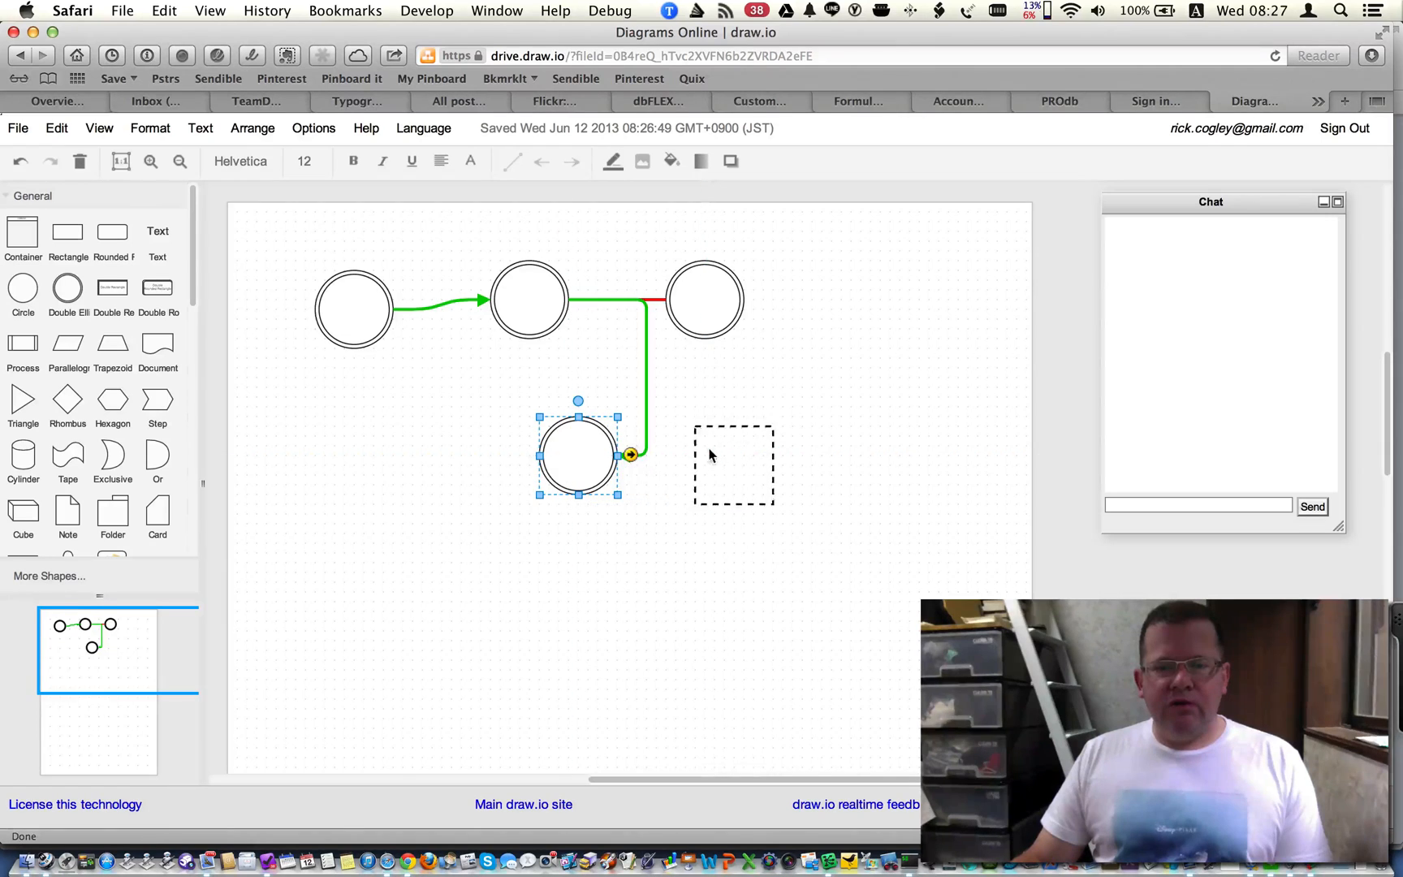
left_click_drag(577, 456, 732, 456)
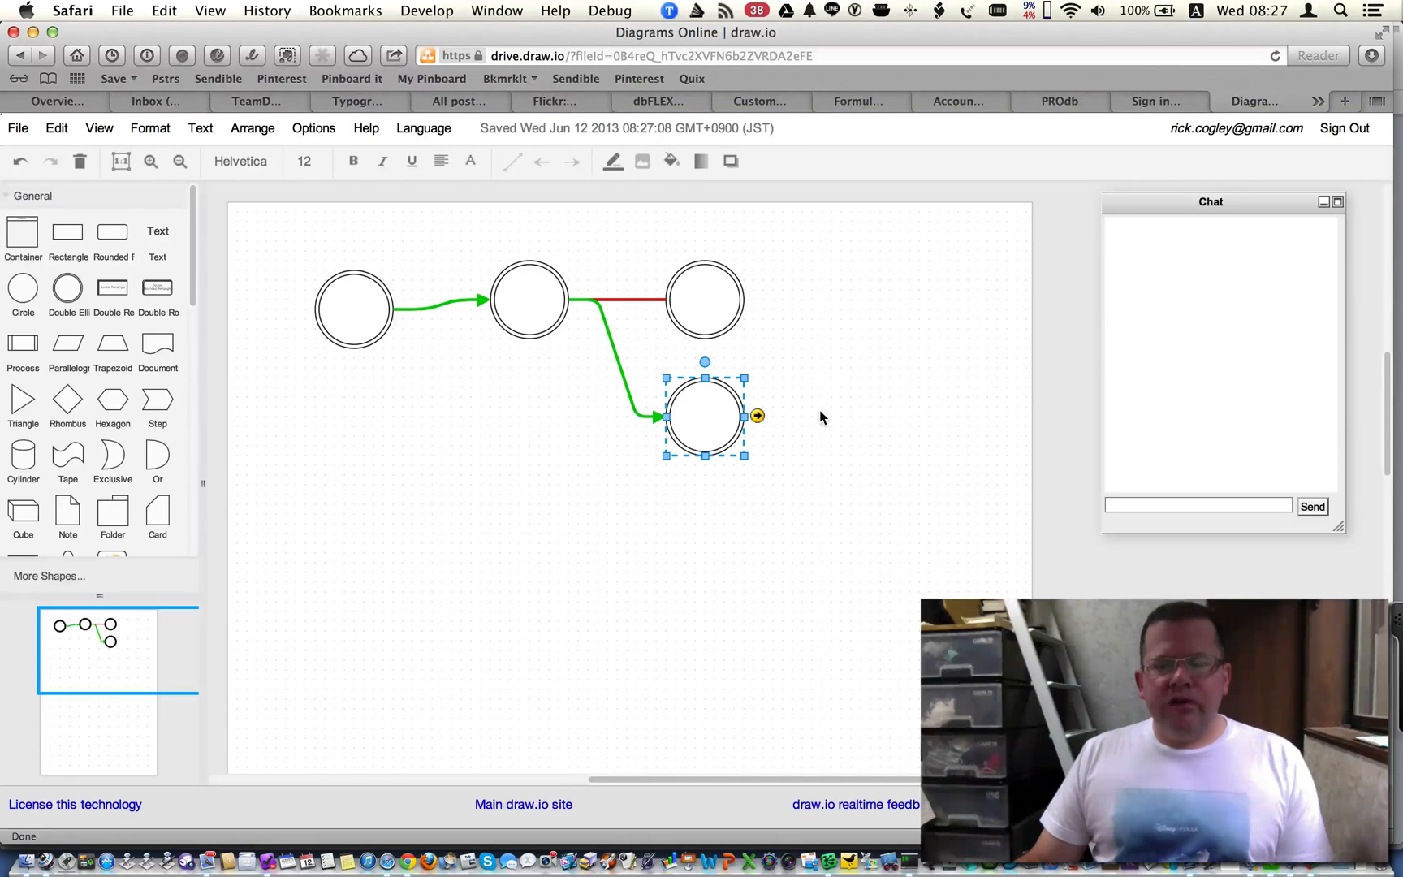
mouse_move(365, 451)
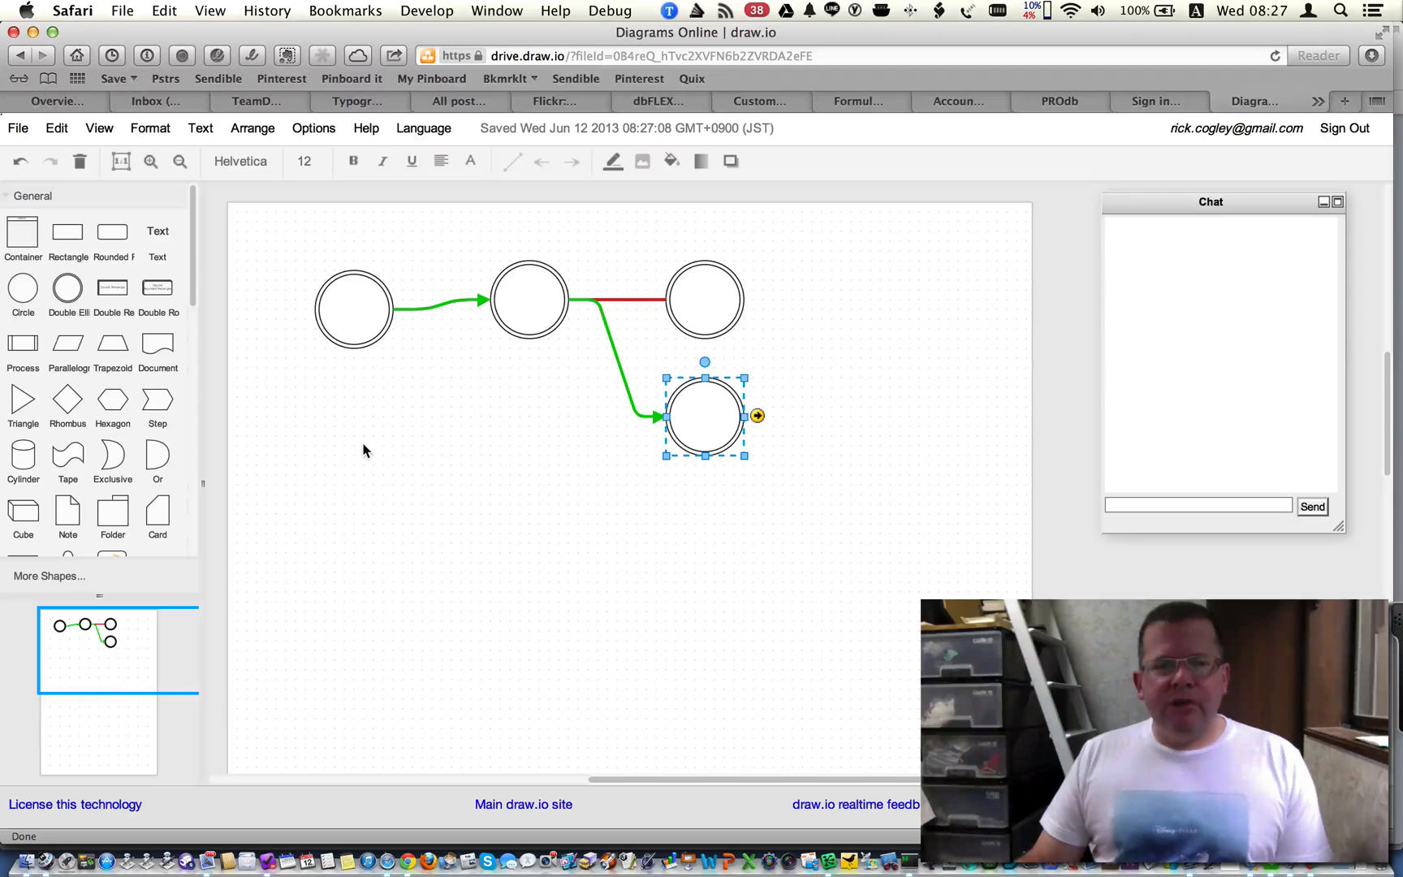
mouse_move(391, 342)
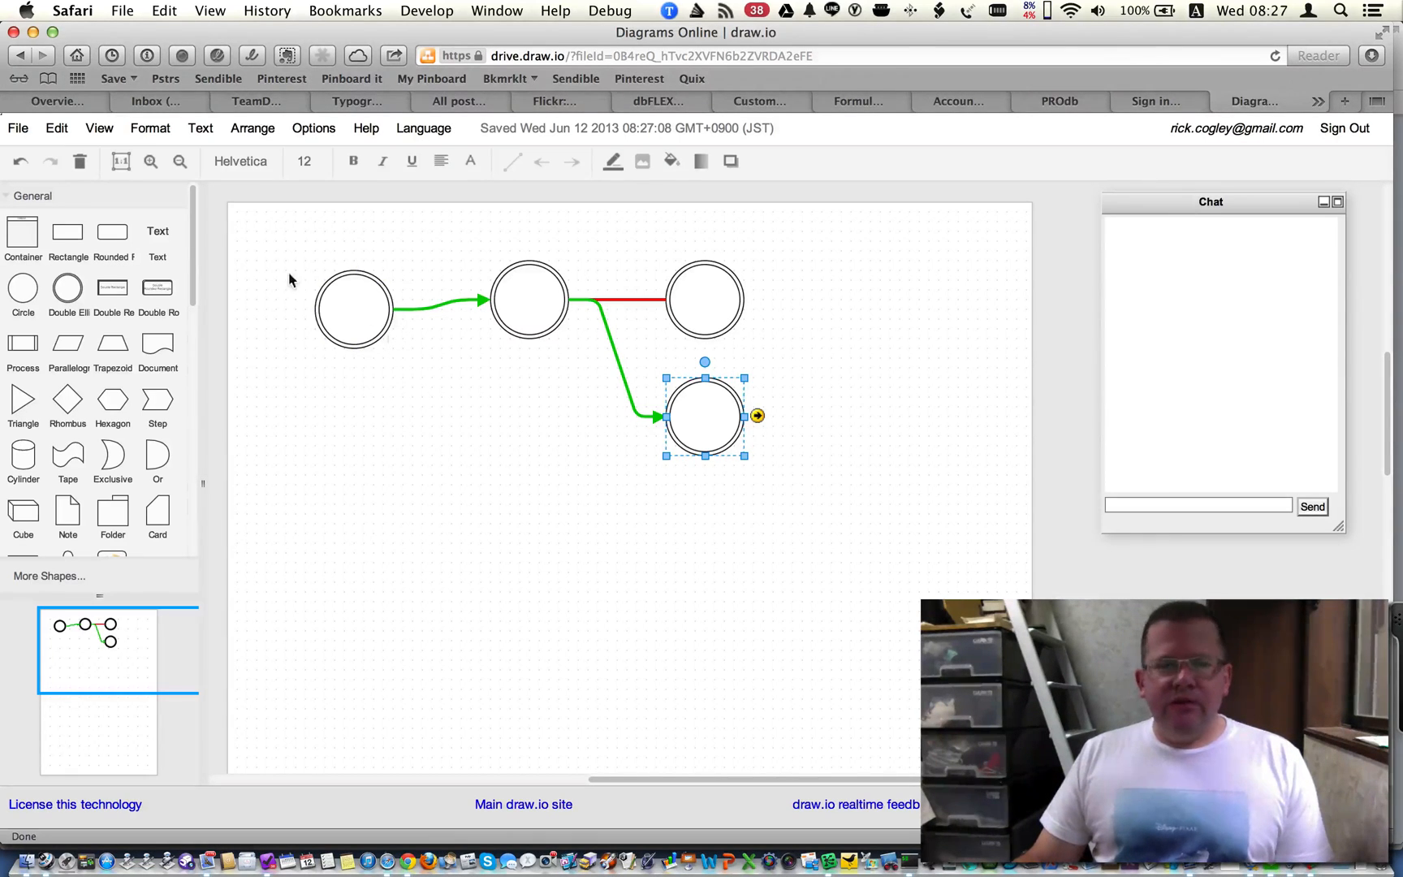
Give the leftmost circle a solid cyan fill from the Fill Color palette
left_click(354, 308)
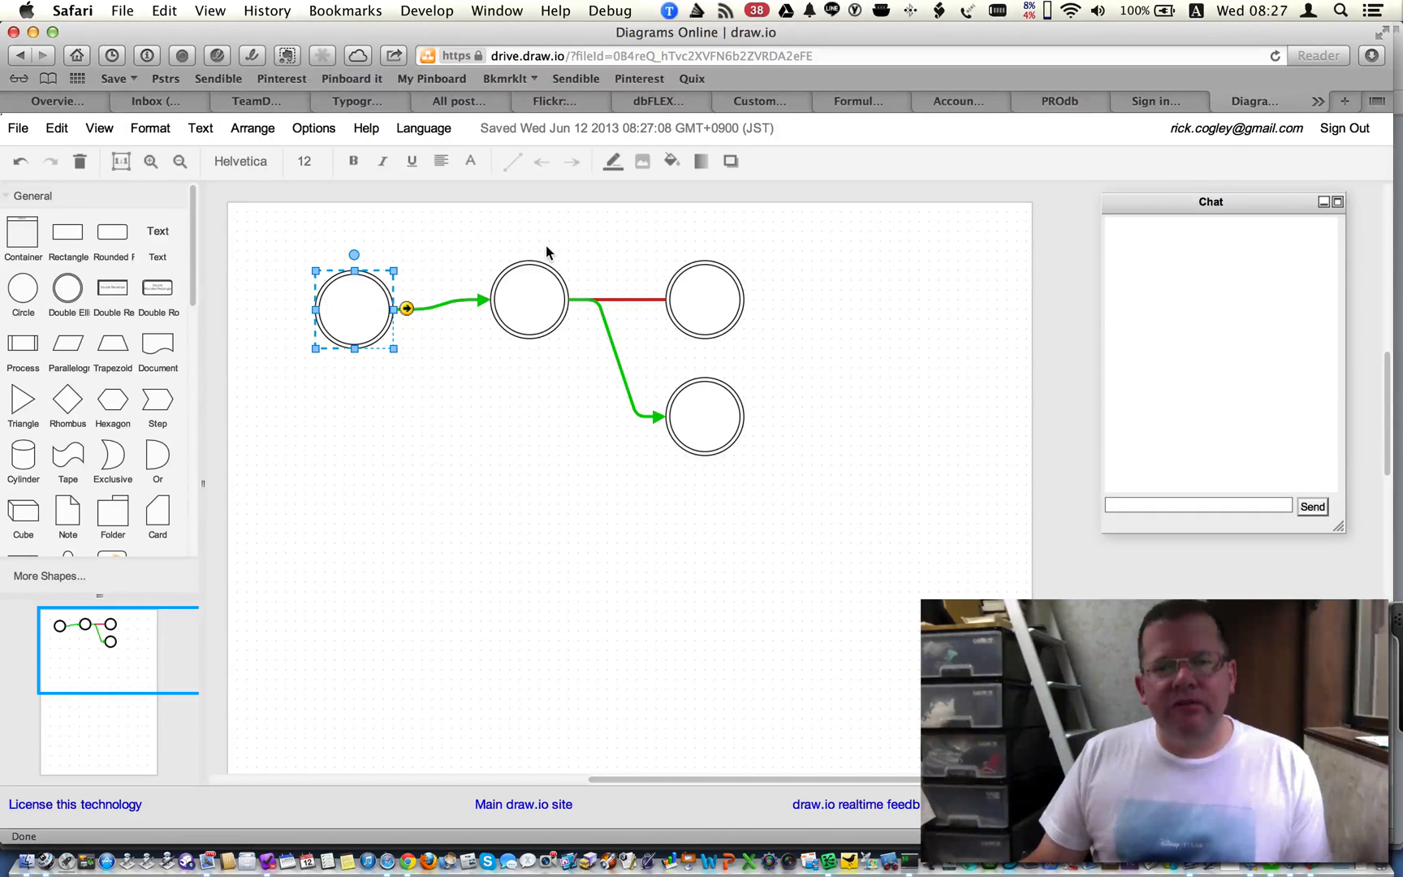
mouse_move(678, 221)
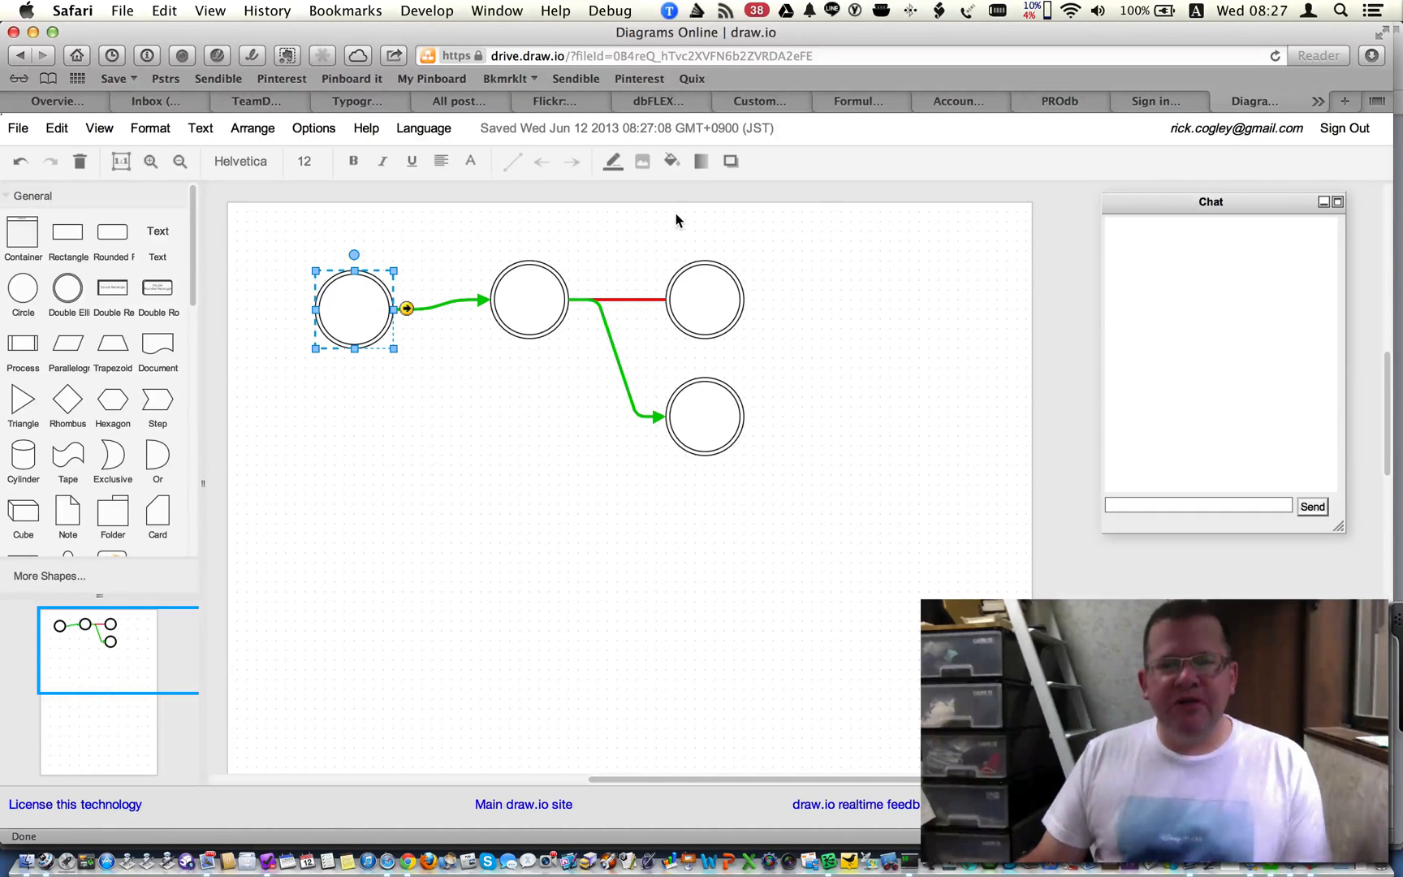
mouse_move(662, 198)
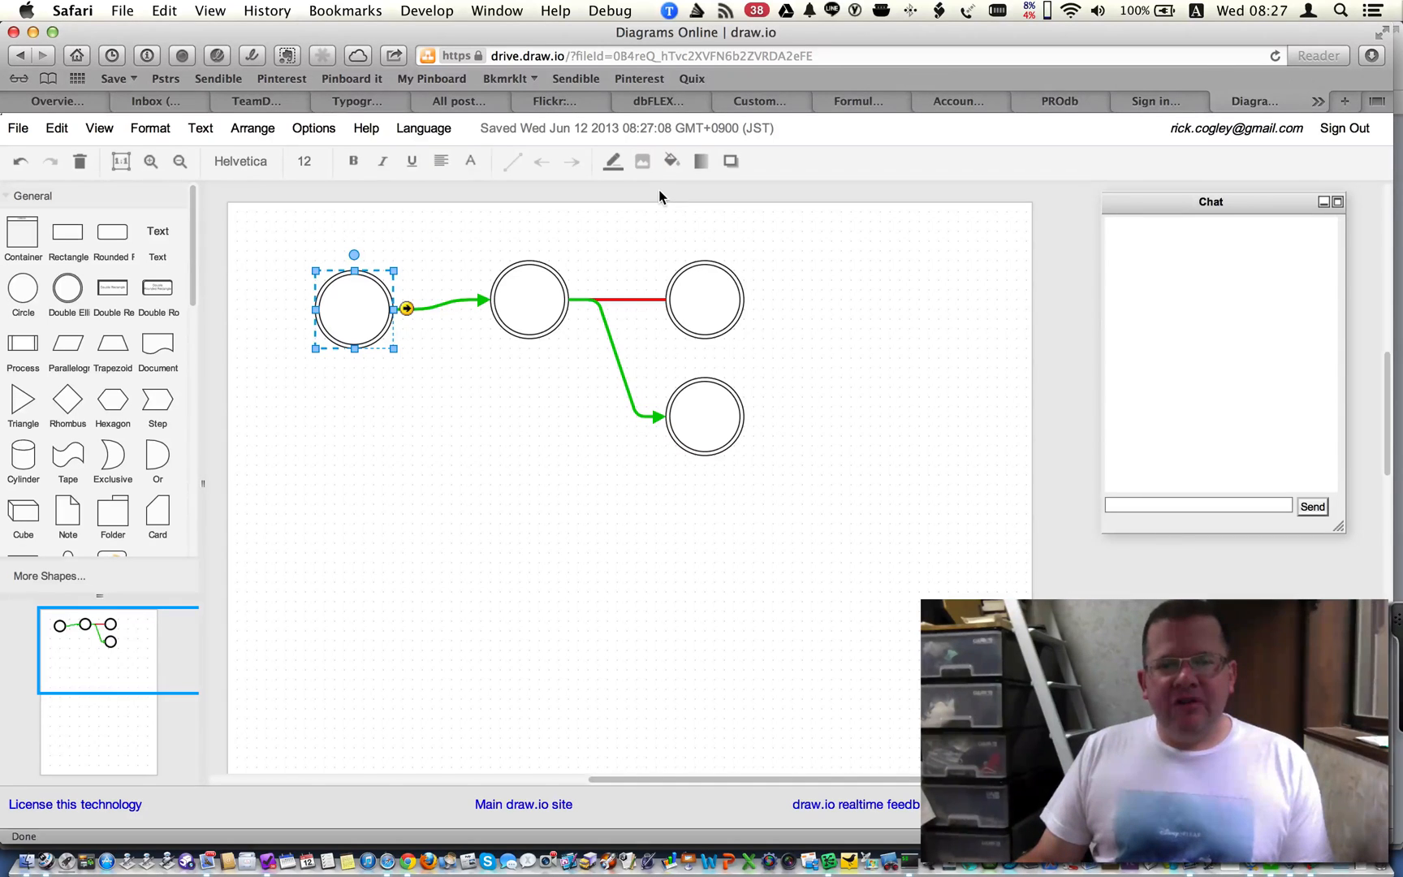
mouse_move(713, 191)
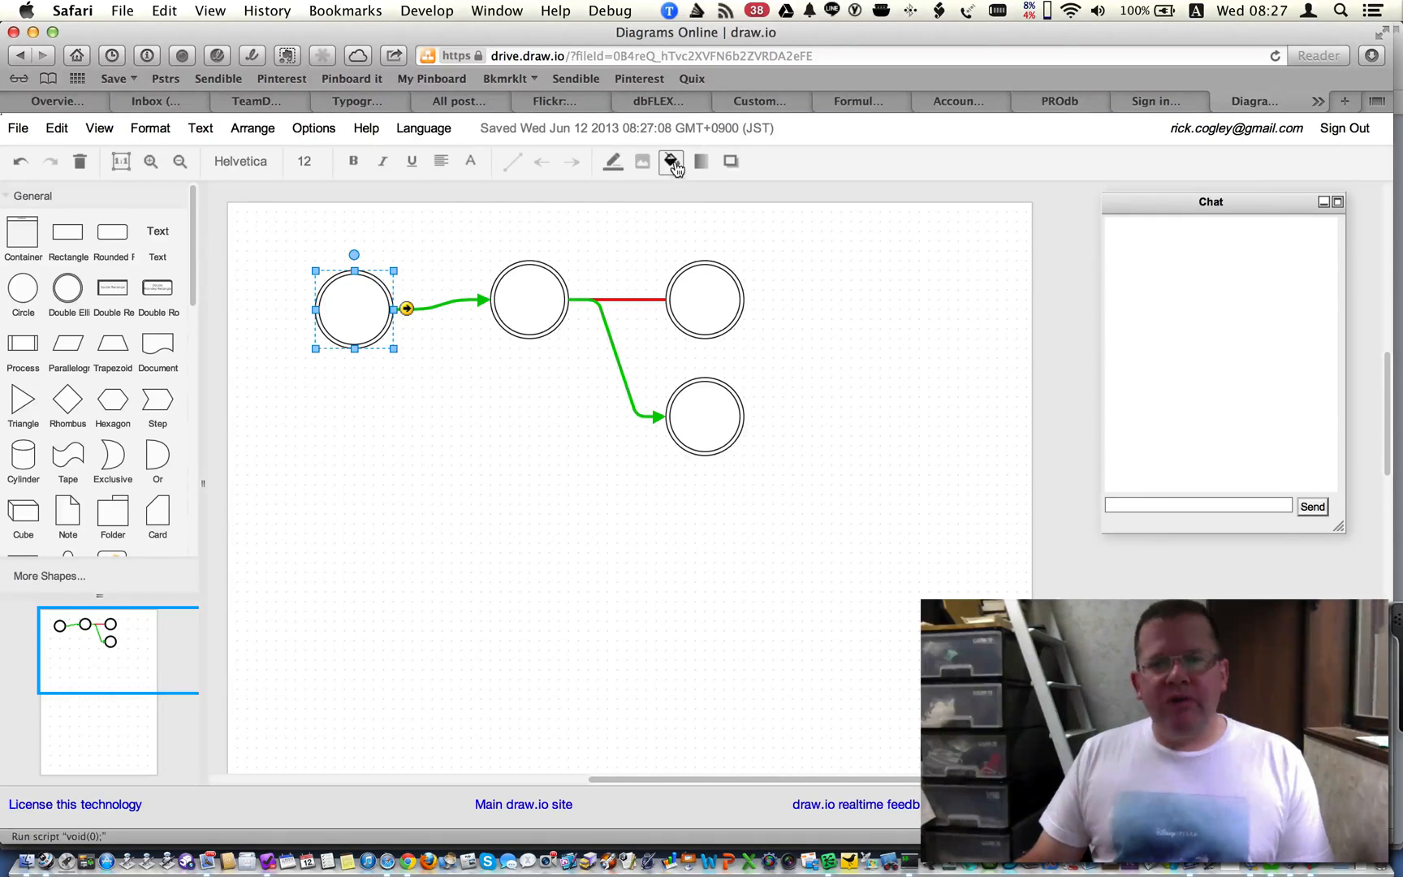
left_click(672, 162)
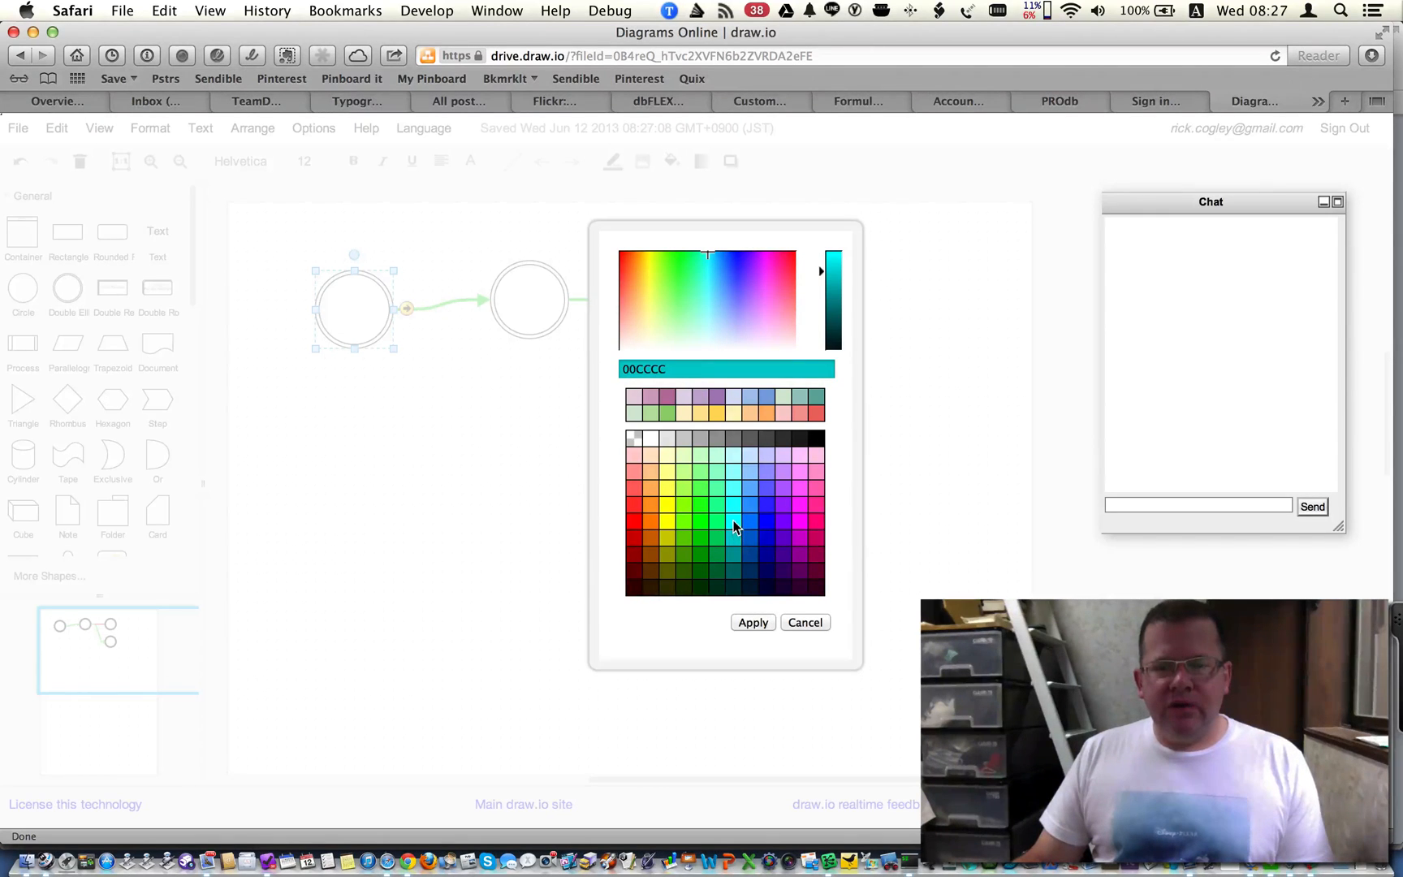
left_click(752, 622)
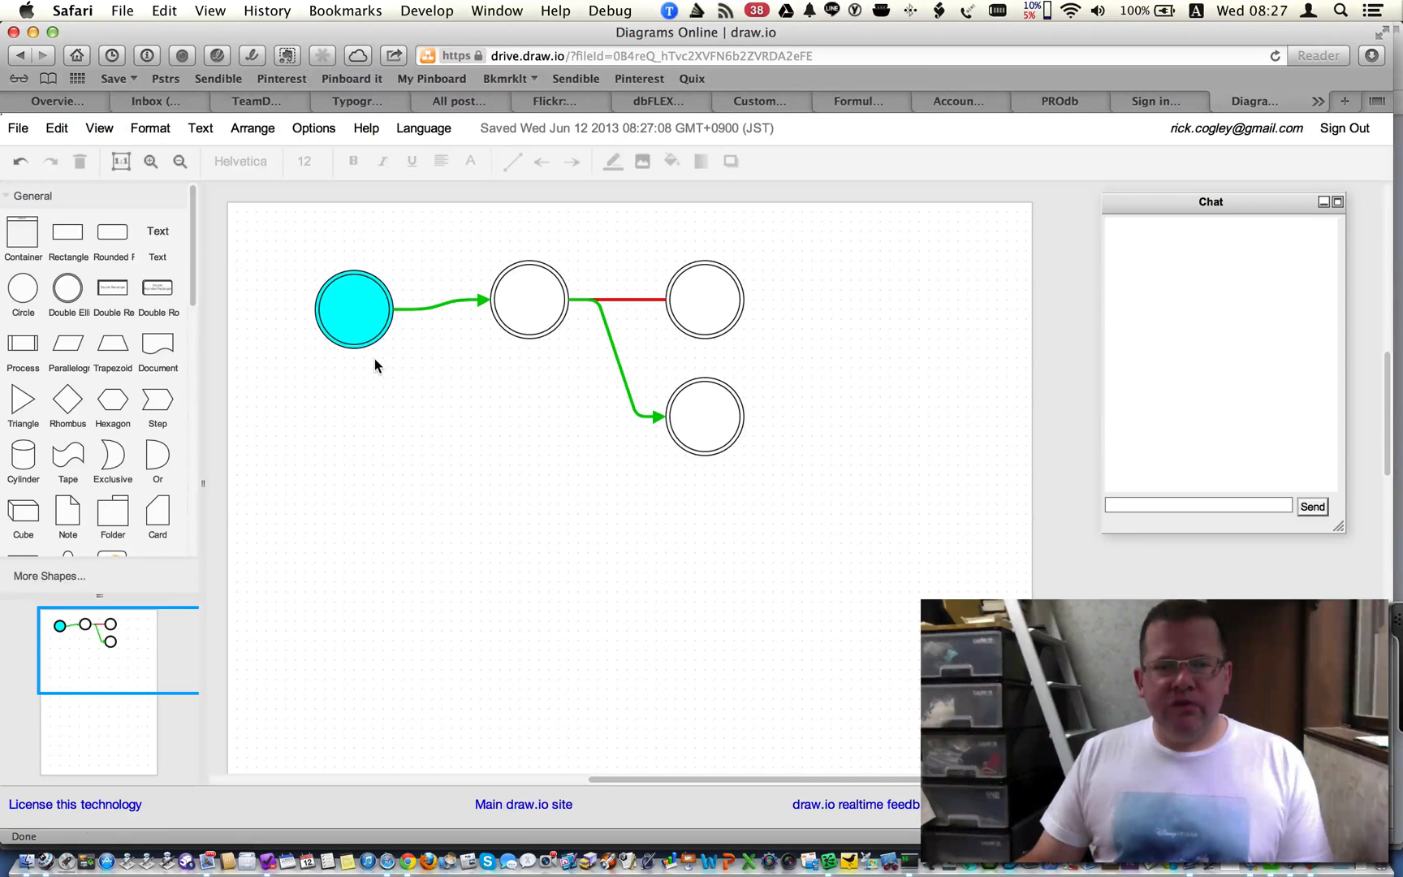
left_click(529, 300)
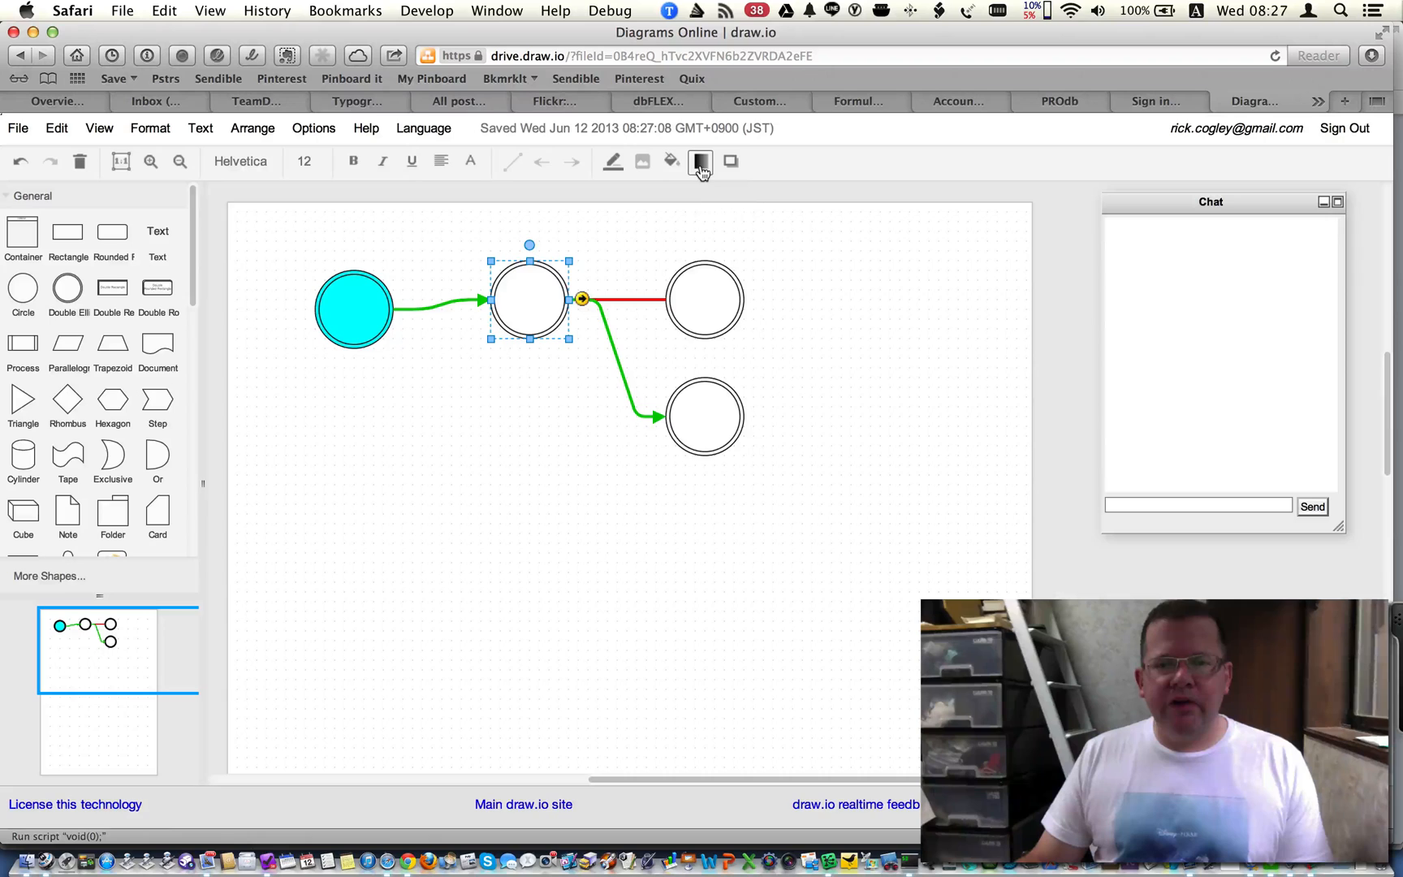
left_click(700, 162)
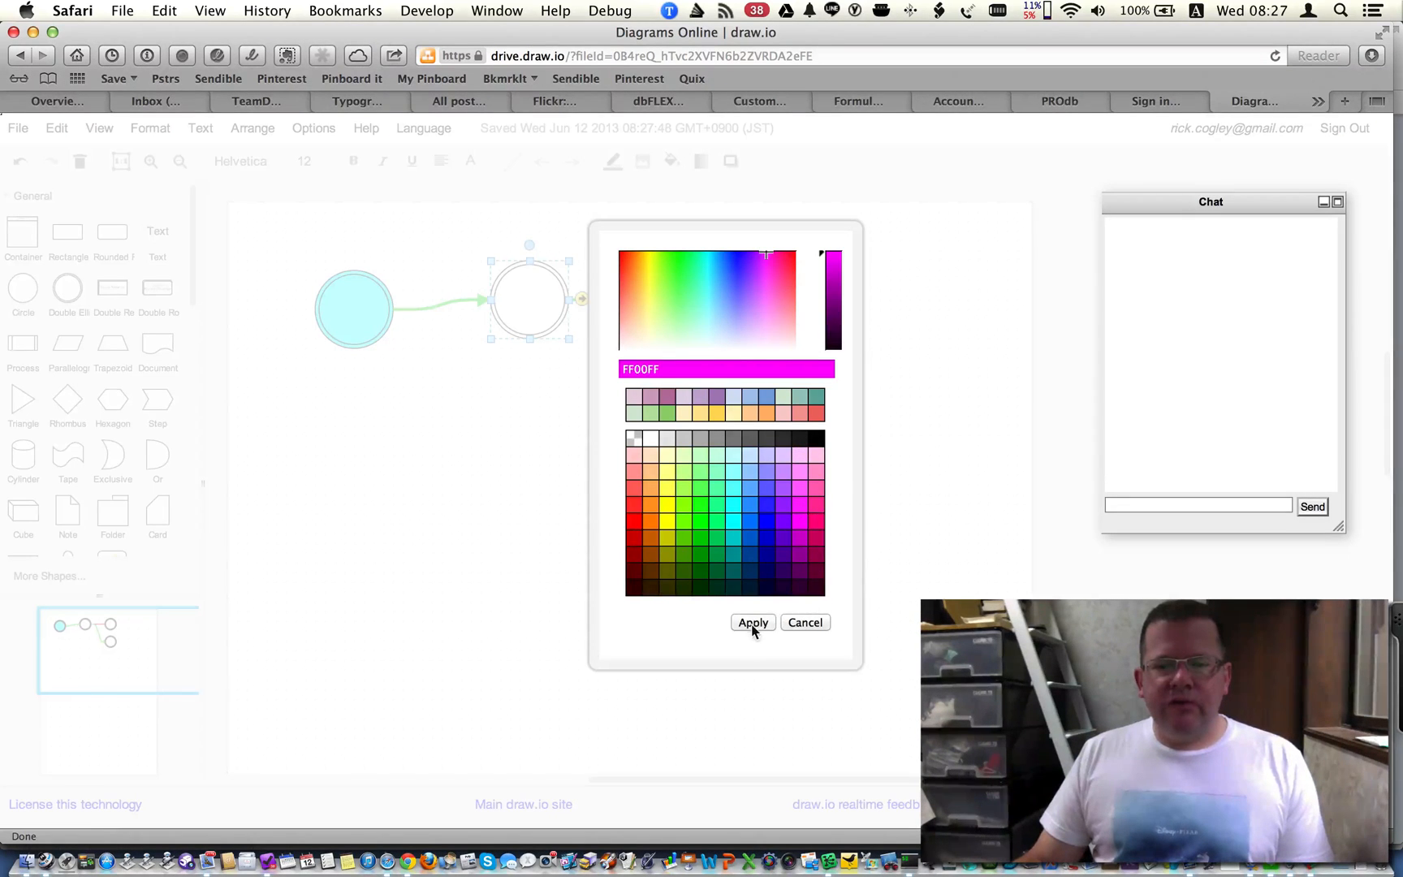
left_click(753, 622)
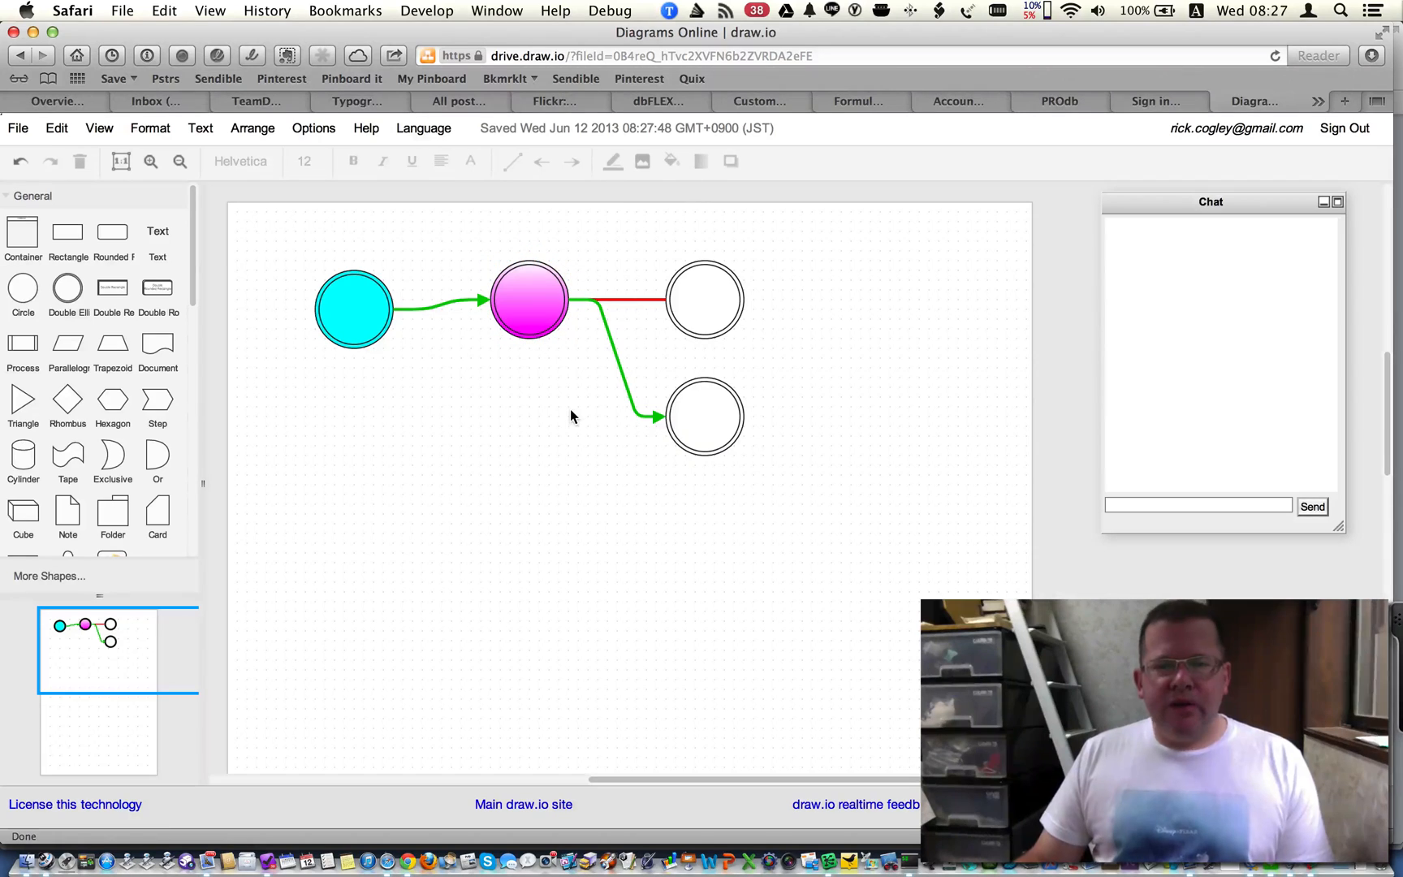
left_click(352, 310)
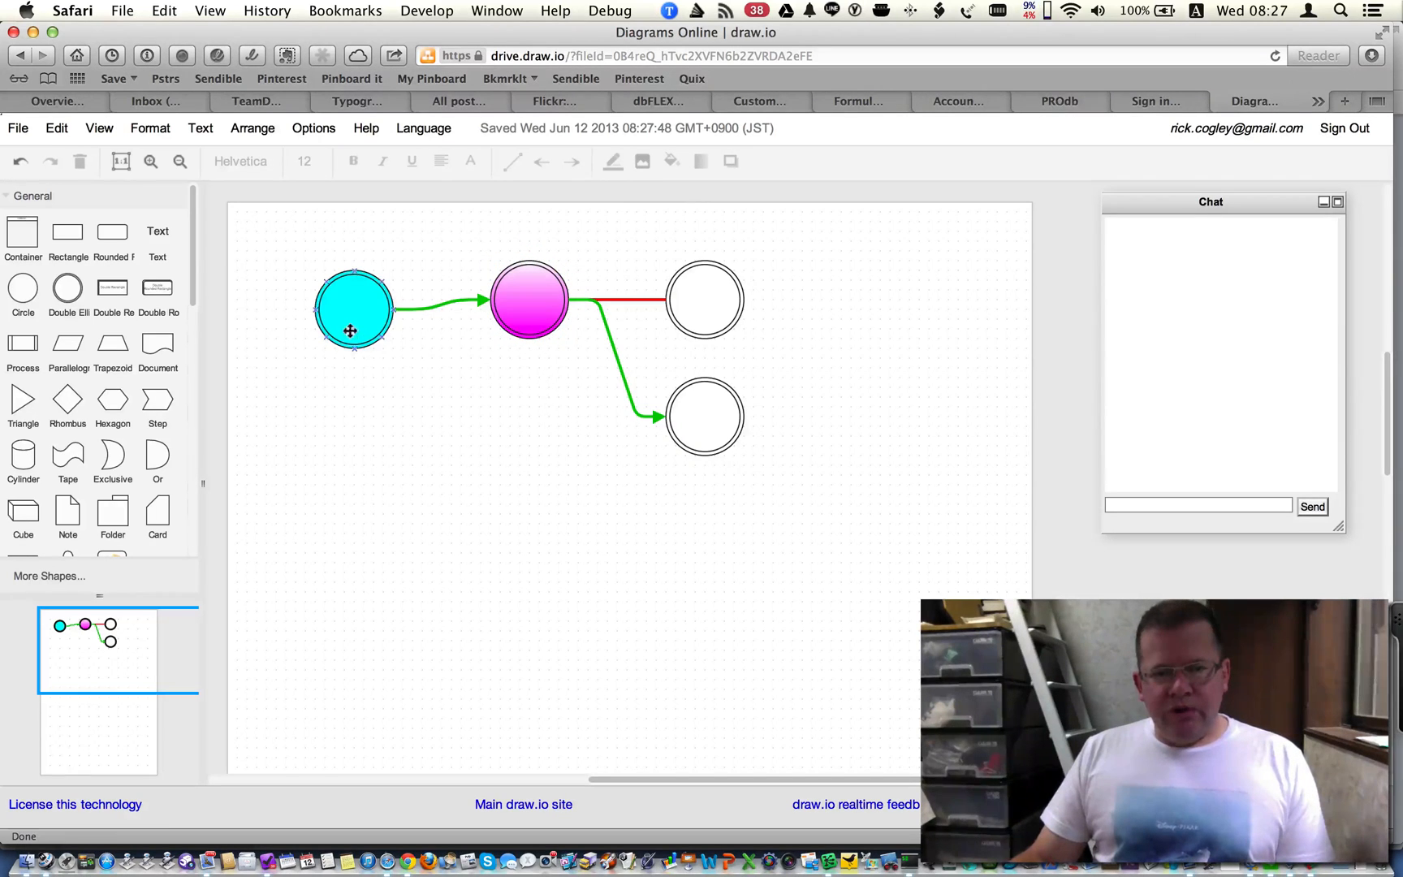
left_click(428, 334)
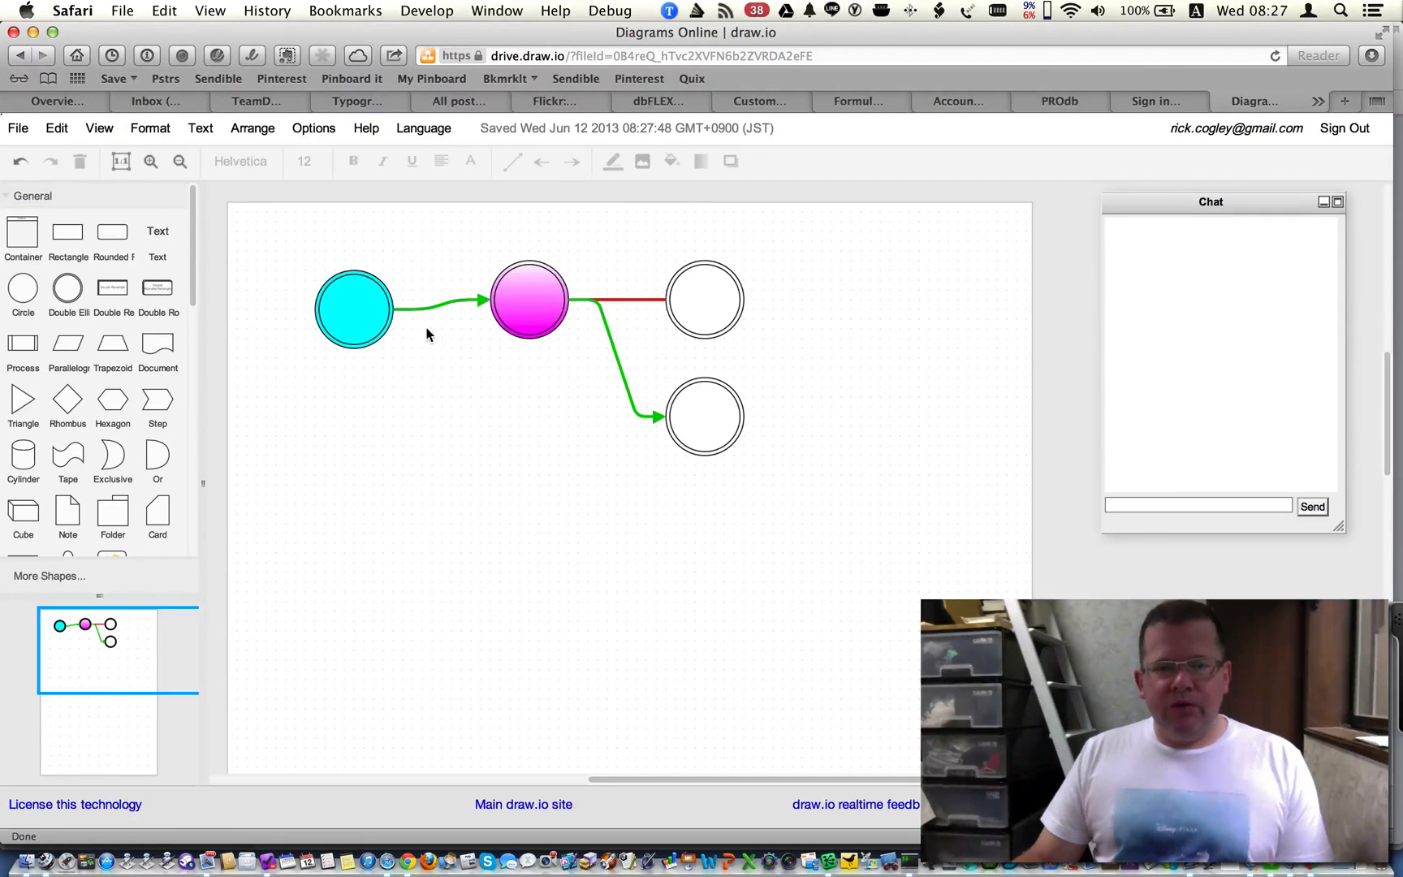
left_click(529, 302)
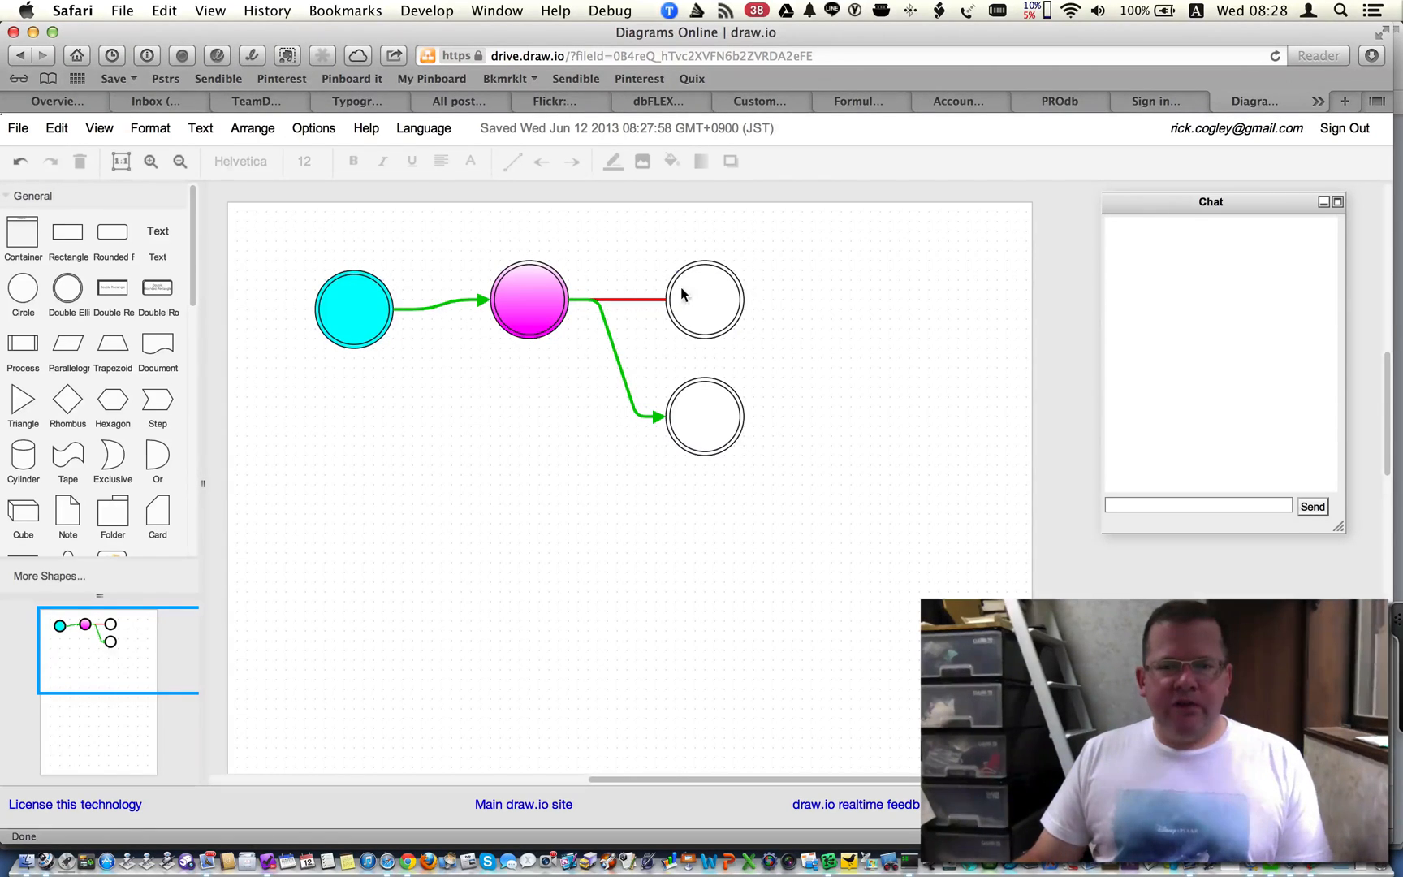
Fill the upper right circle with a gradient from cyan 00FFFF to magenta FF00FF
left_click(705, 298)
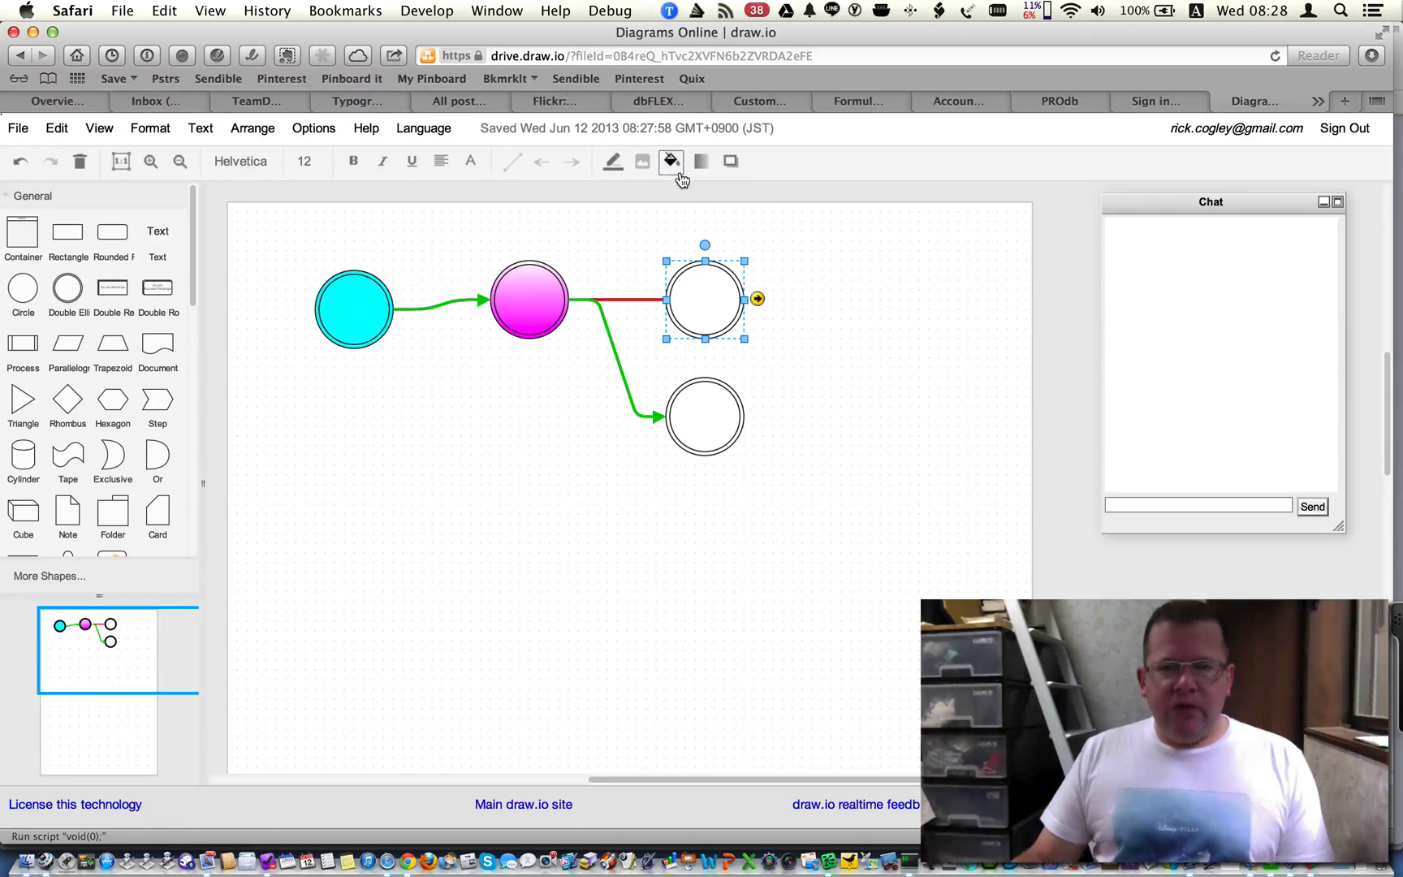
left_click(671, 161)
type("00FFFF")
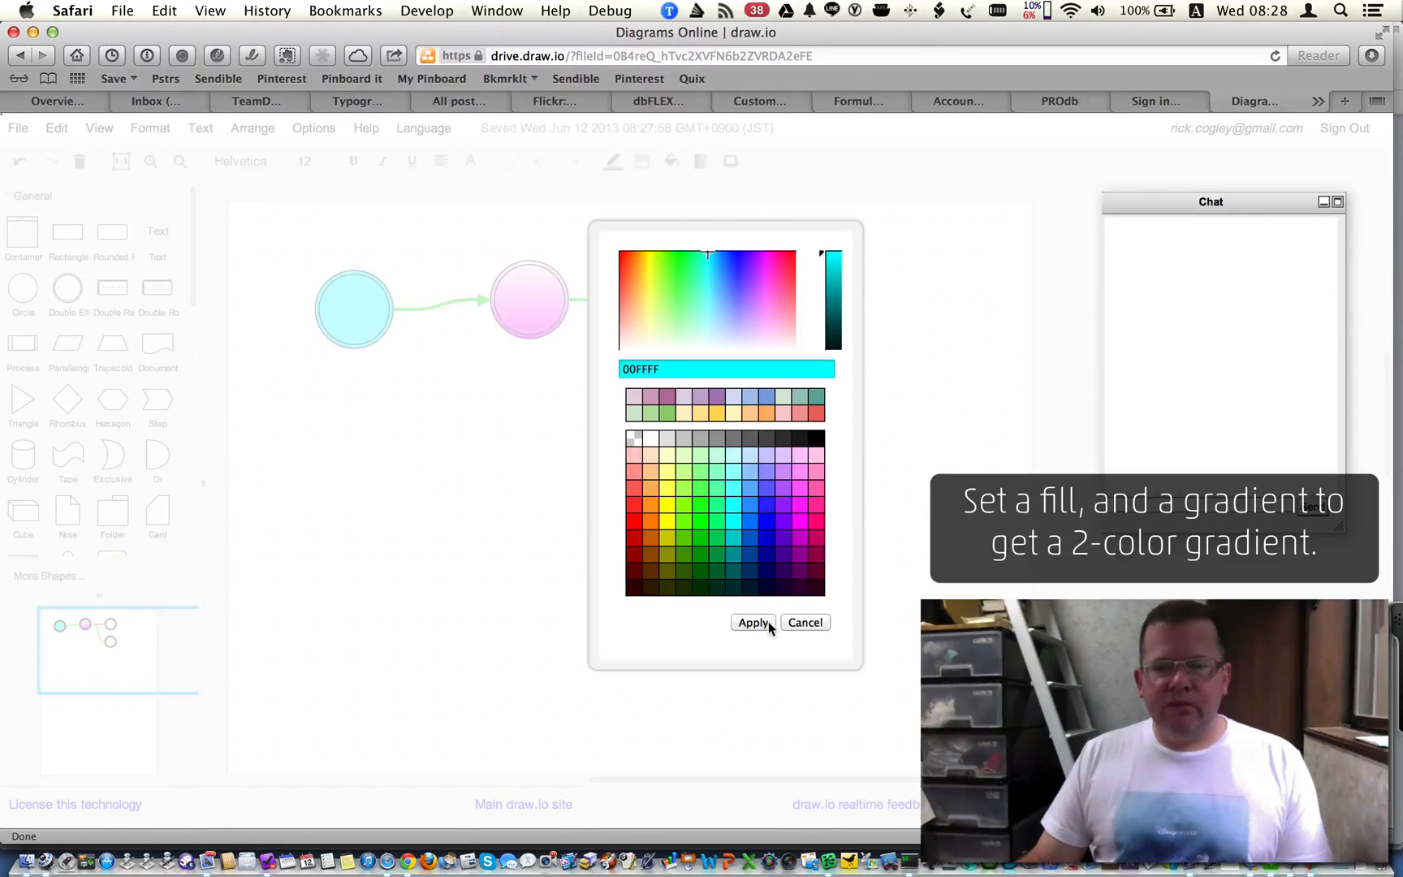
left_click(753, 622)
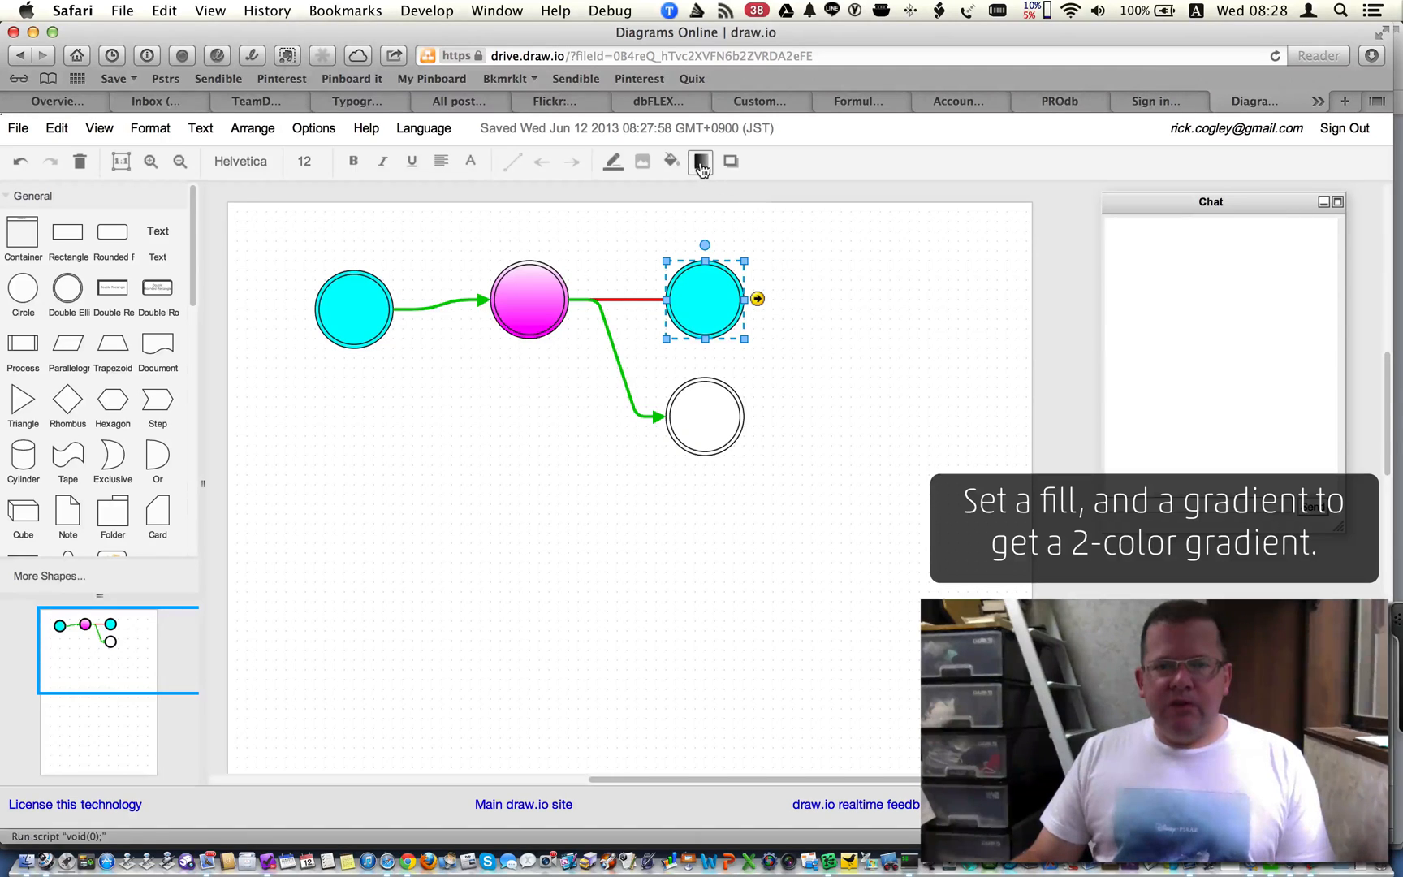
left_click(700, 161)
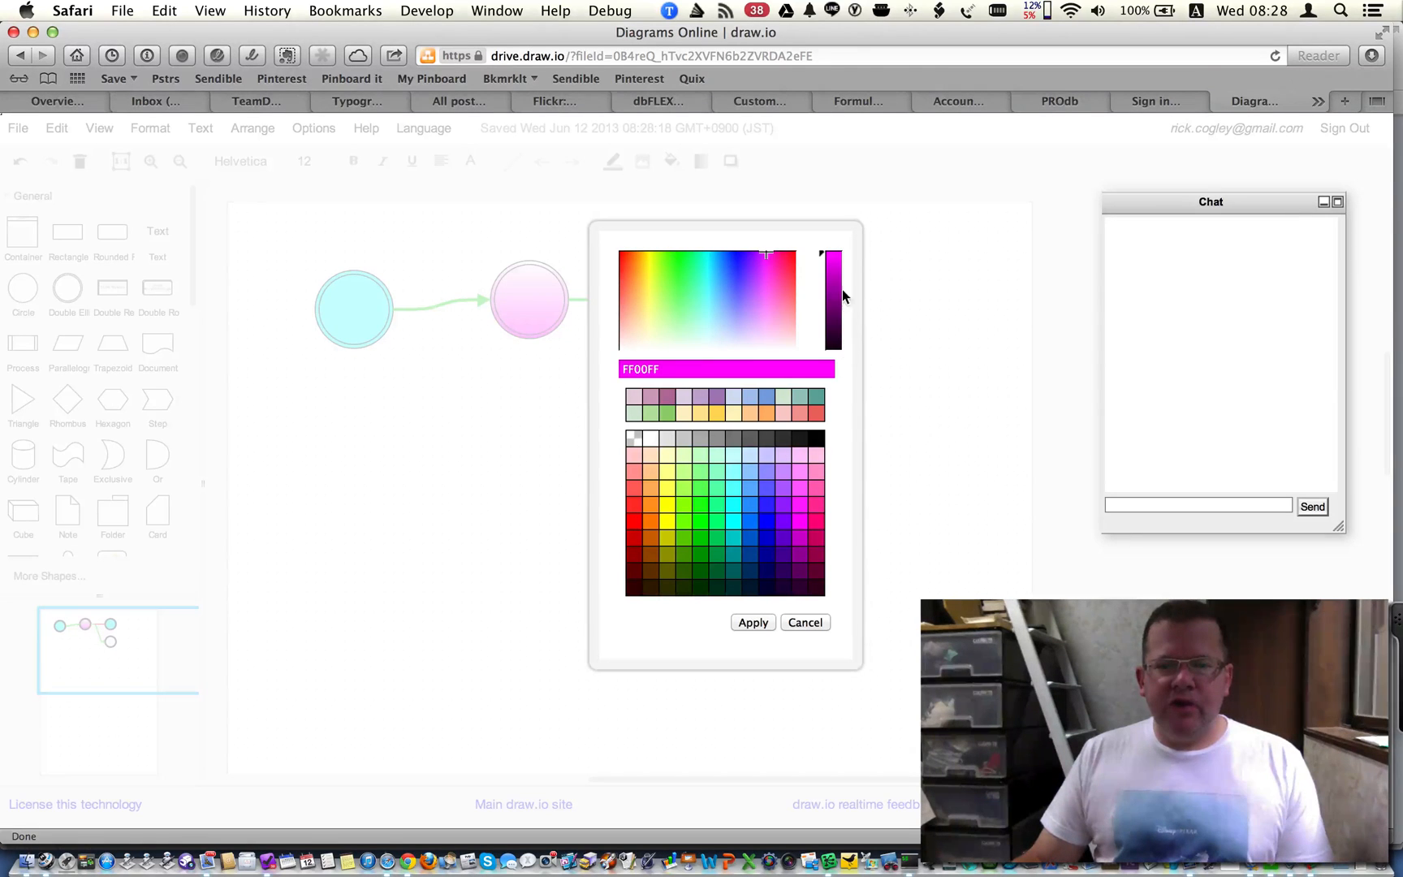
left_click(726, 369)
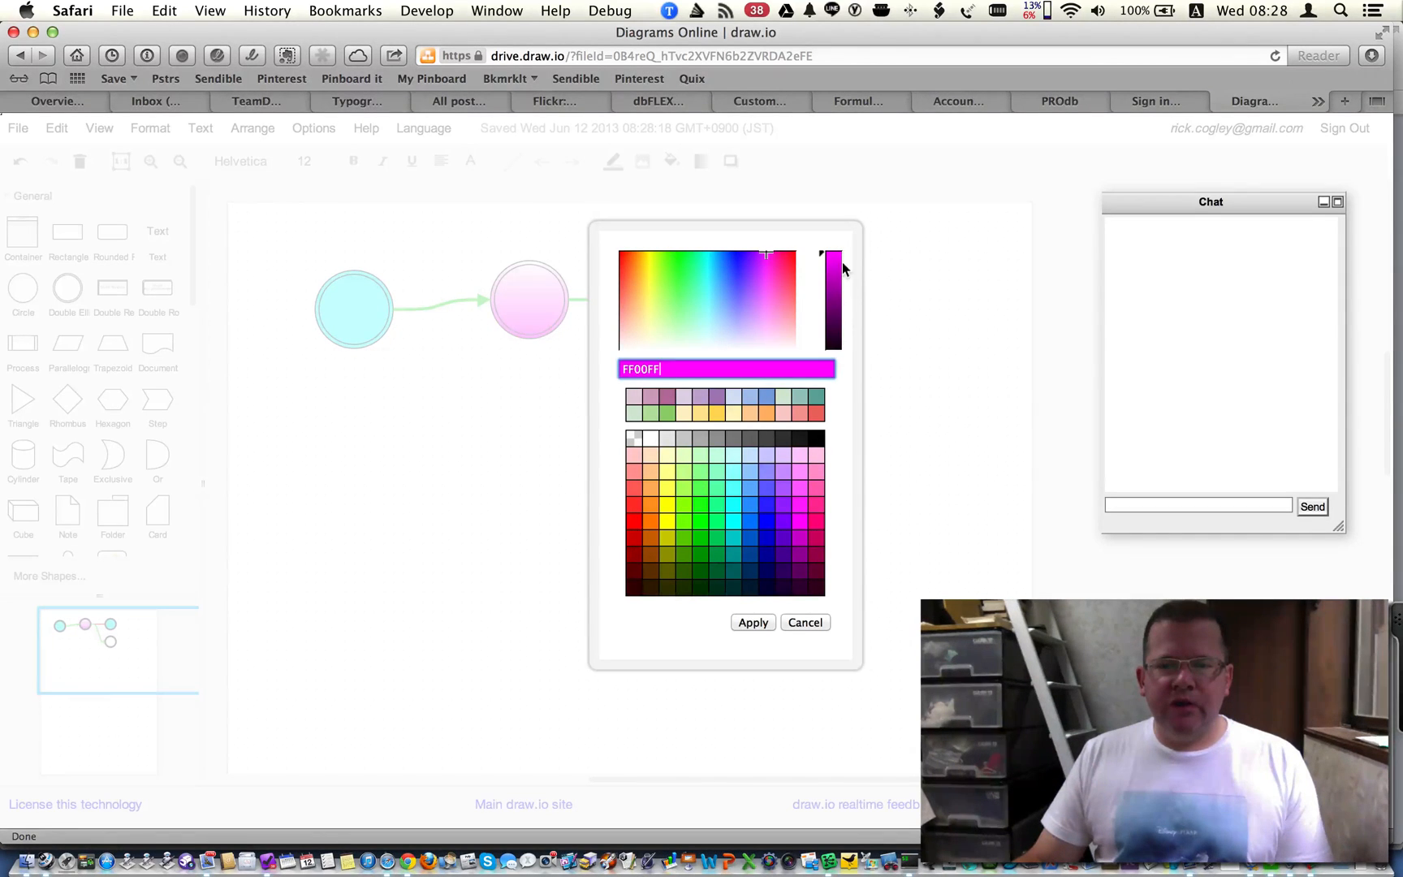
mouse_move(839, 407)
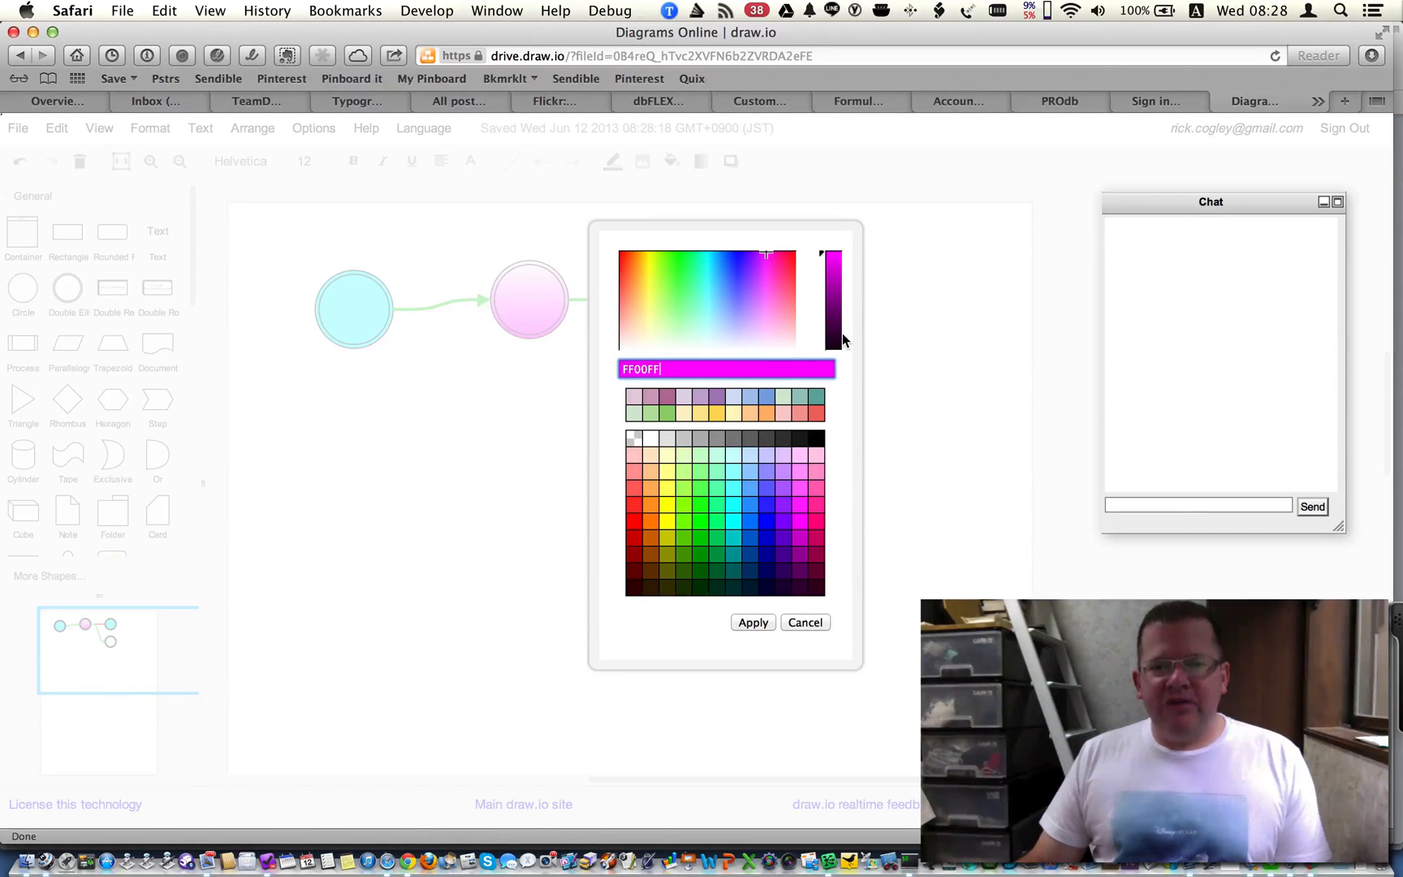
mouse_move(851, 304)
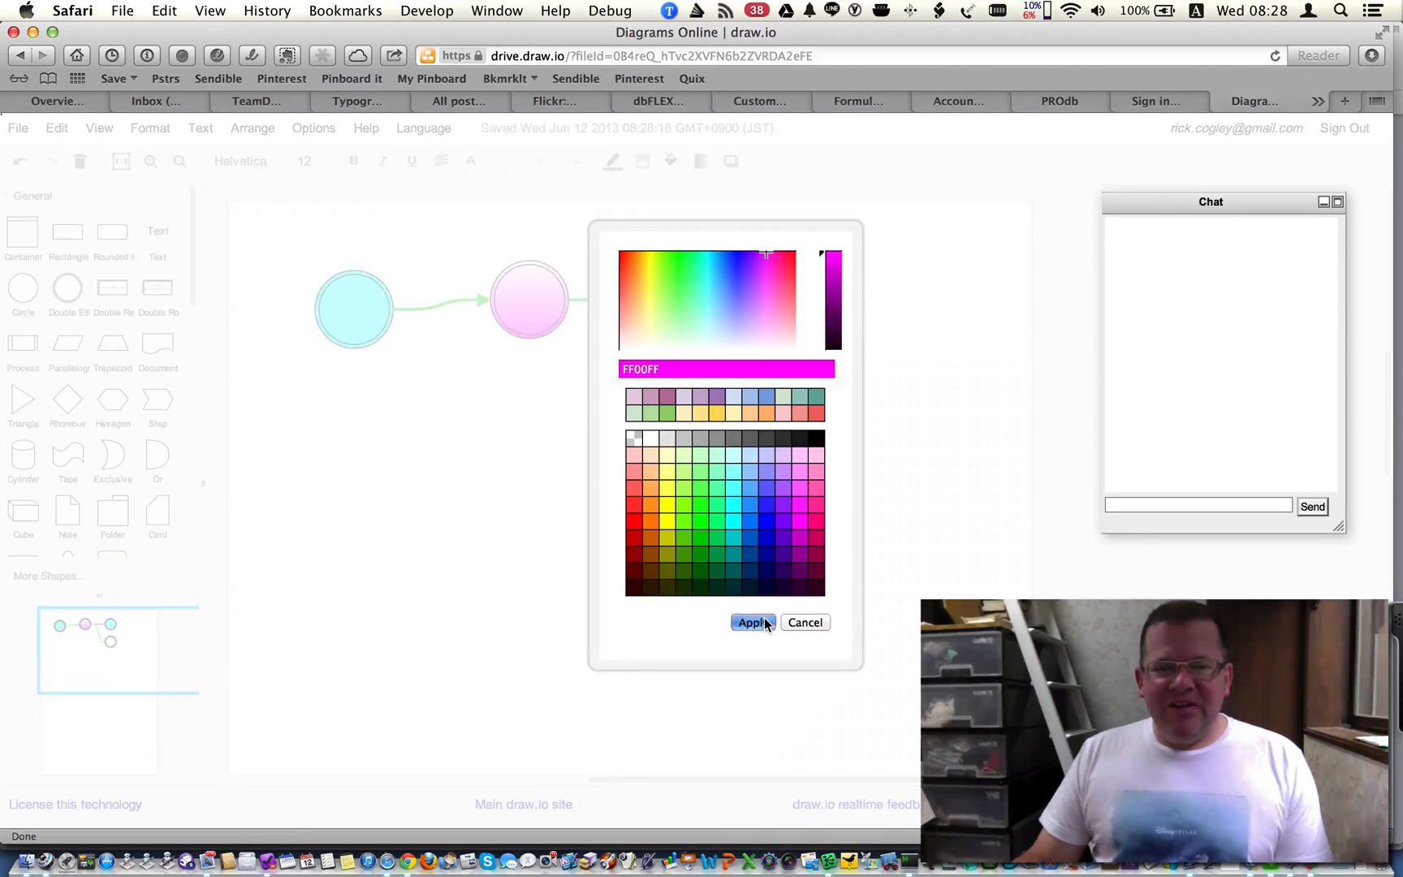
left_click(753, 622)
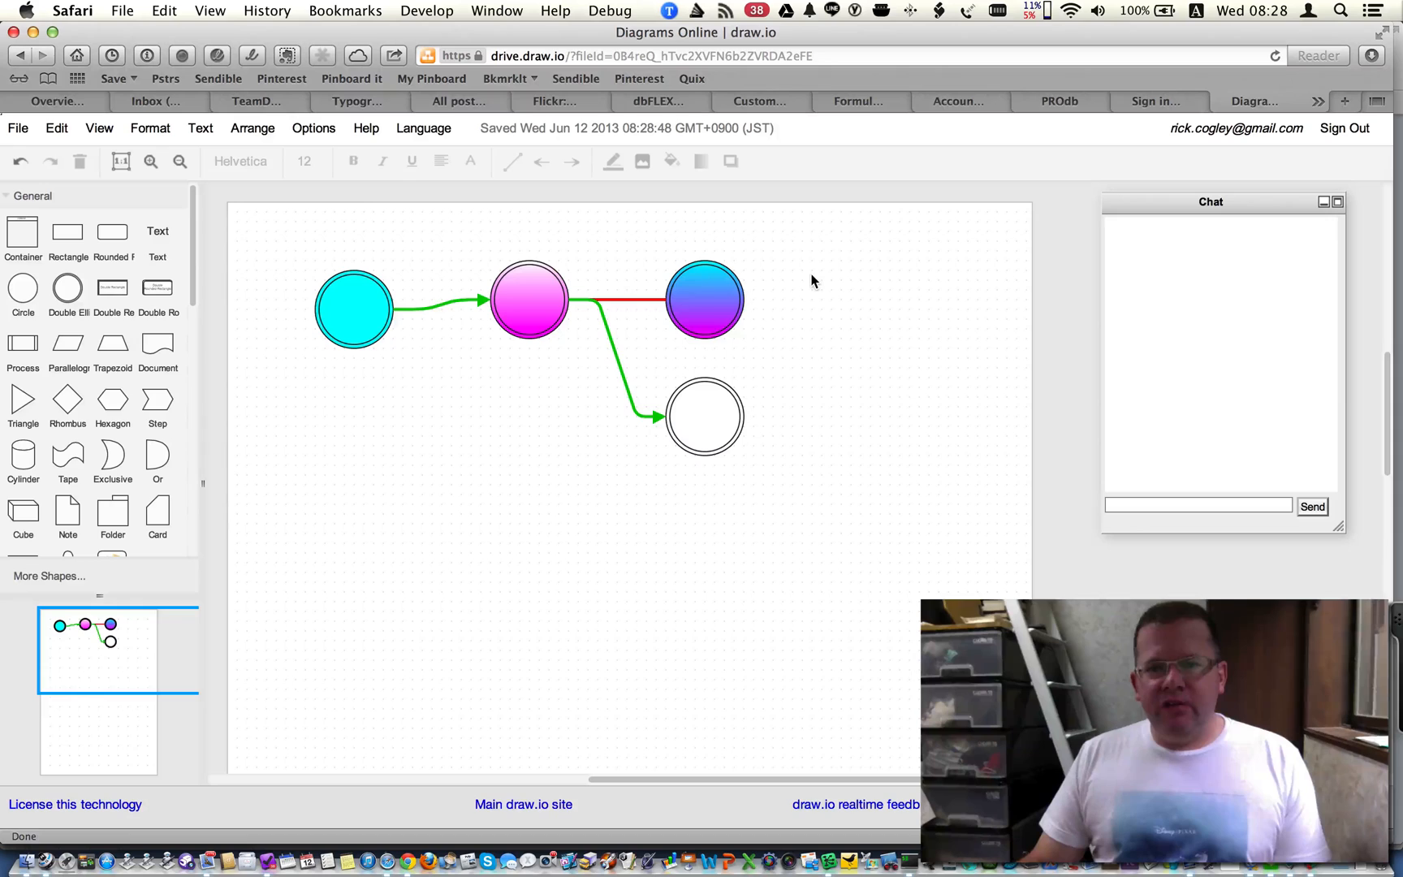
left_click(355, 310)
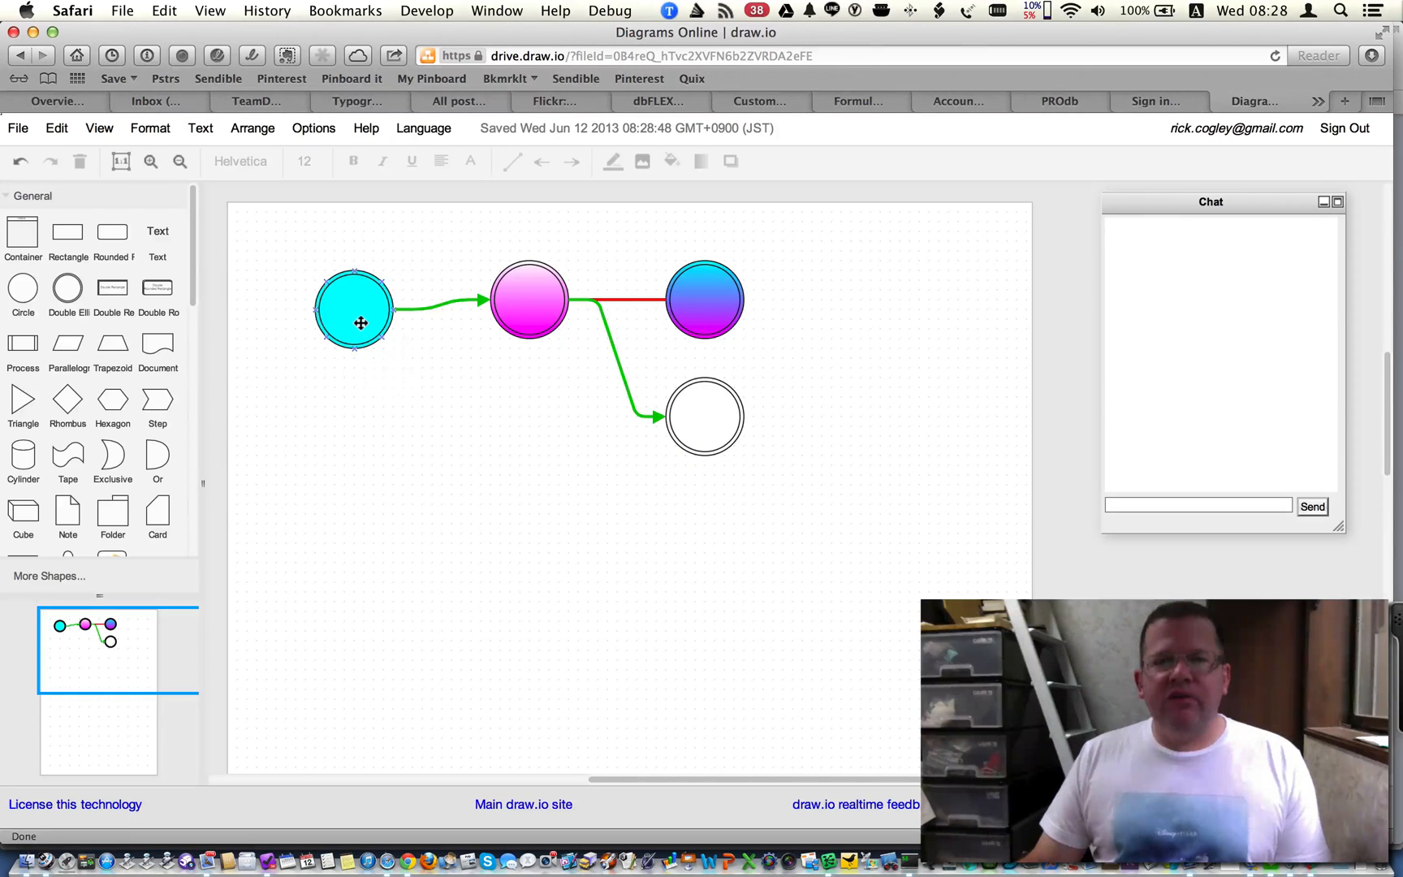
left_click(354, 309)
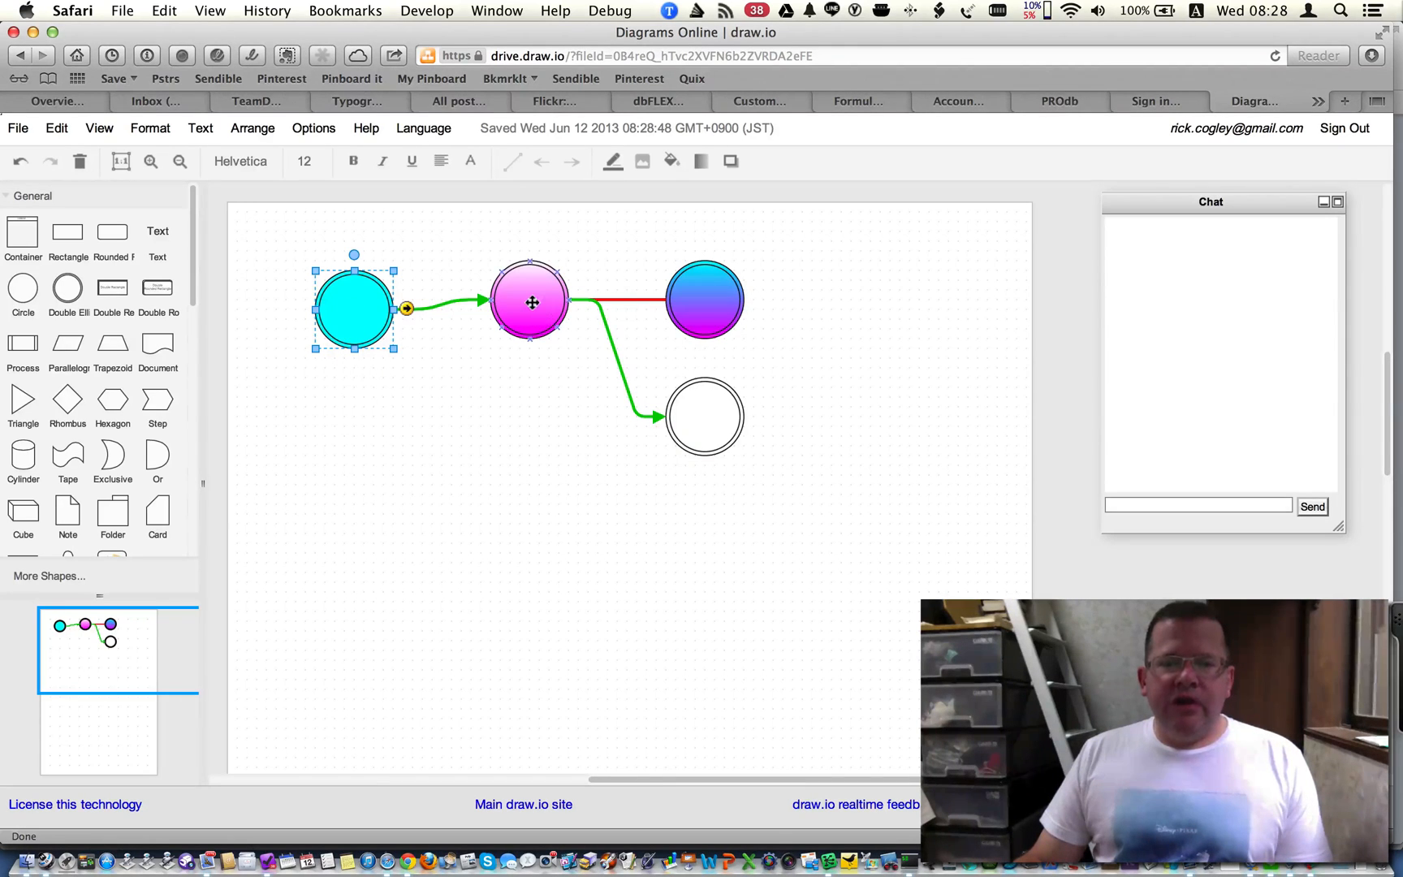
left_click(529, 301)
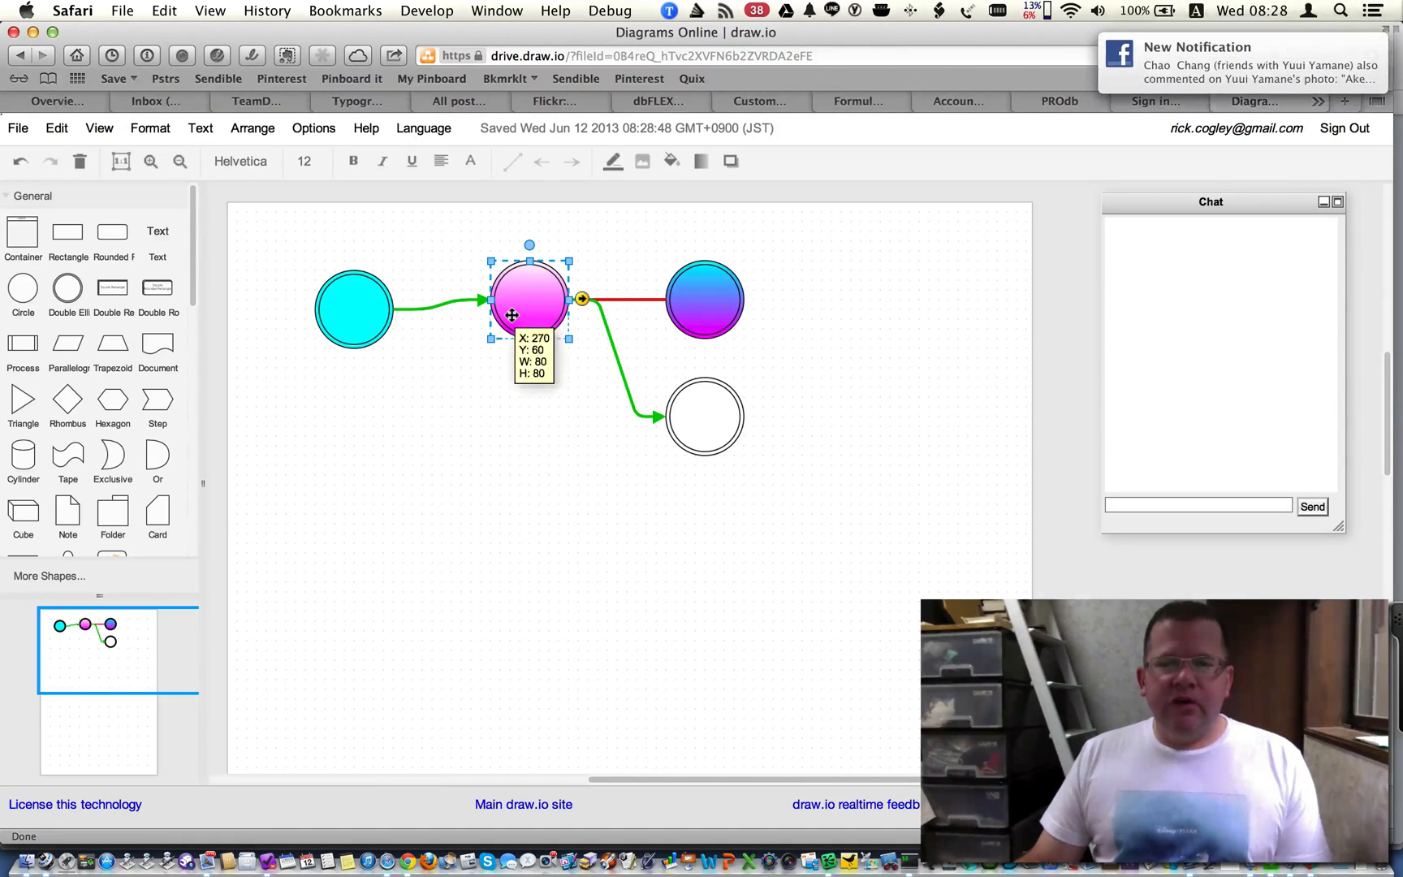
left_click(705, 299)
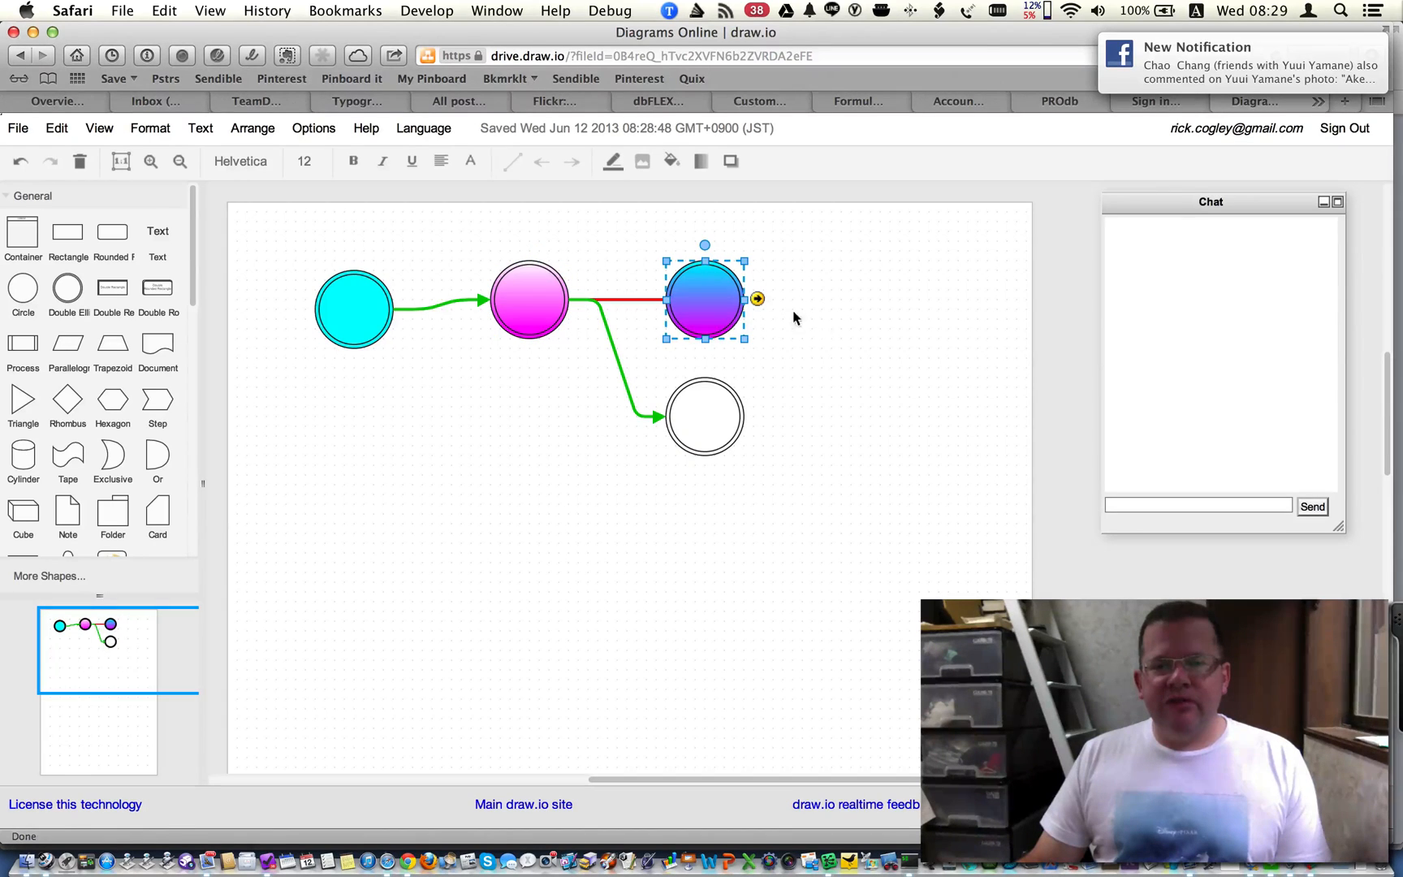
mouse_move(703, 358)
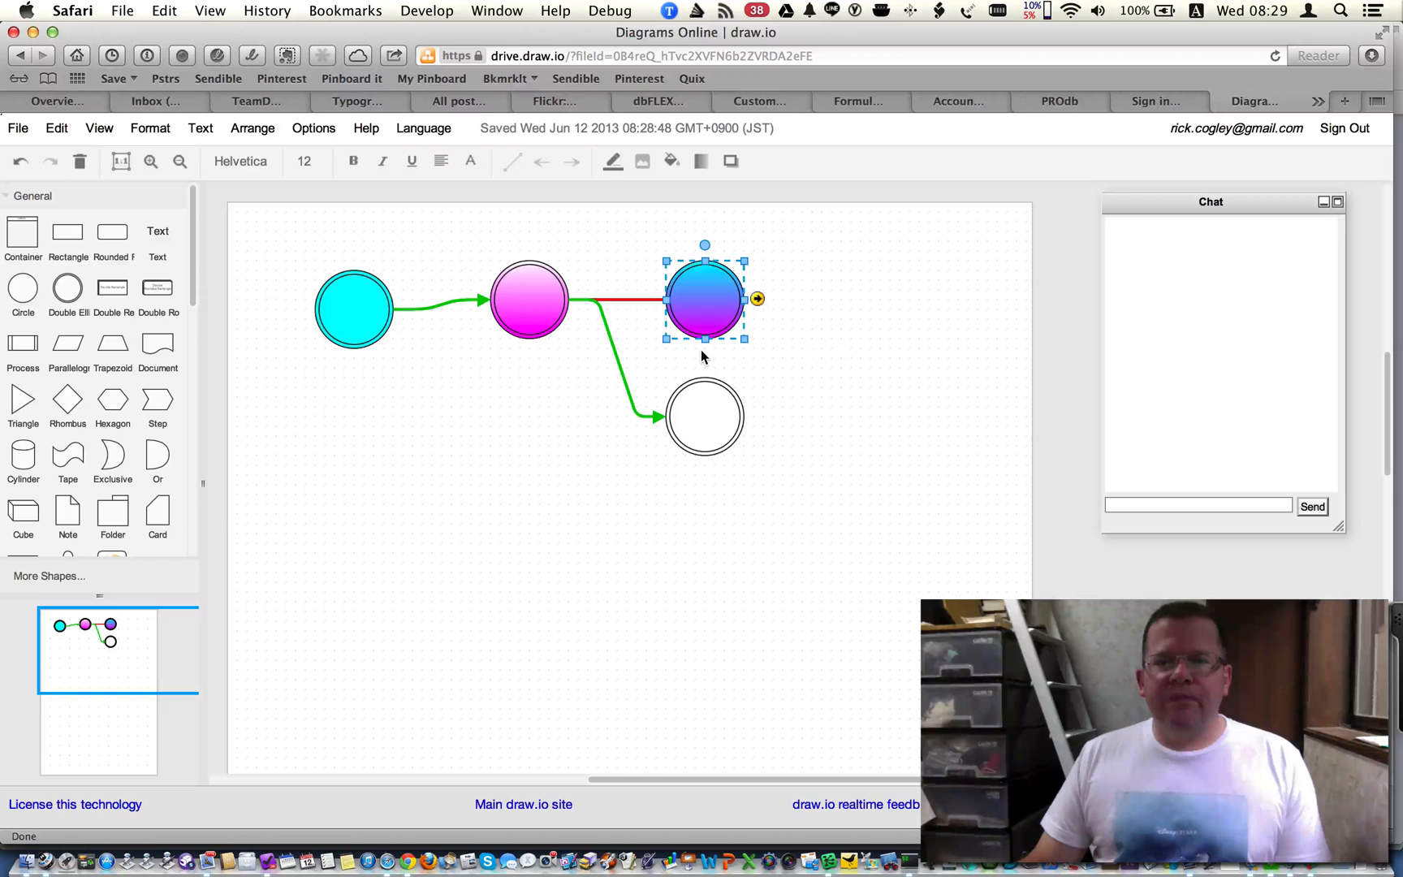
left_click(843, 351)
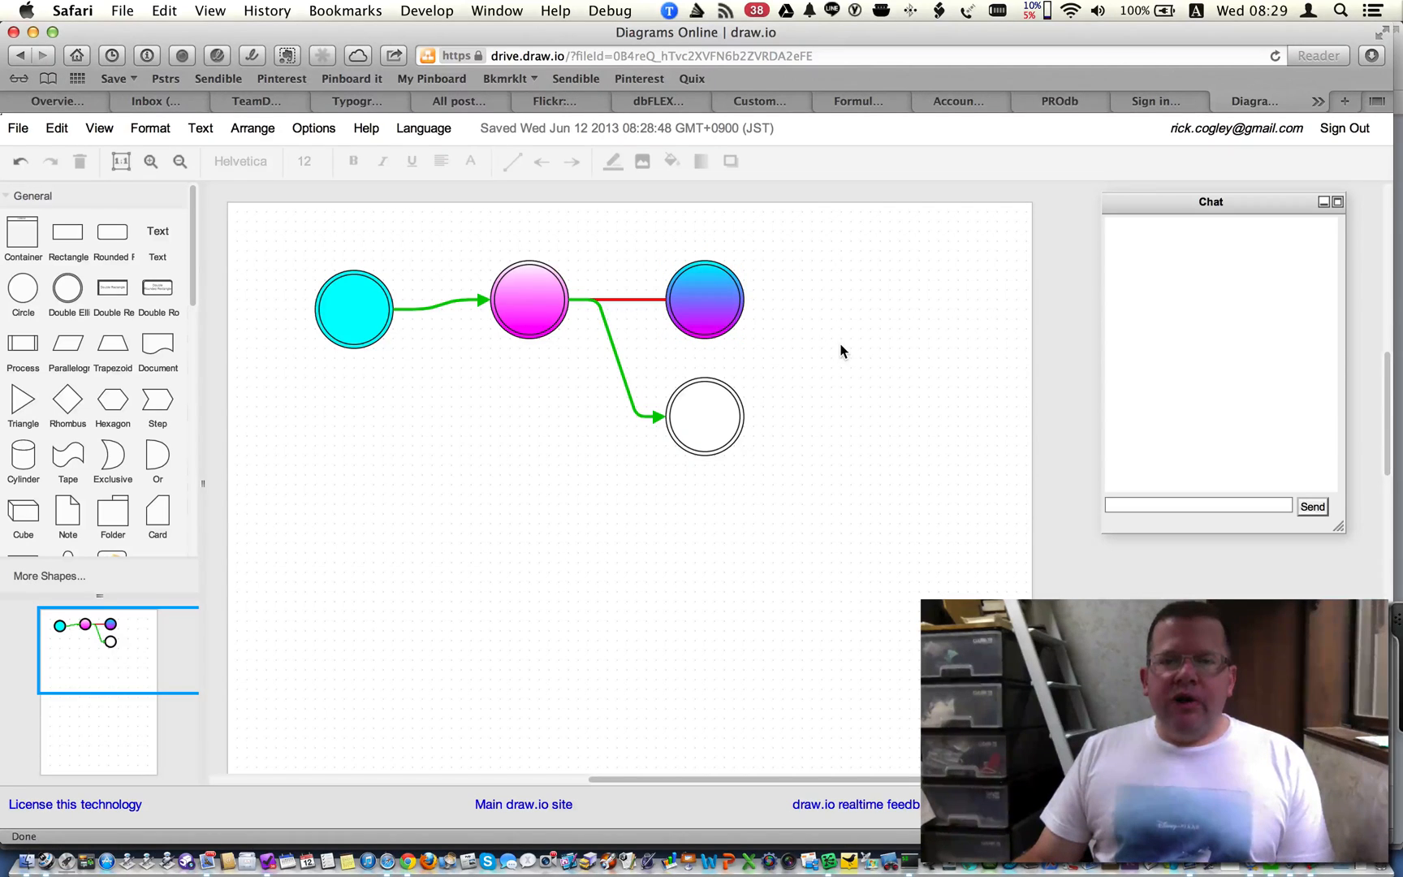
mouse_move(440, 304)
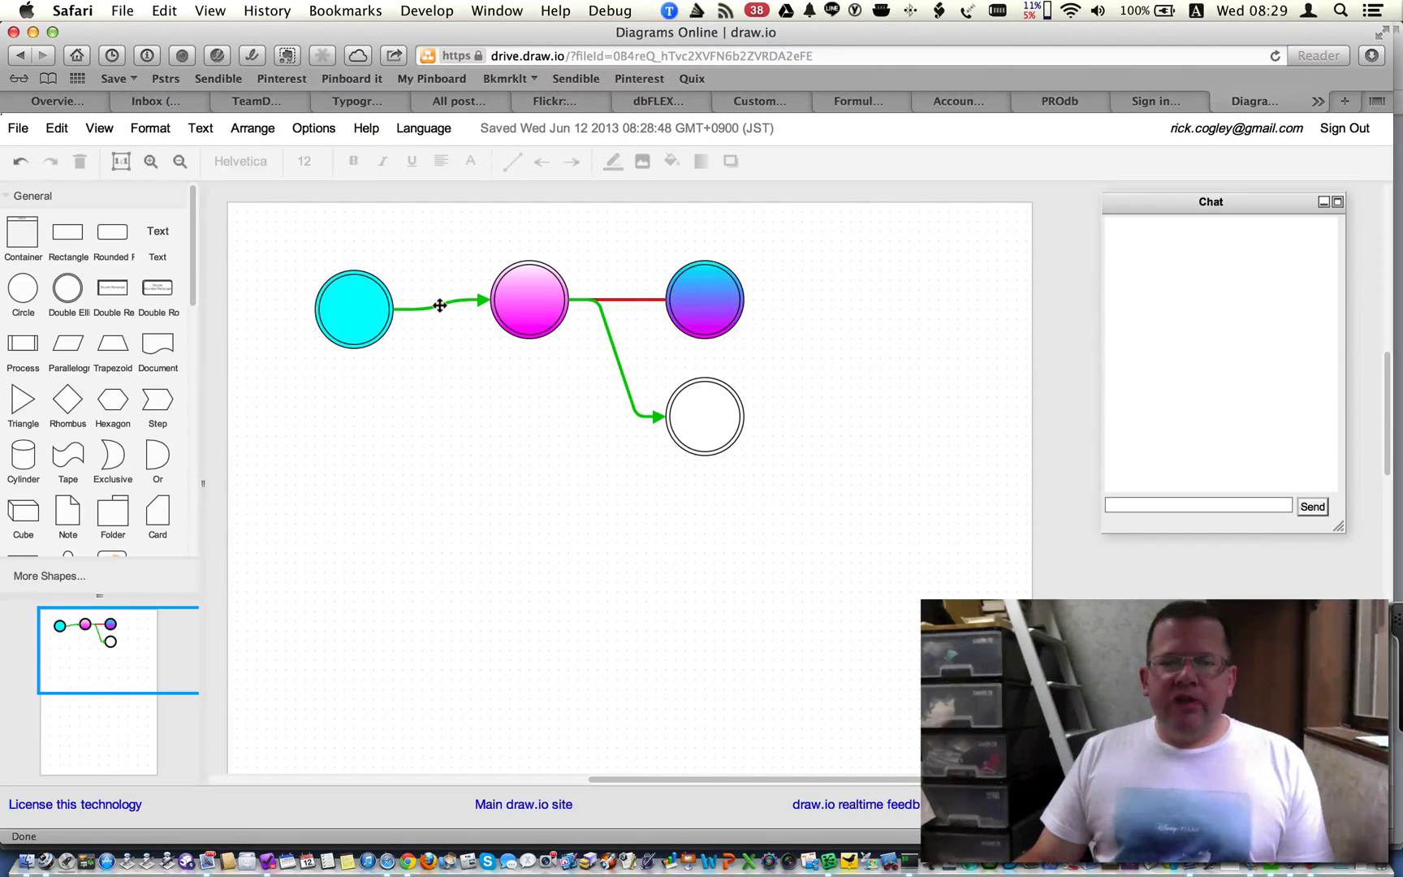
Set the green arrow from the cyan circle as the default edge style
left_click(440, 305)
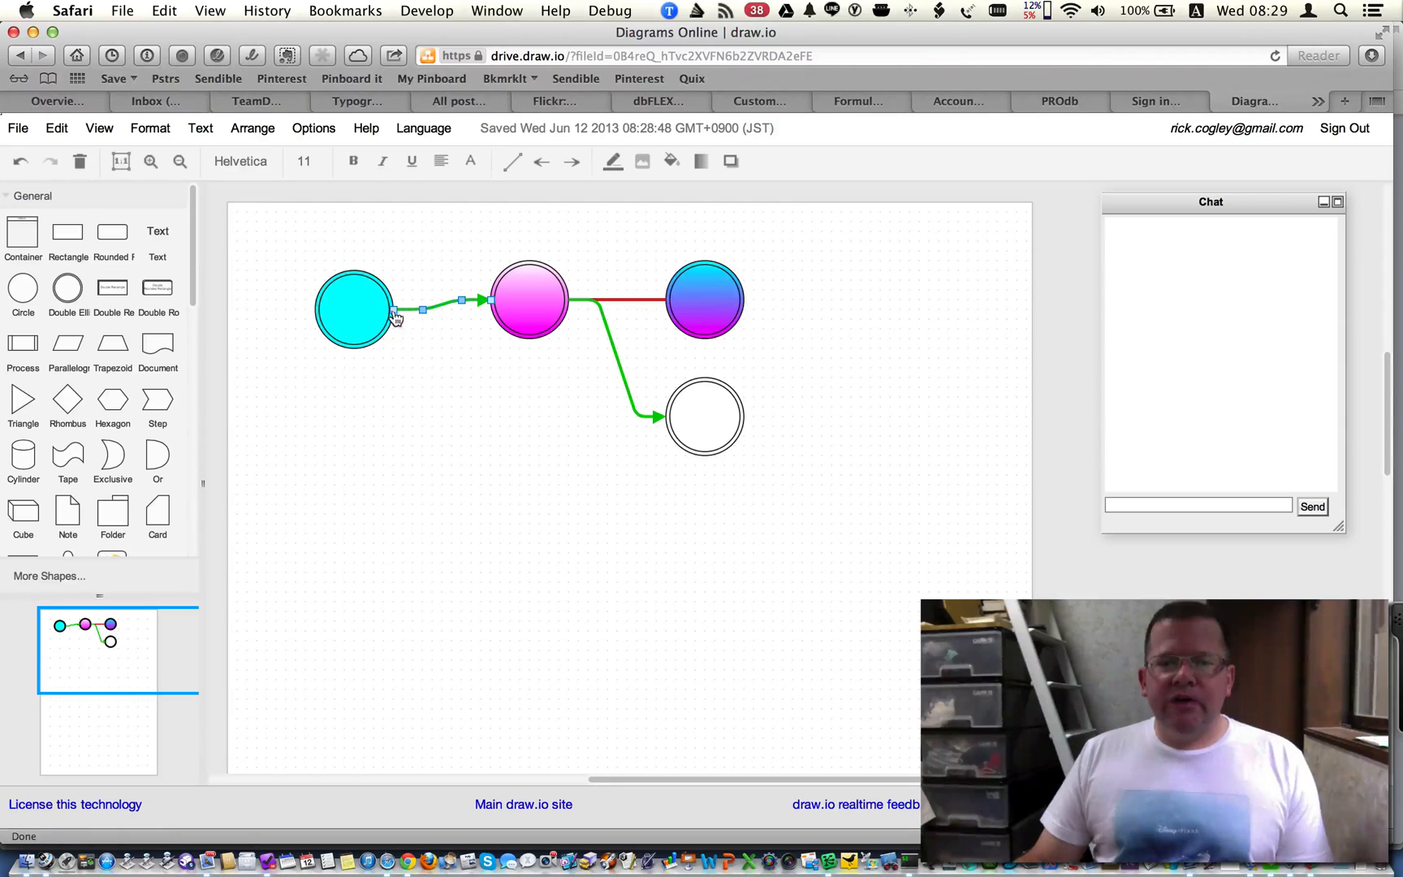
mouse_move(444, 304)
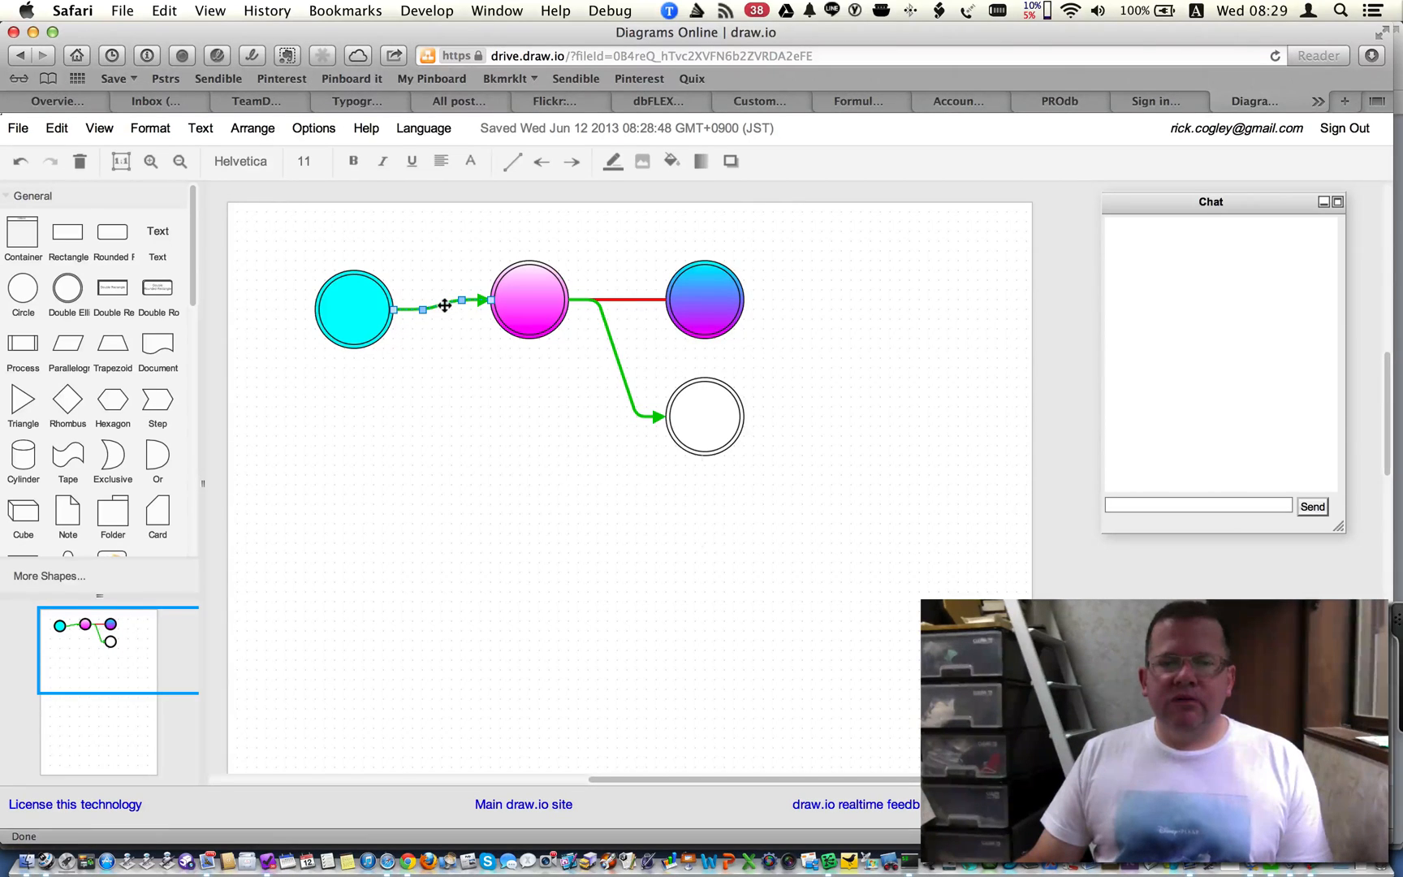
right_click(445, 304)
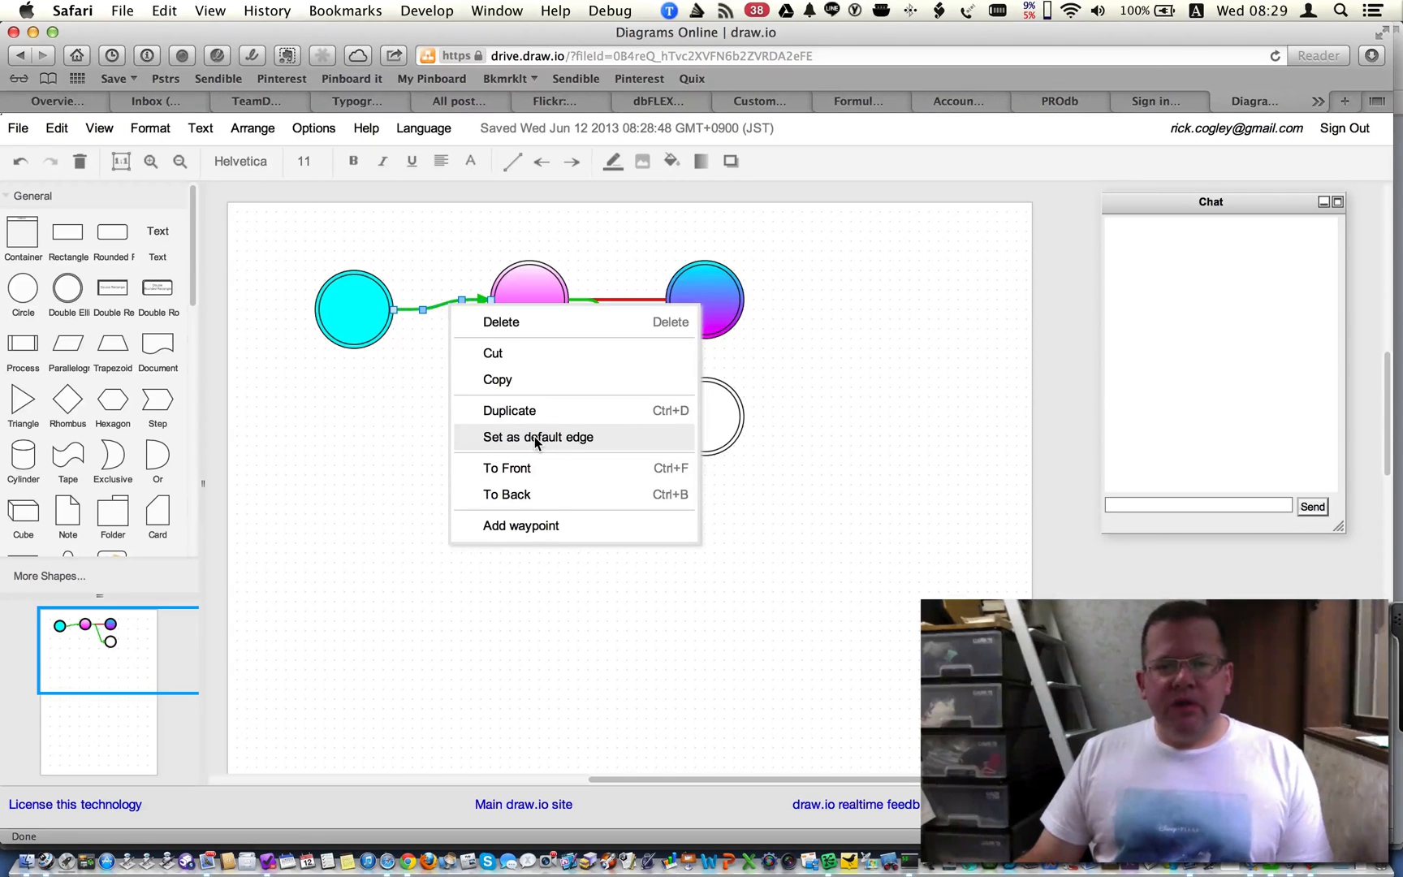
left_click(539, 437)
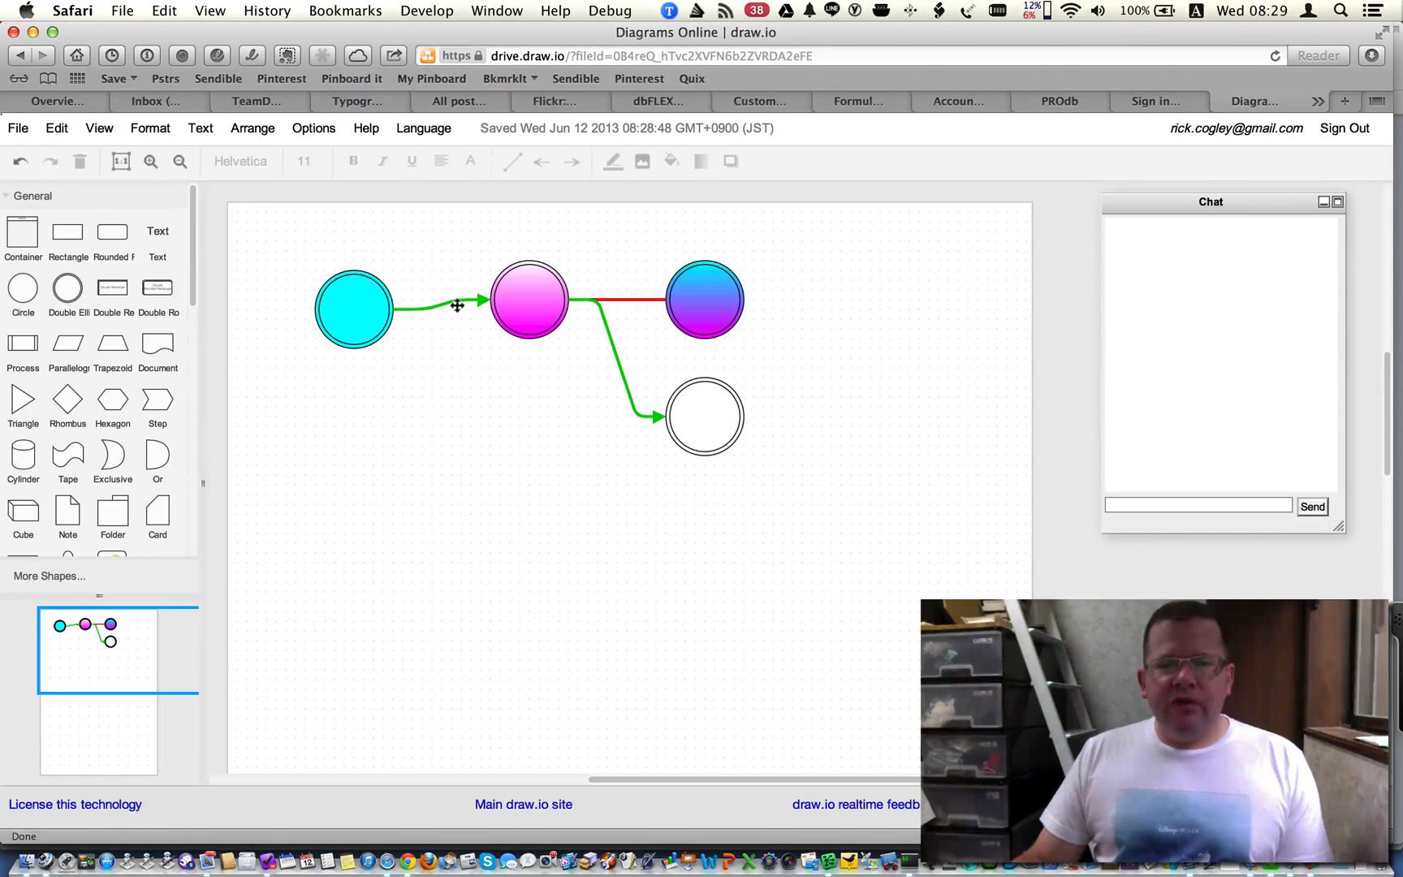
right_click(457, 306)
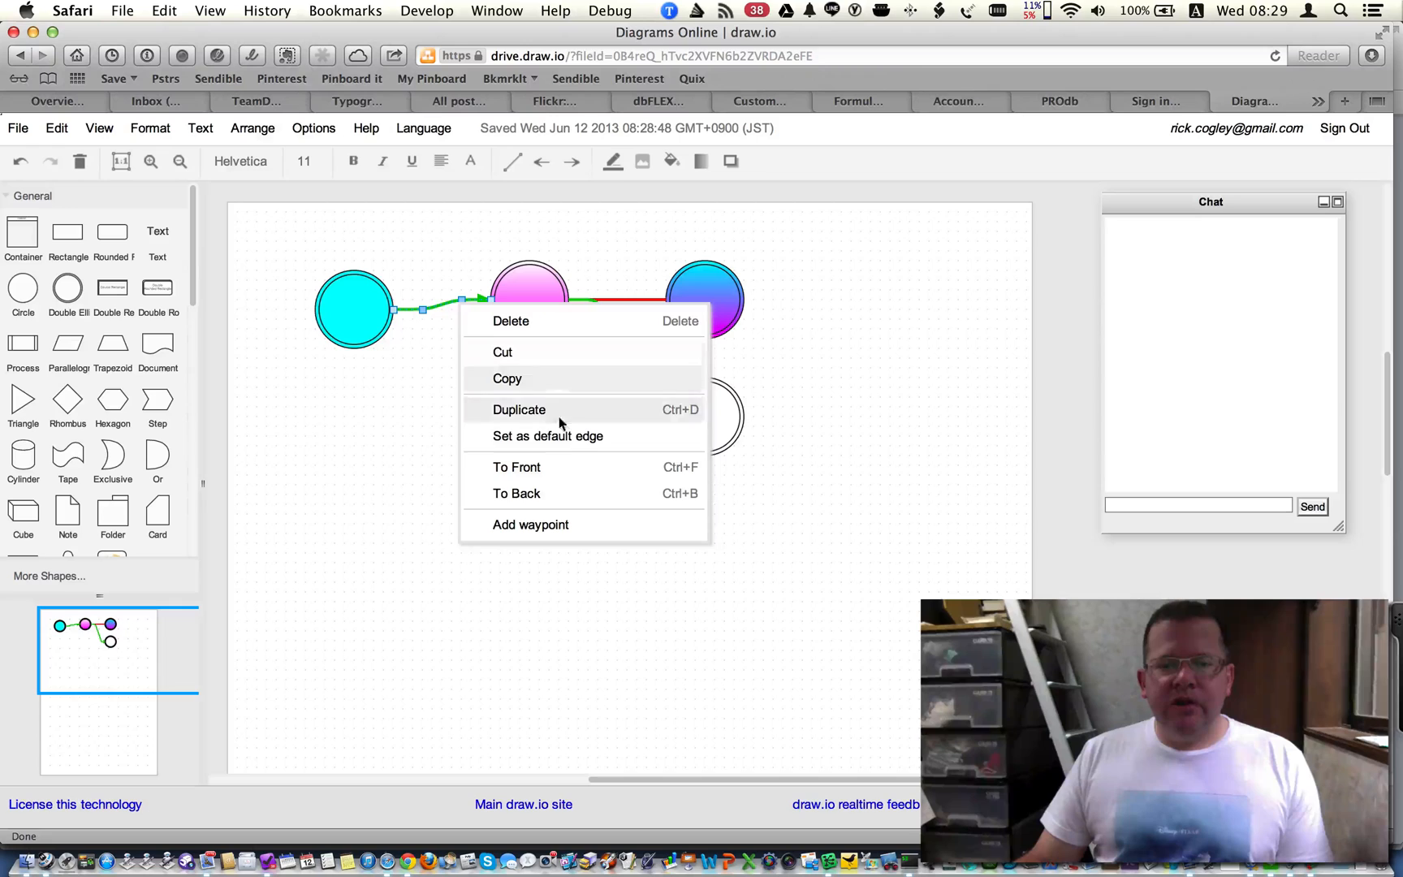
mouse_move(526, 445)
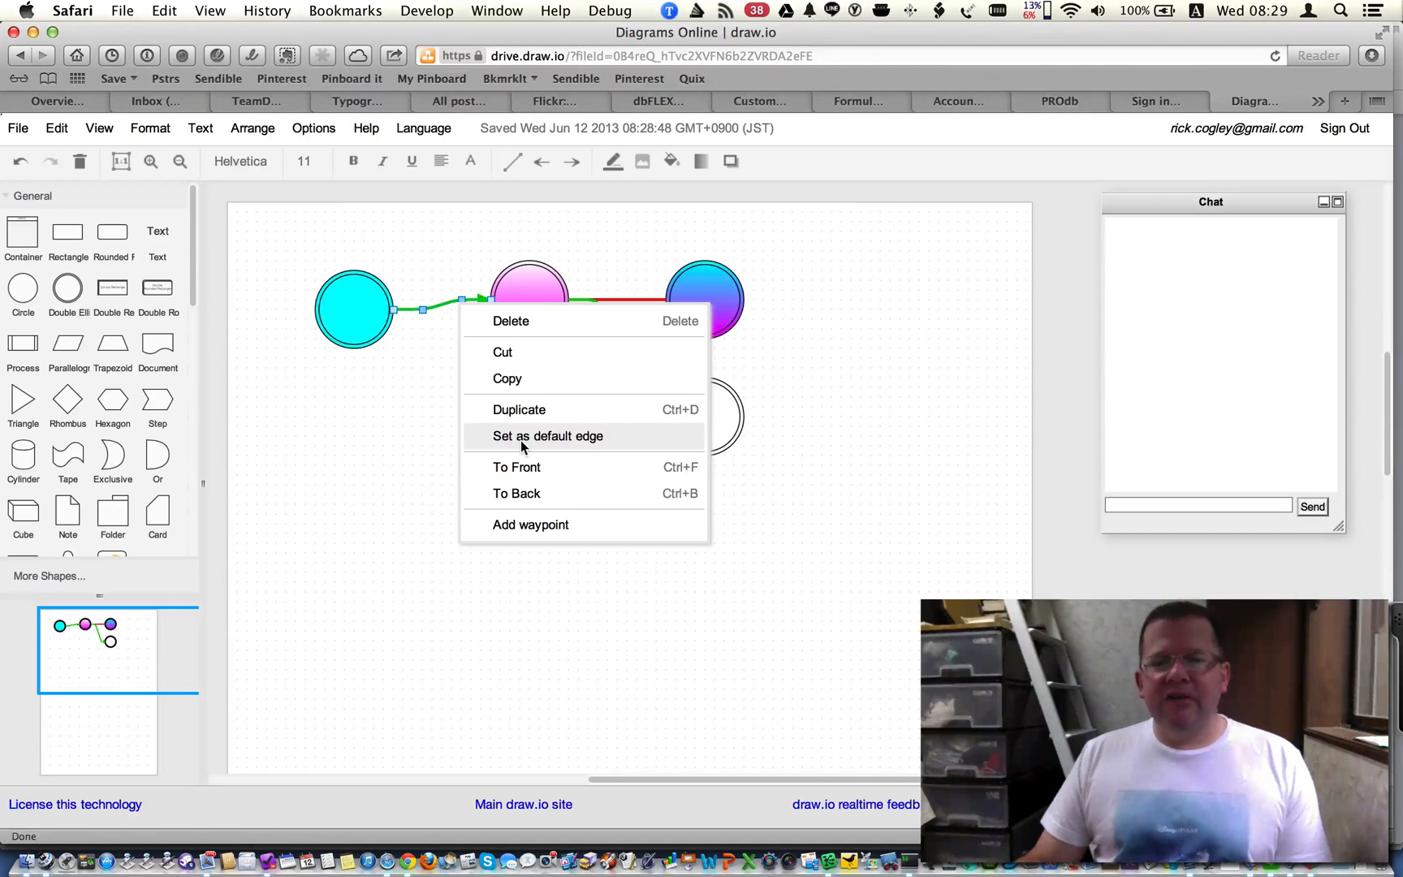
left_click(548, 437)
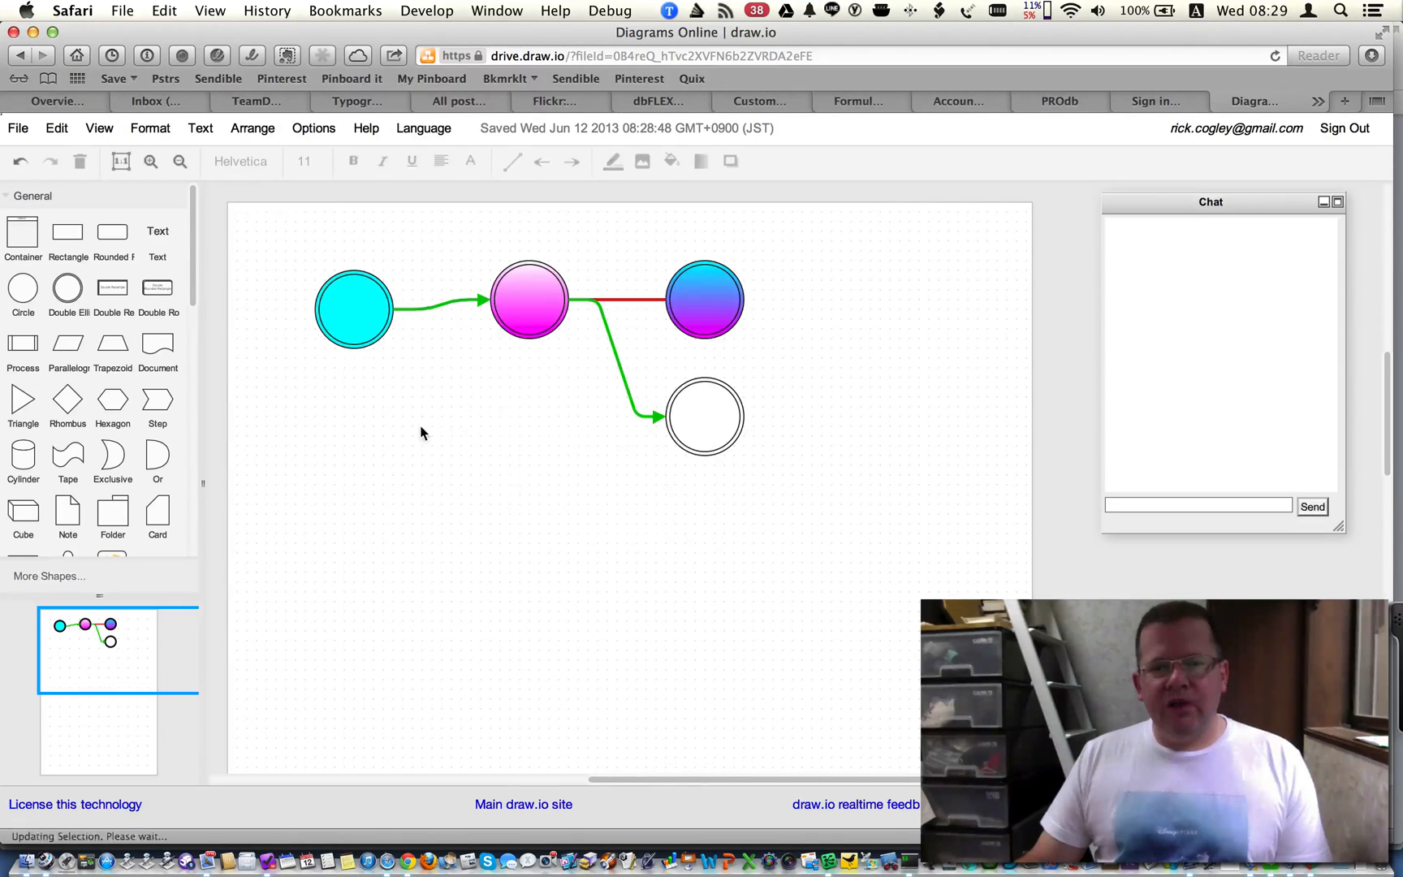
Select the cyan, magenta and gradient-filled circles in turn
left_click(354, 309)
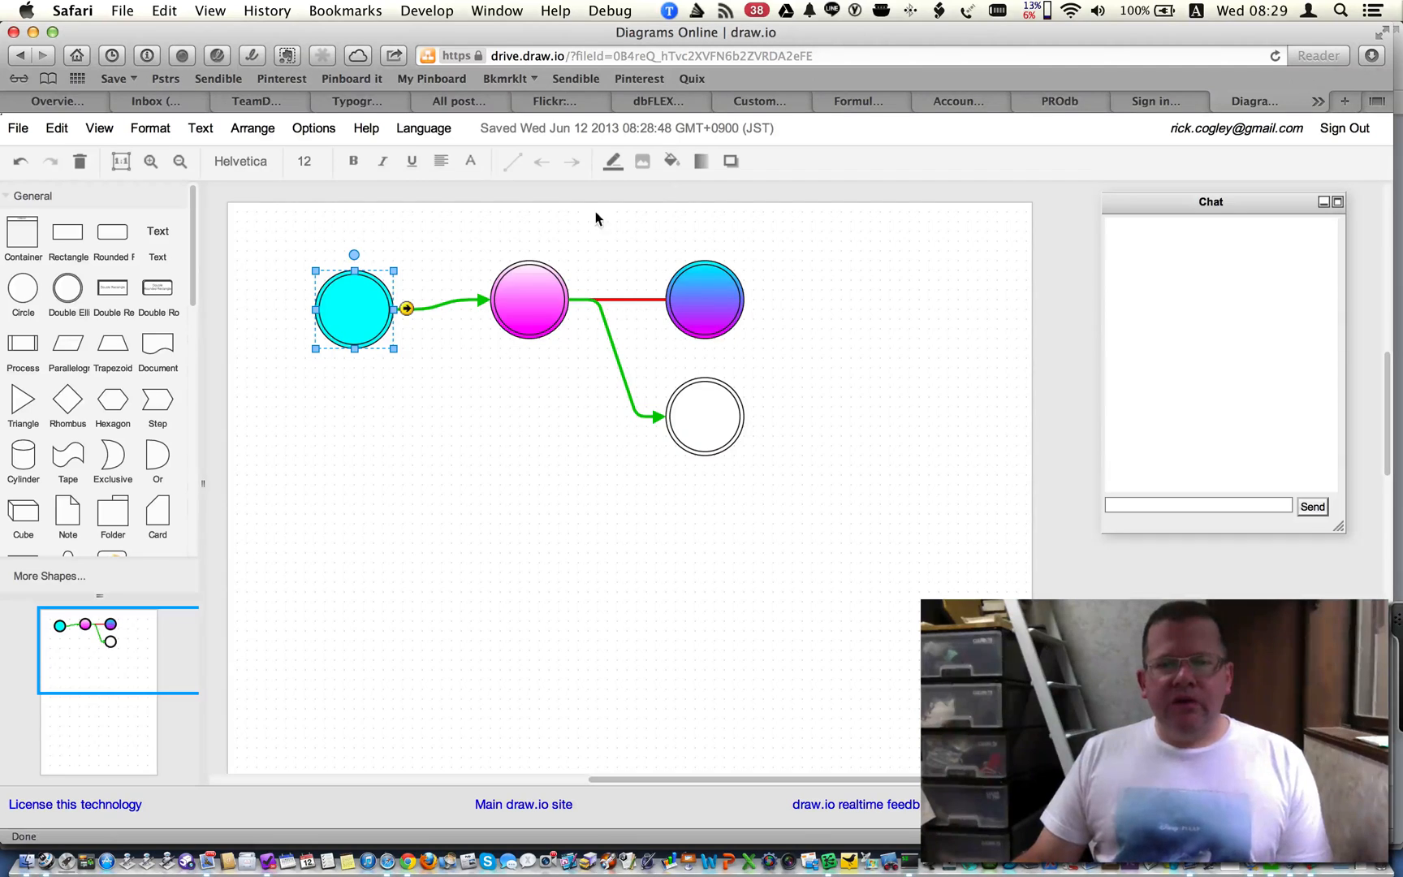
left_click(530, 299)
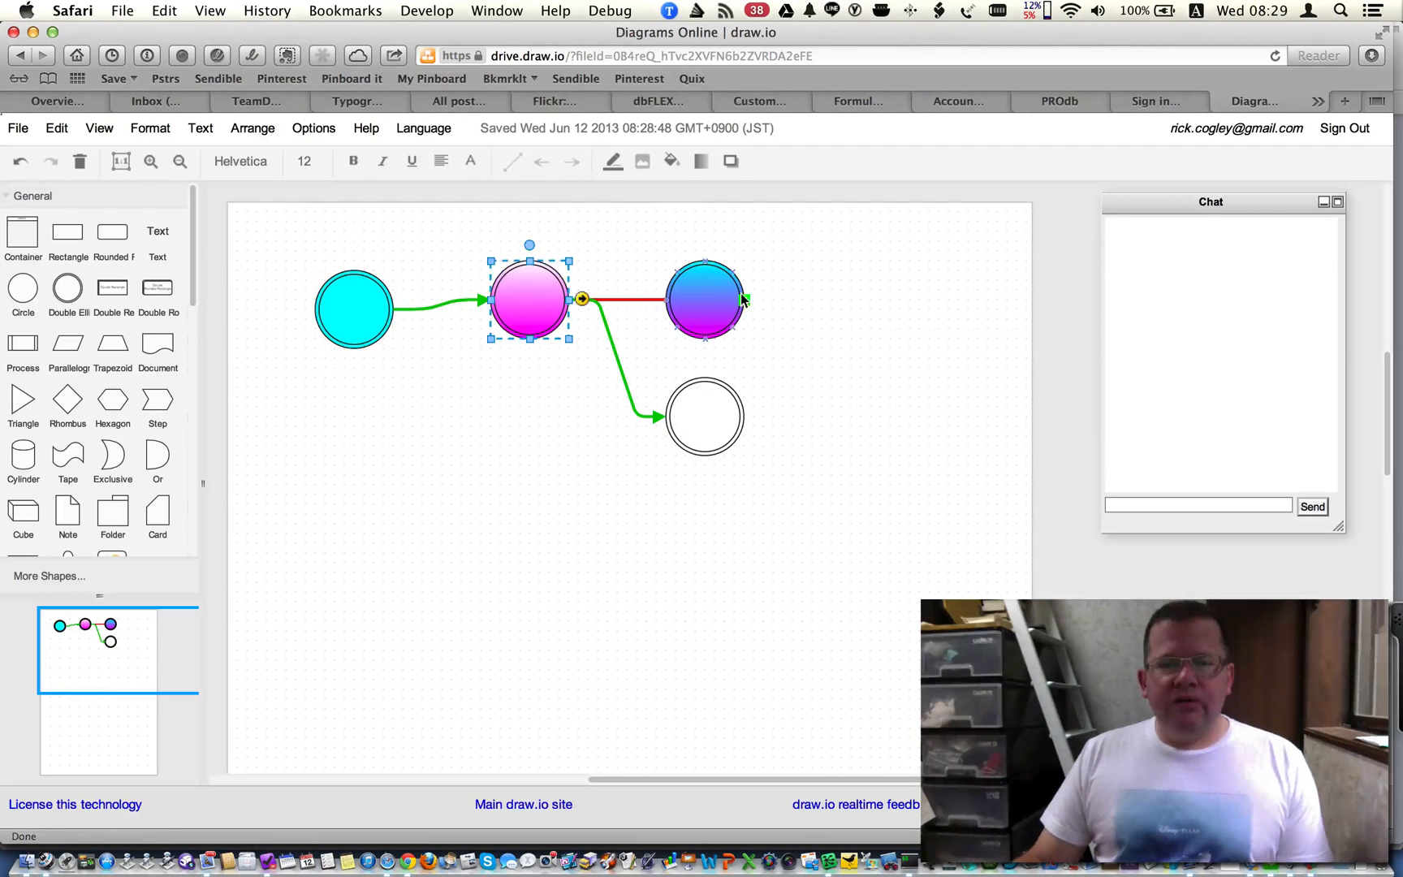
left_click(704, 299)
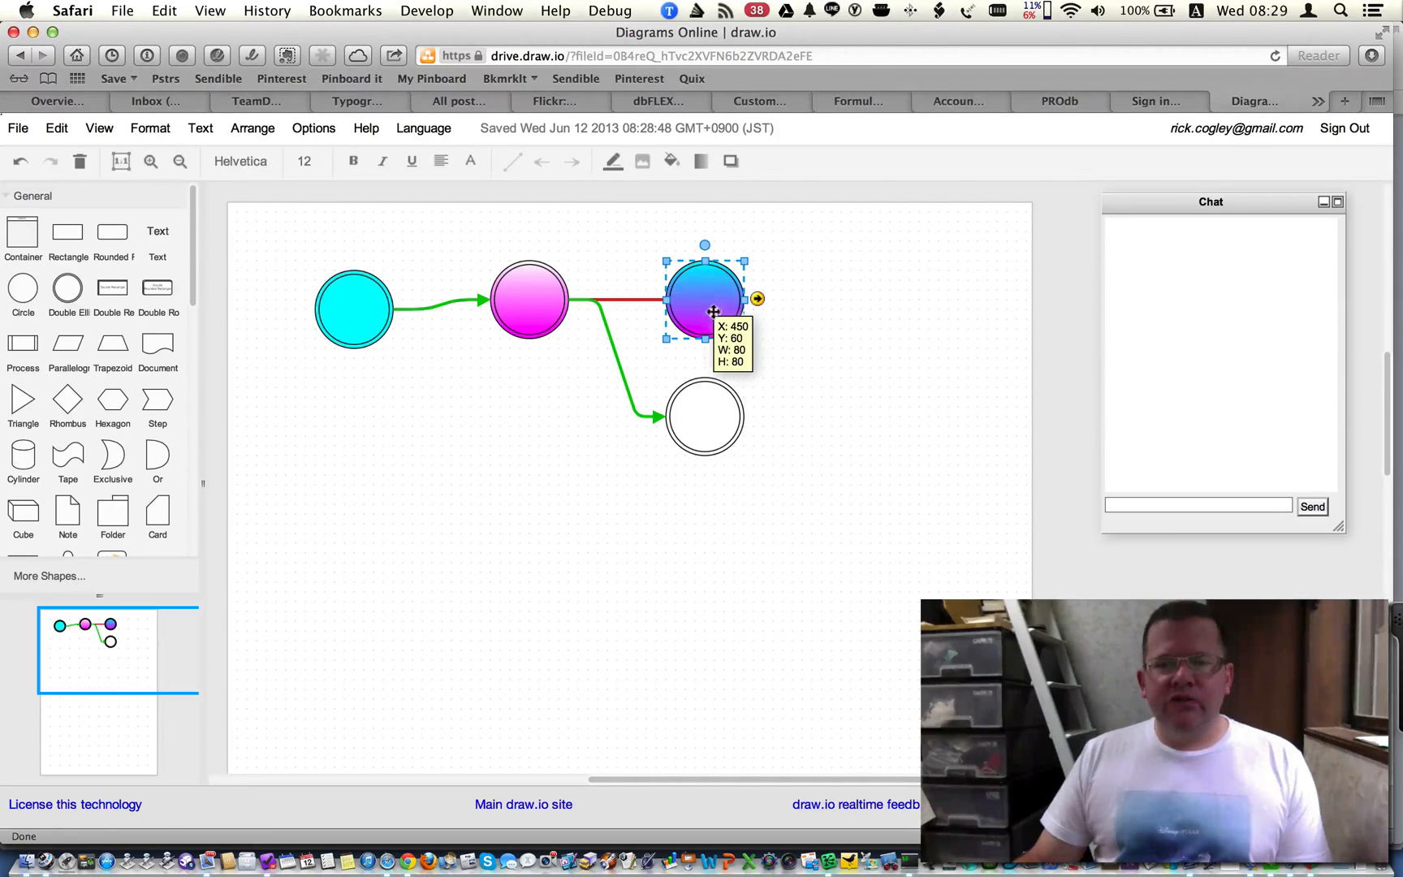
mouse_move(834, 331)
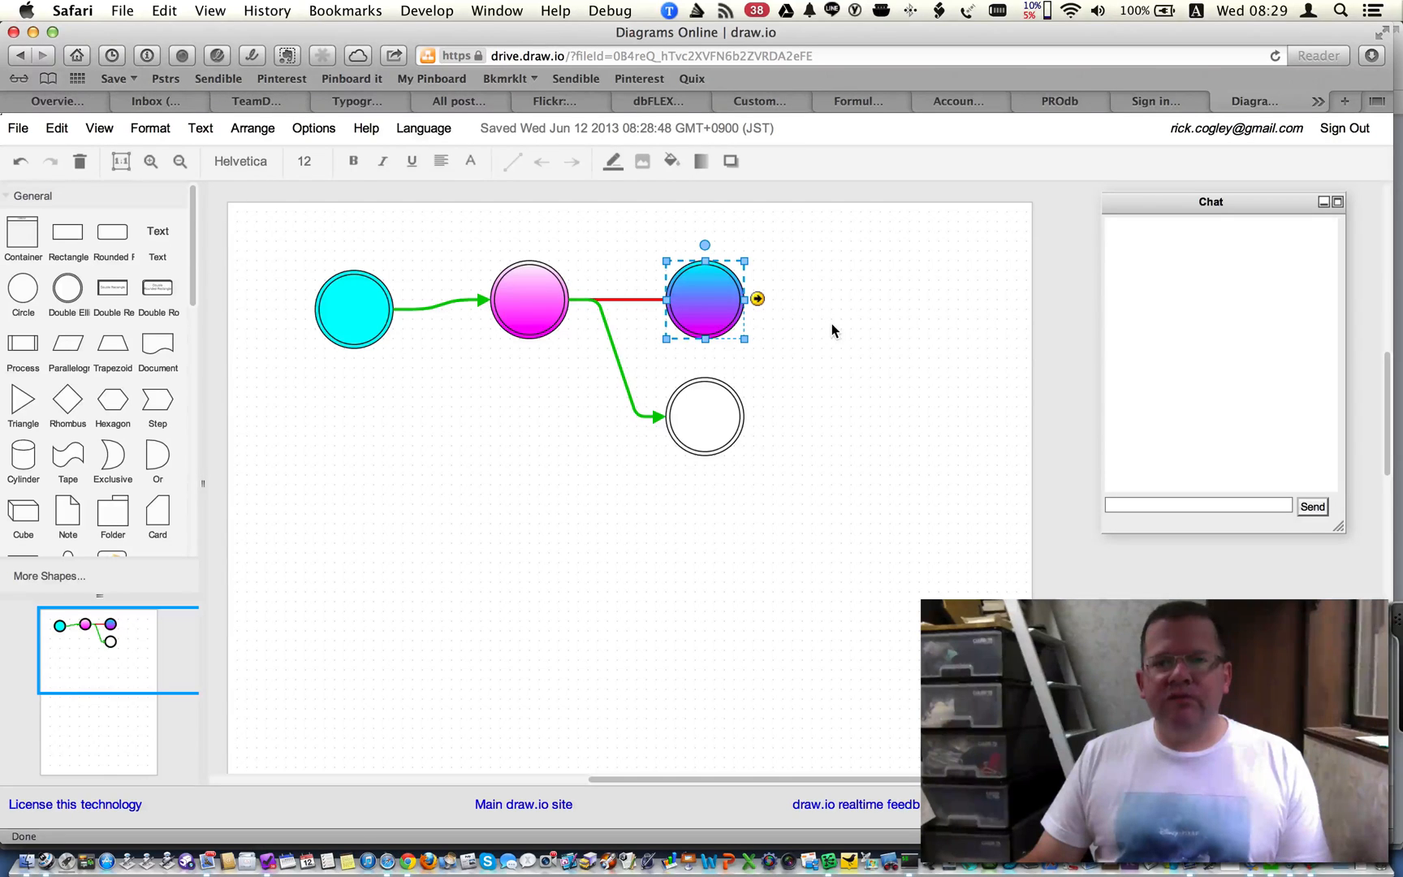